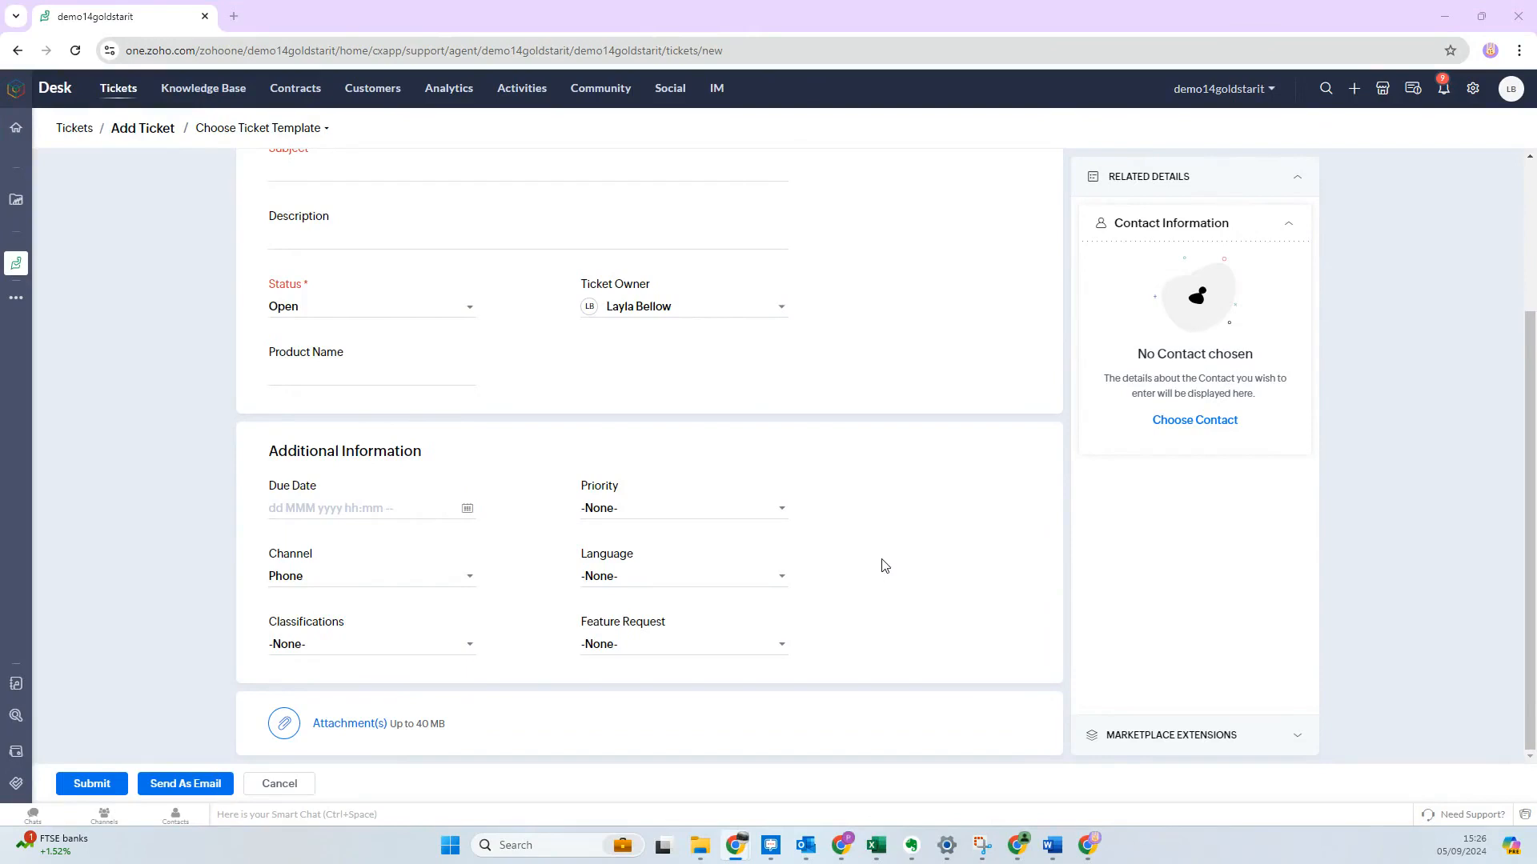
{"action": "mouse_move", "coordinate": [890, 563]}
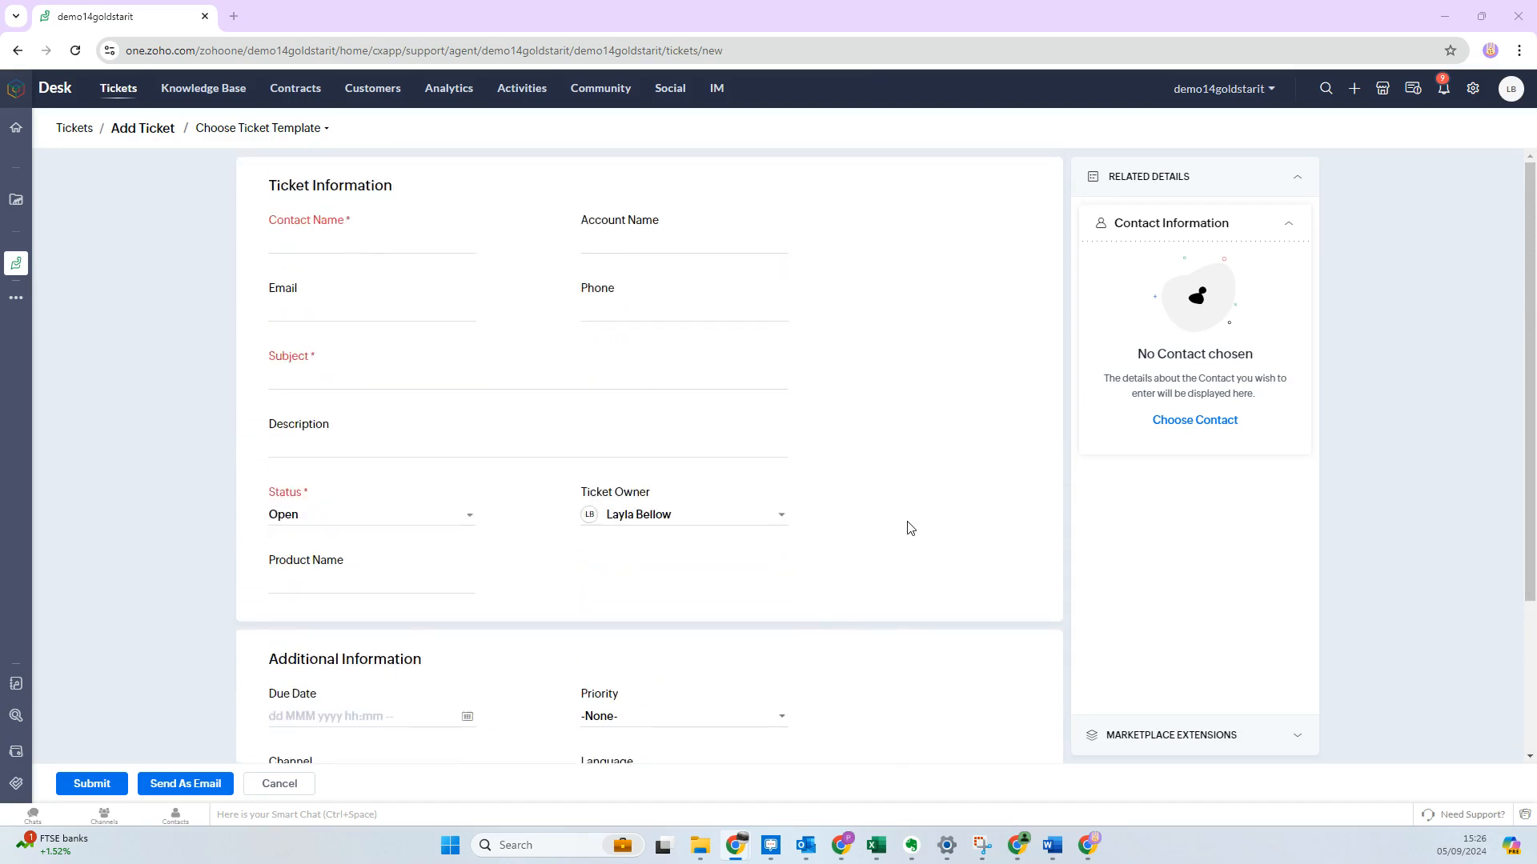
{"action": "mouse_move", "coordinate": [61, 93]}
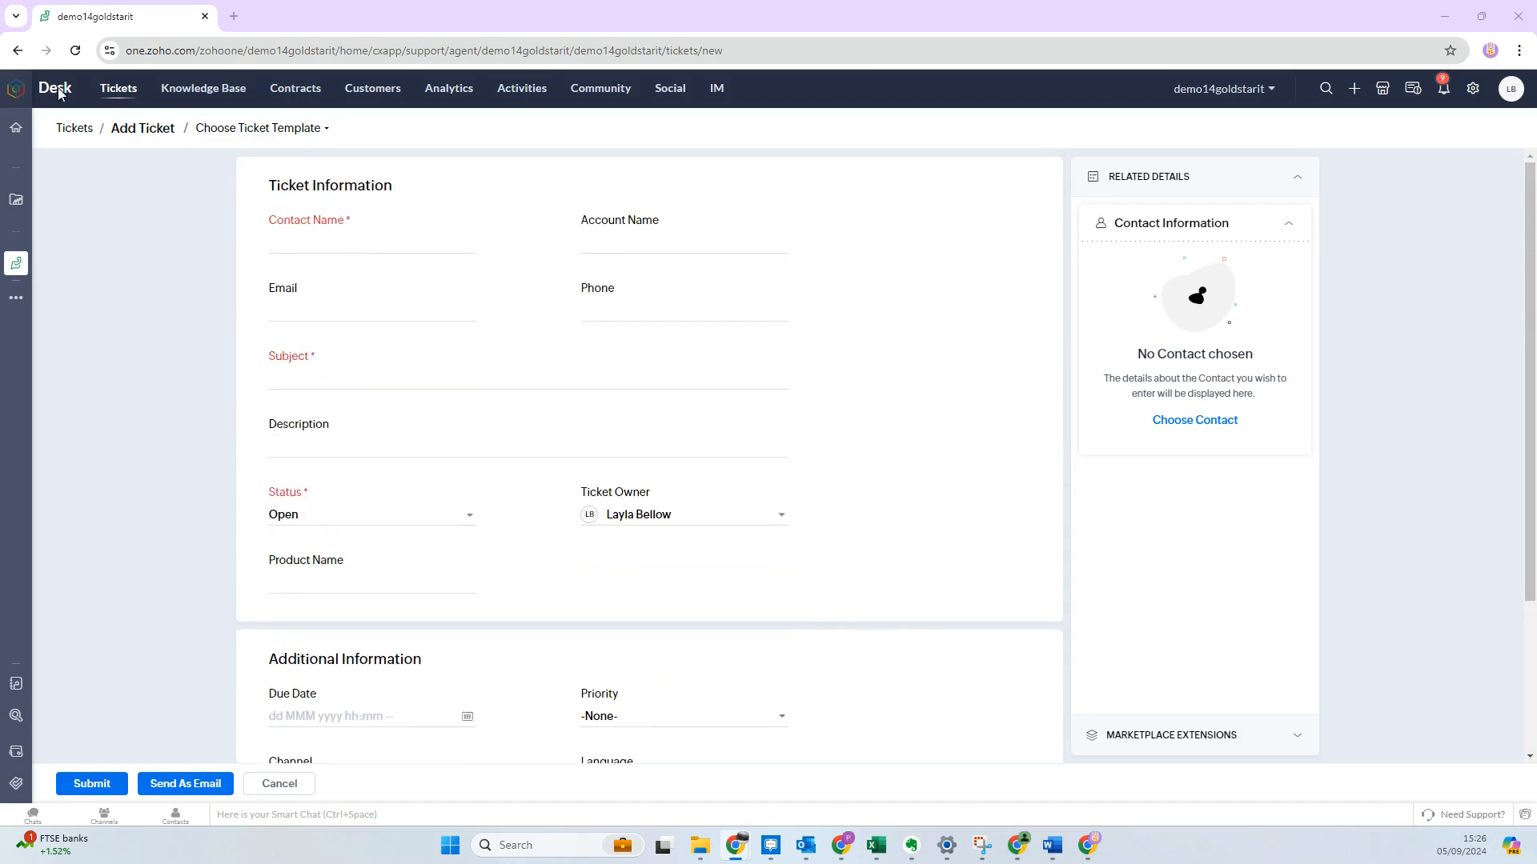
{"action": "mouse_move", "coordinate": [663, 77]}
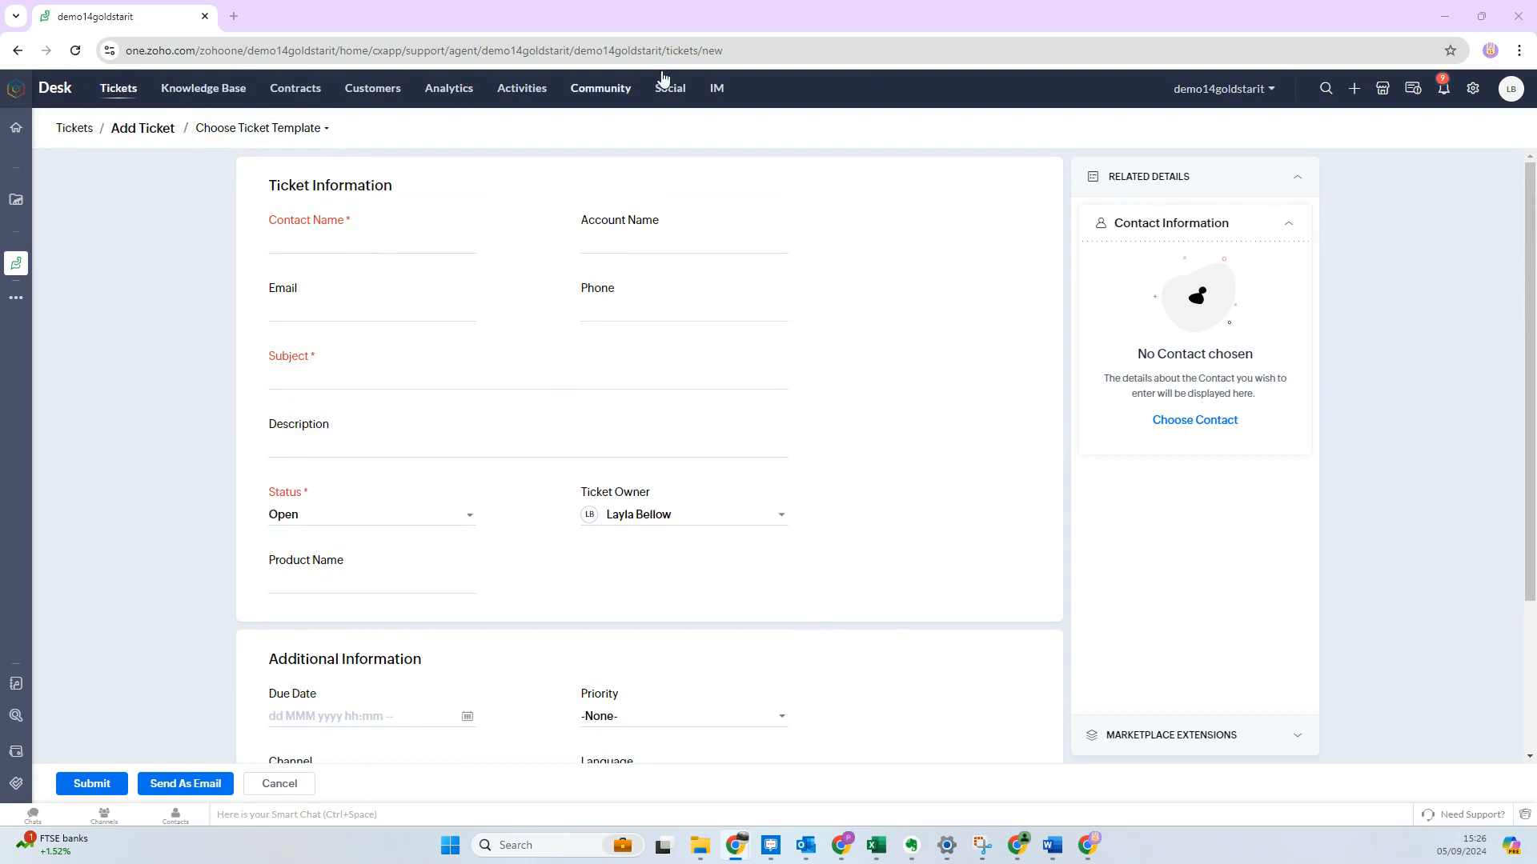
{"action": "mouse_move", "coordinate": [110, 96]}
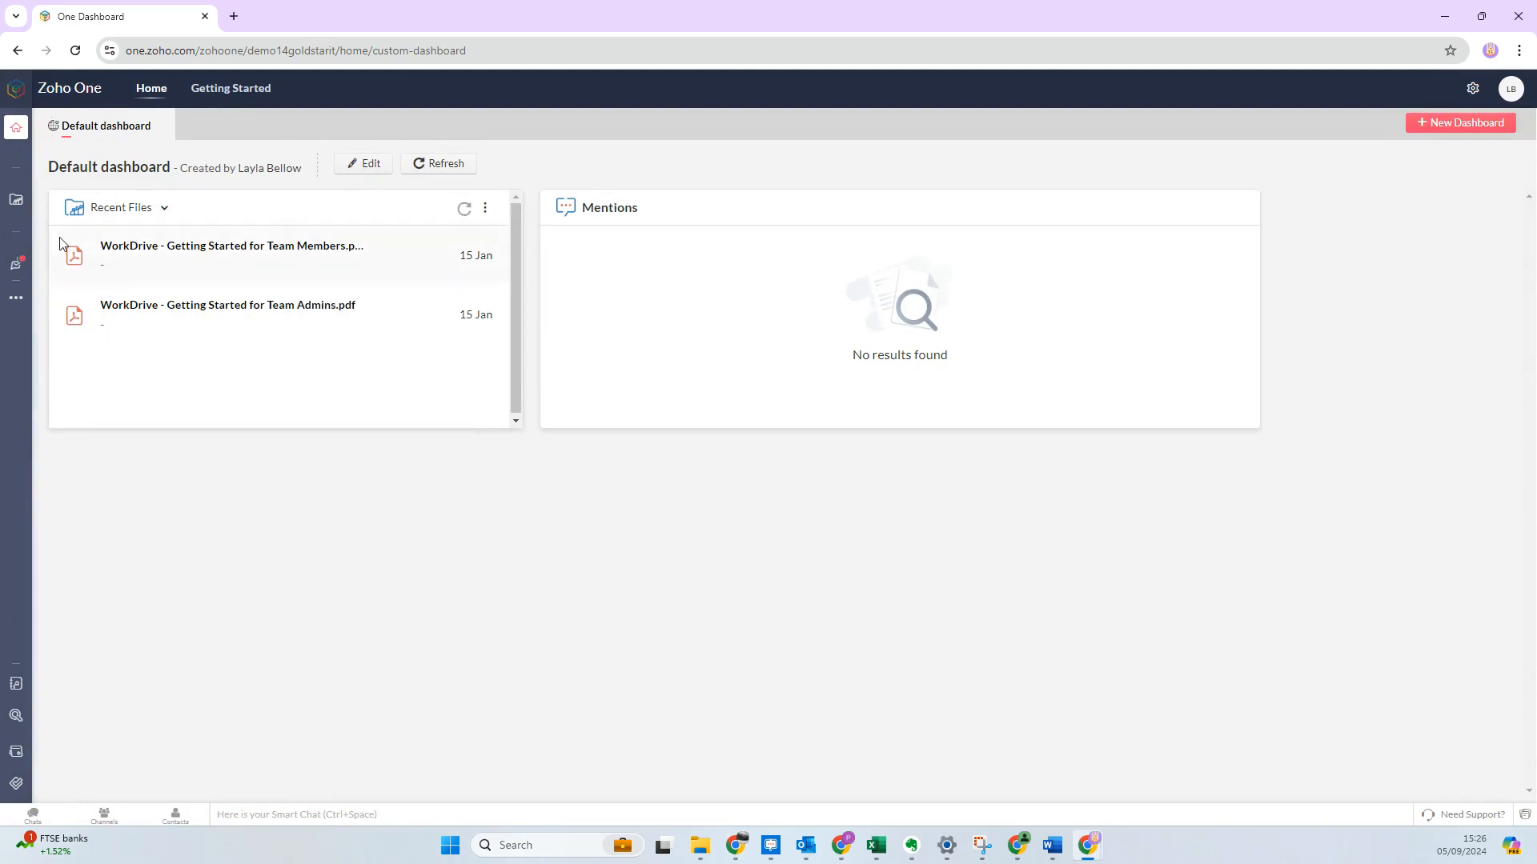
- Launch Zoho Desk from the Zoho One app sidebar, landing on the All Tickets list
{"action": "left_click", "coordinate": [16, 87]}
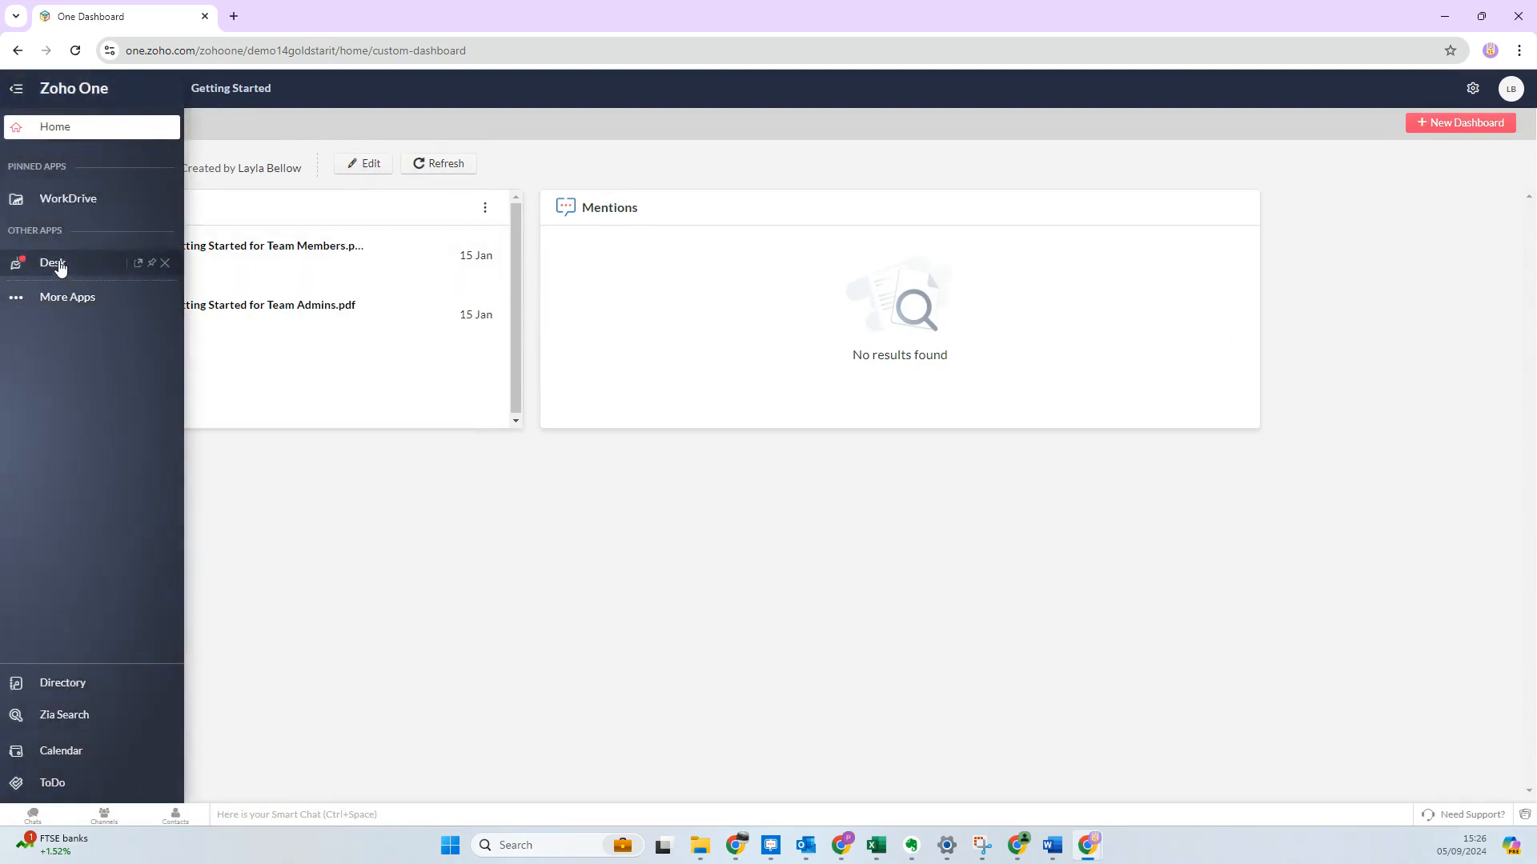
{"action": "left_click", "coordinate": [53, 262]}
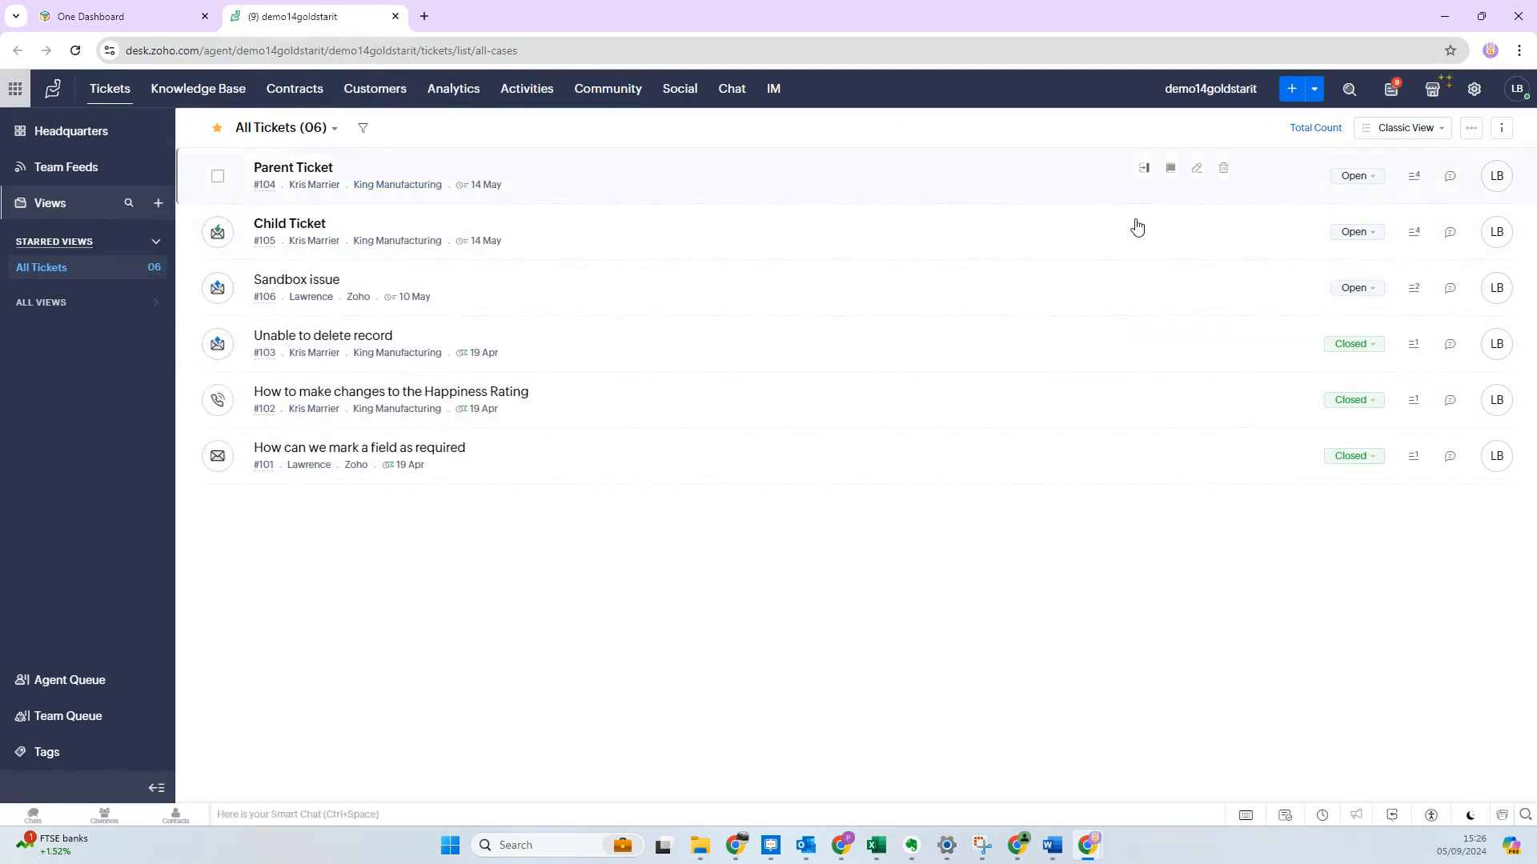
{"action": "mouse_move", "coordinate": [1292, 88]}
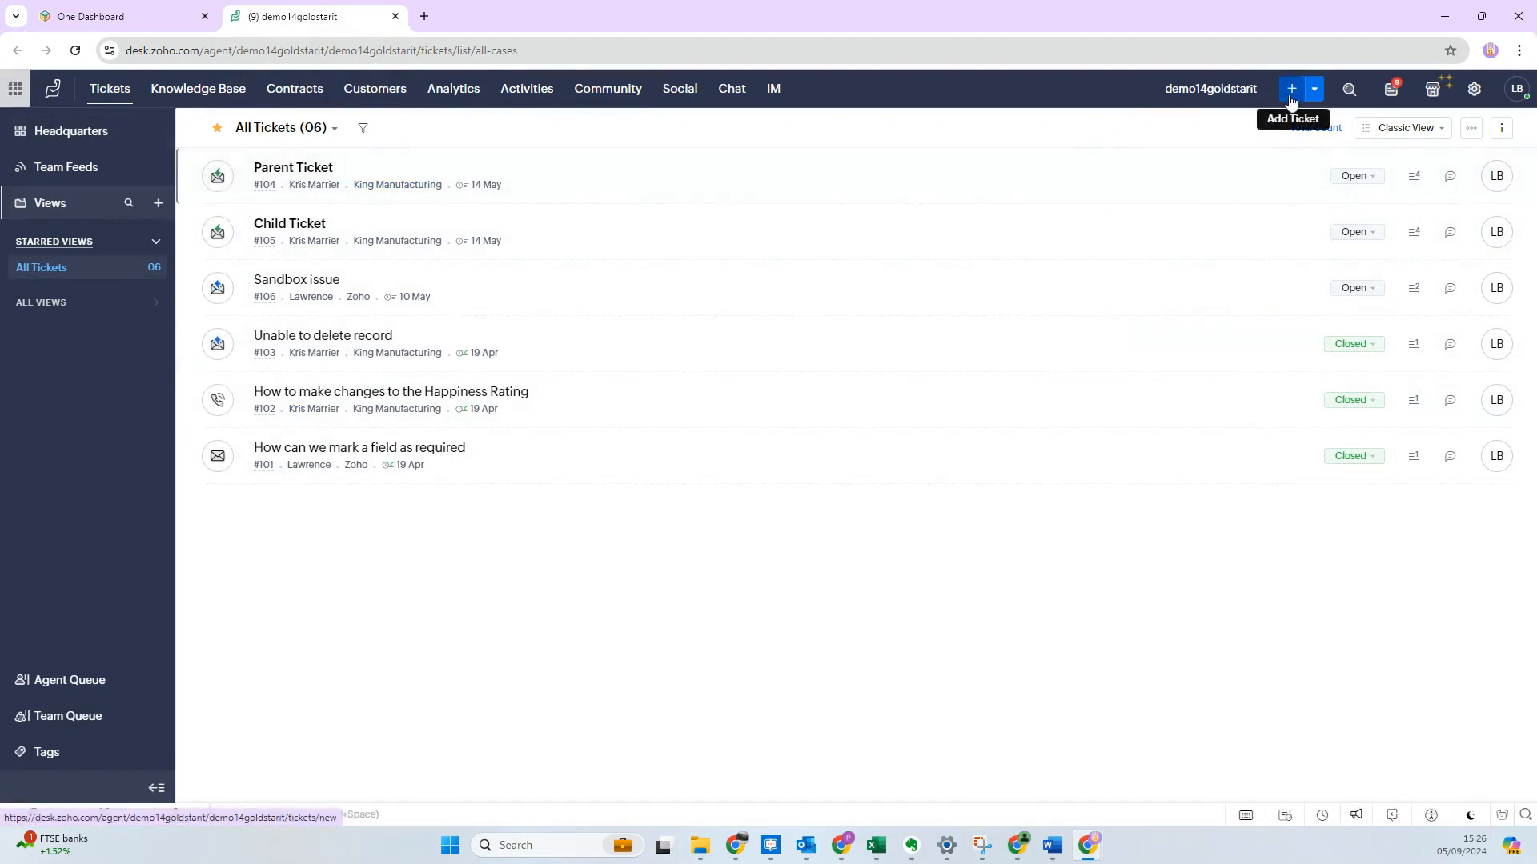
- Start a new ticket and set its contact to Kris Marrier of King Manufacturing
{"action": "left_click", "coordinate": [1291, 89]}
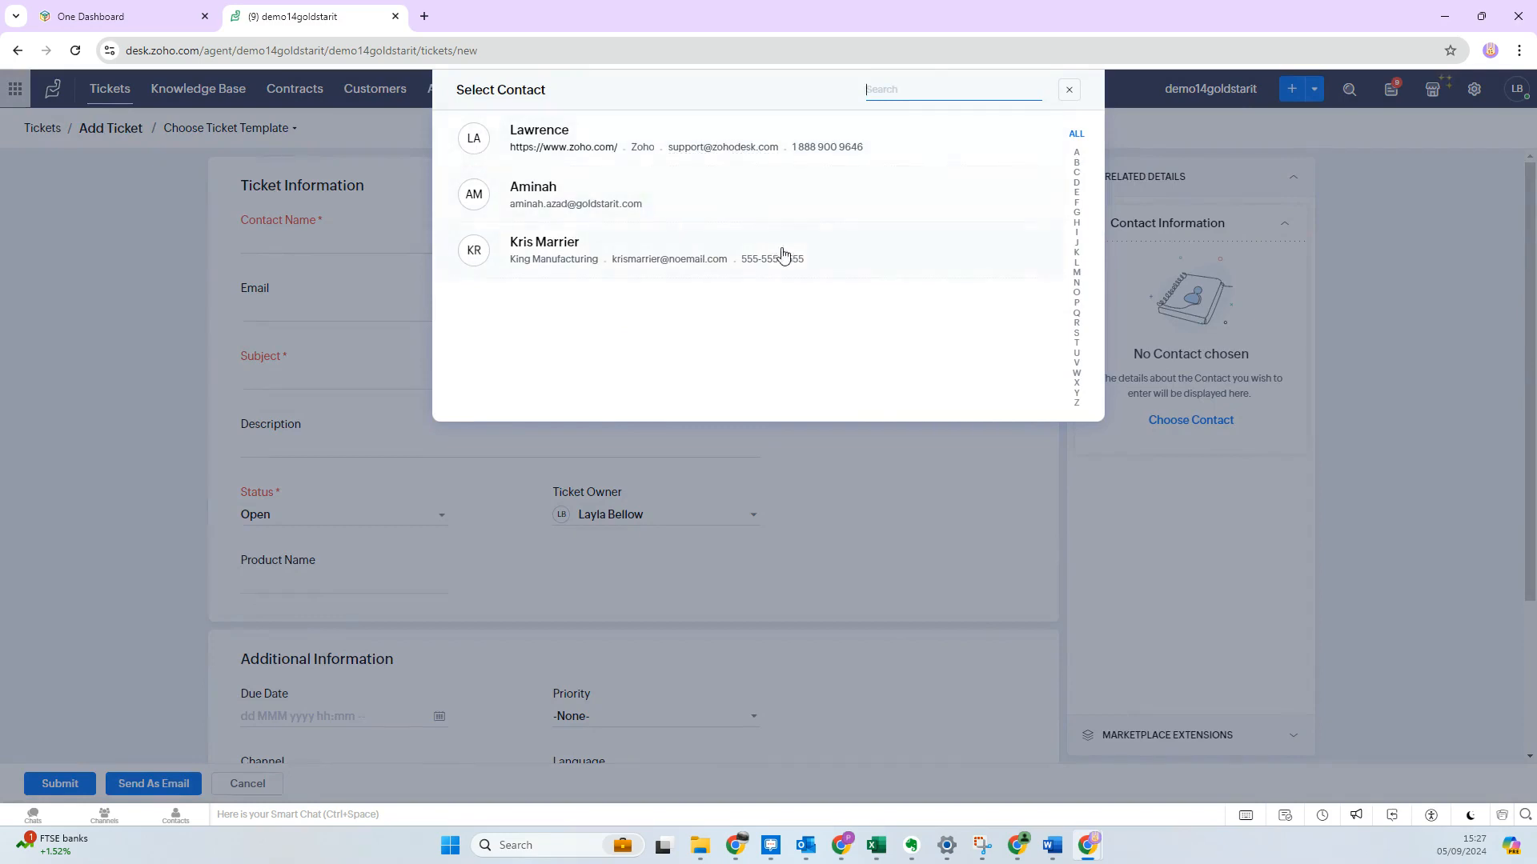
{"action": "mouse_move", "coordinate": [762, 267]}
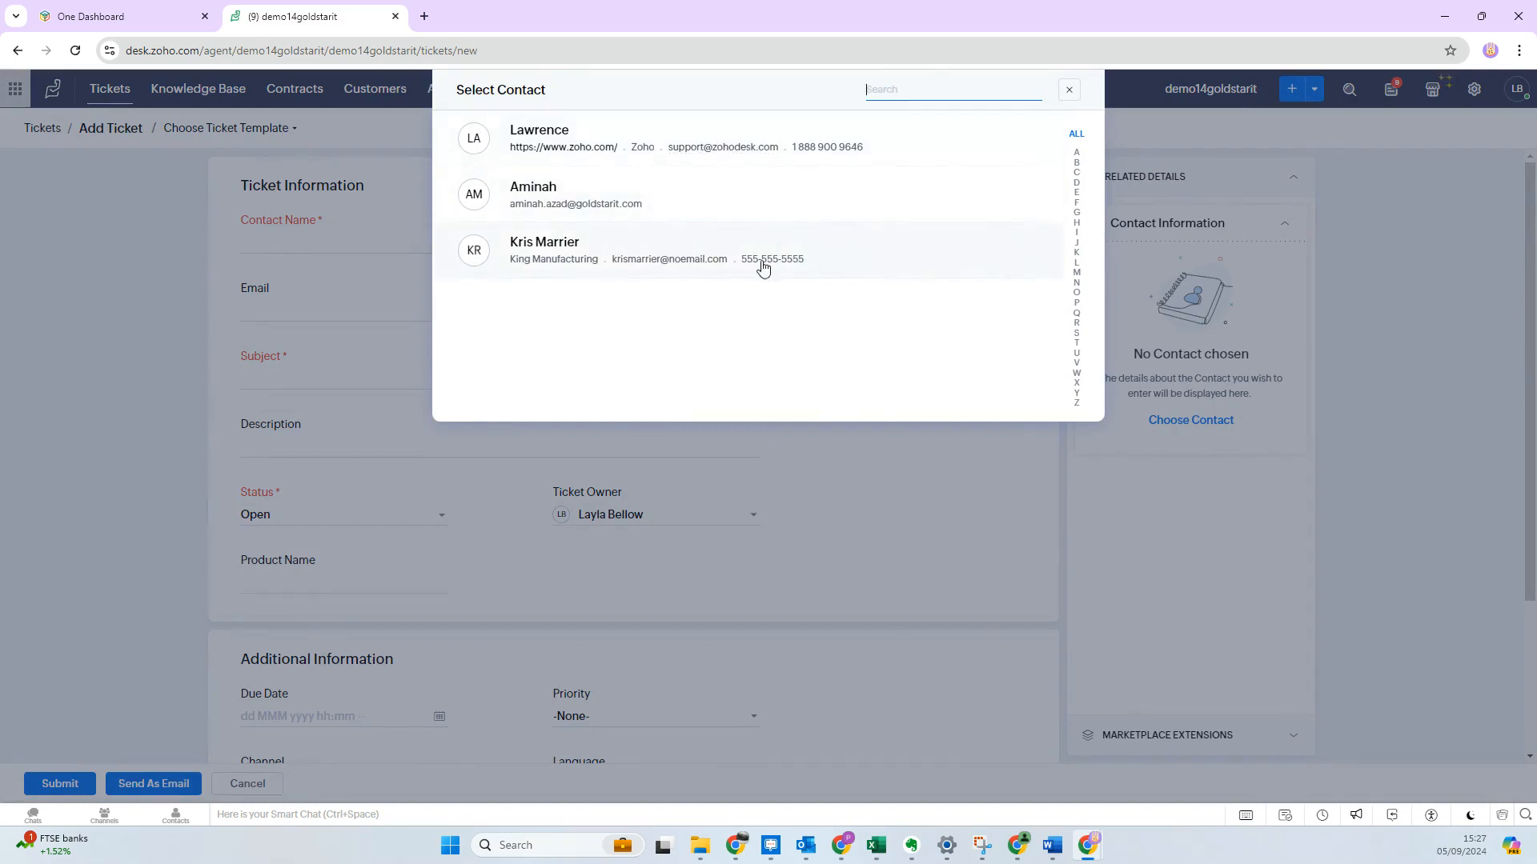
{"action": "left_click", "coordinate": [544, 250]}
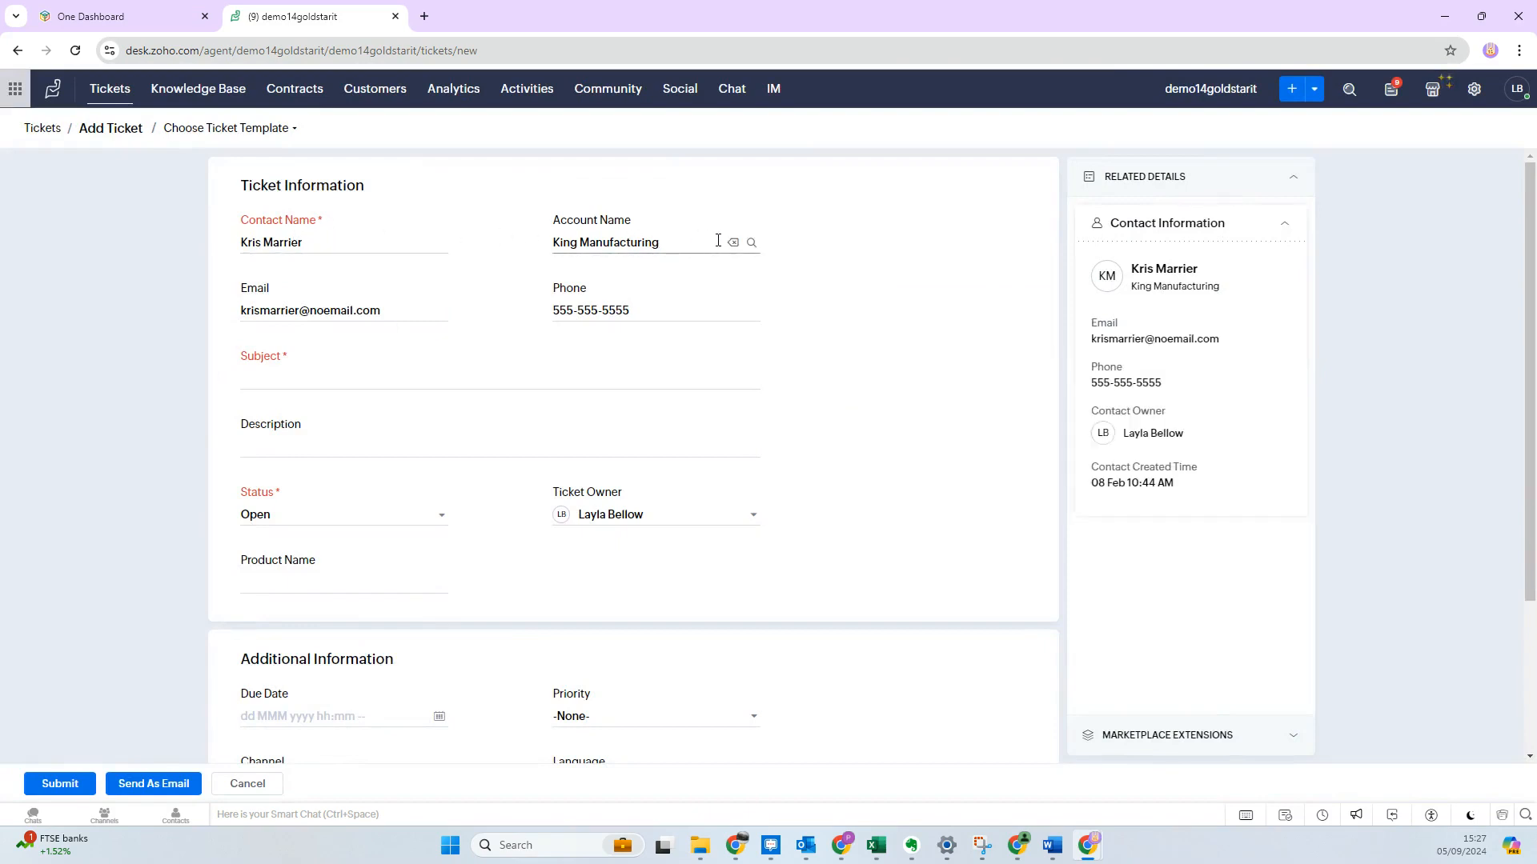
{"action": "mouse_move", "coordinate": [750, 242]}
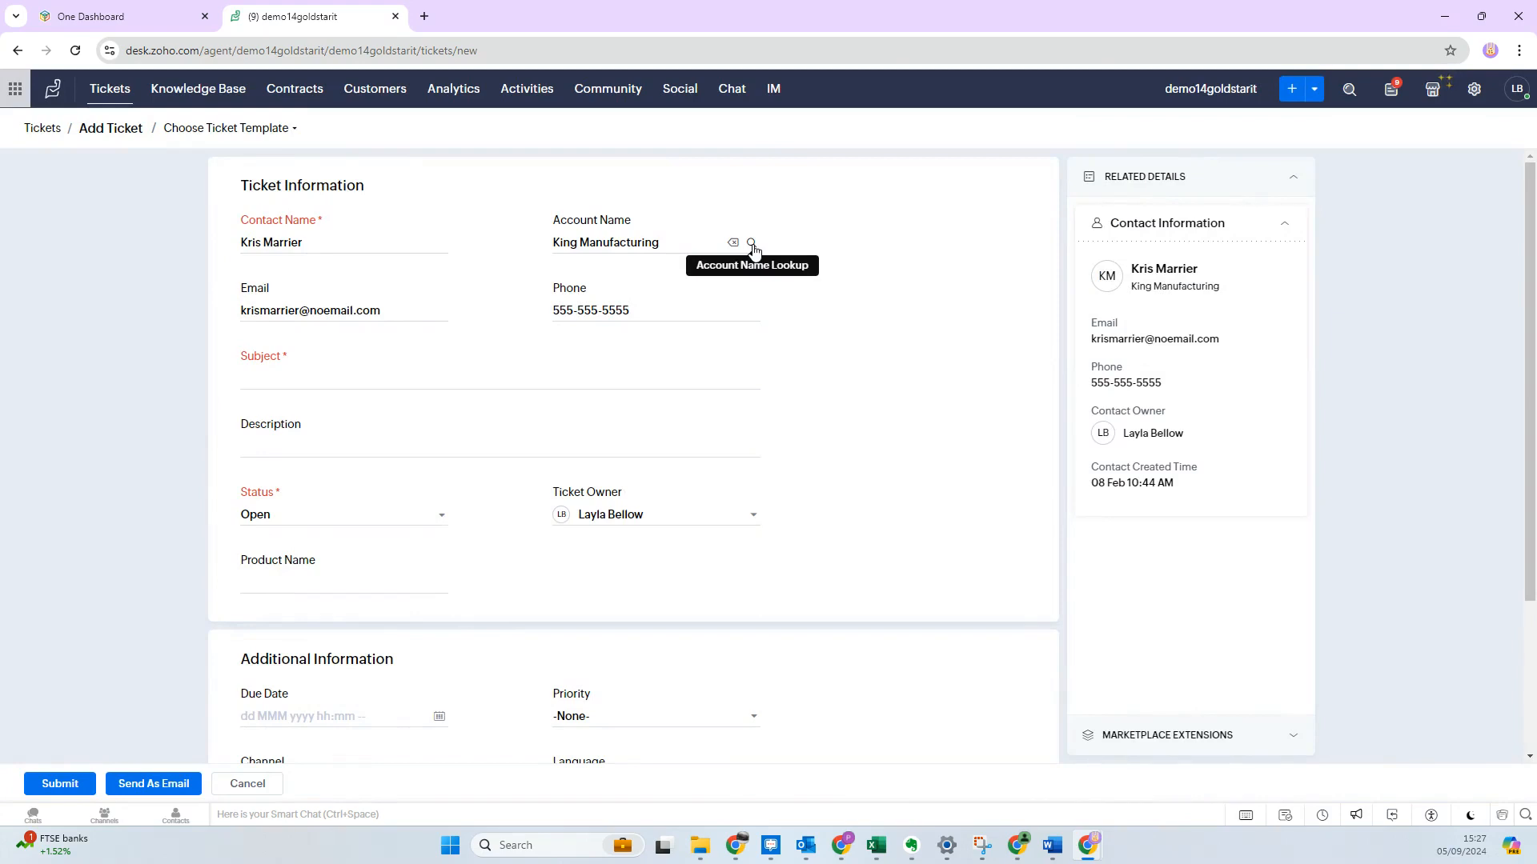
{"action": "left_click", "coordinate": [750, 241]}
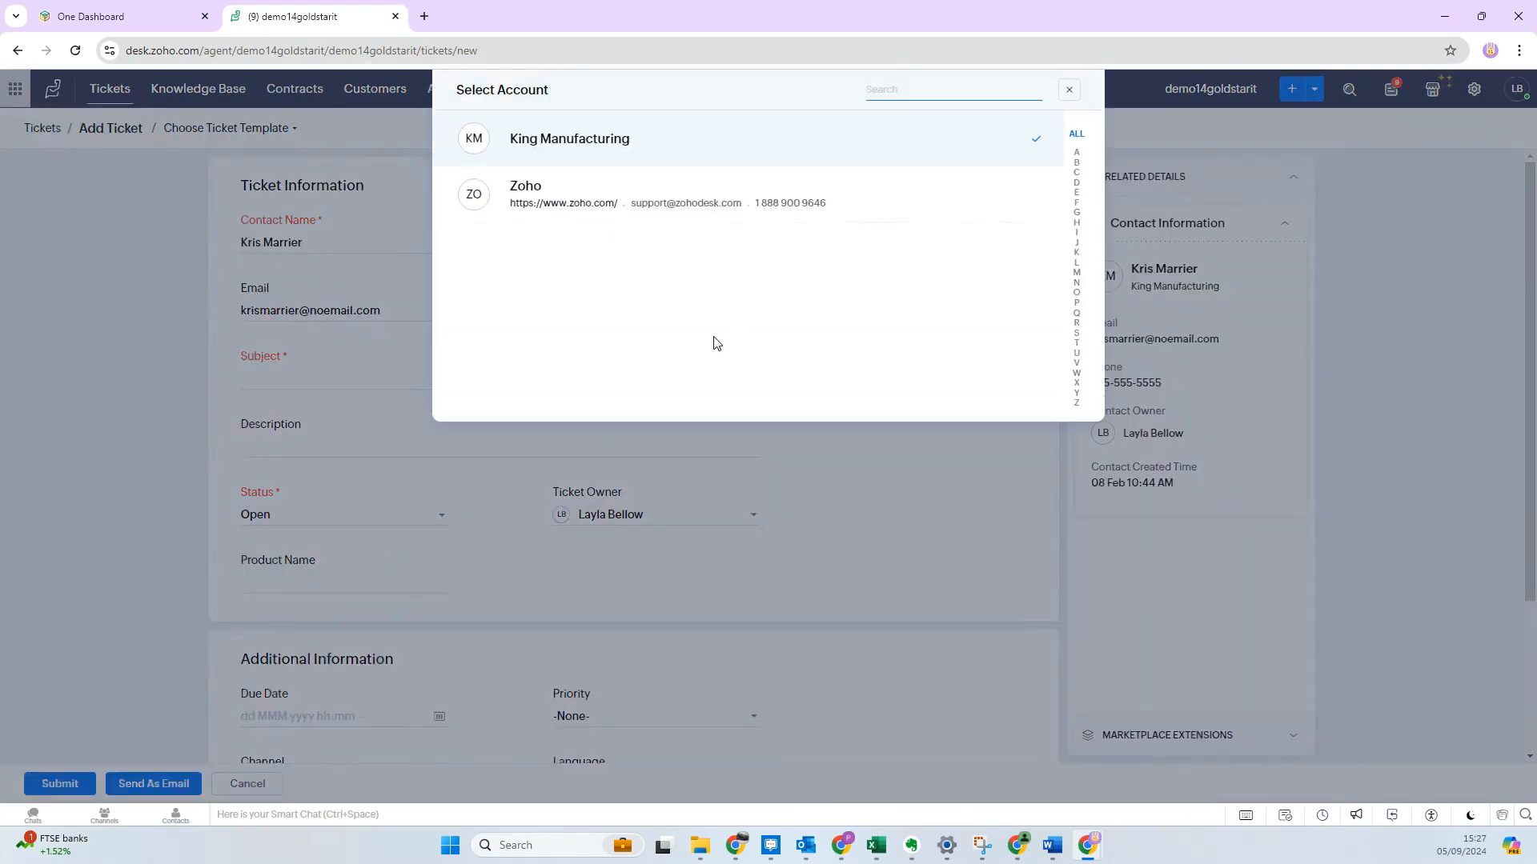
{"action": "mouse_move", "coordinate": [696, 194]}
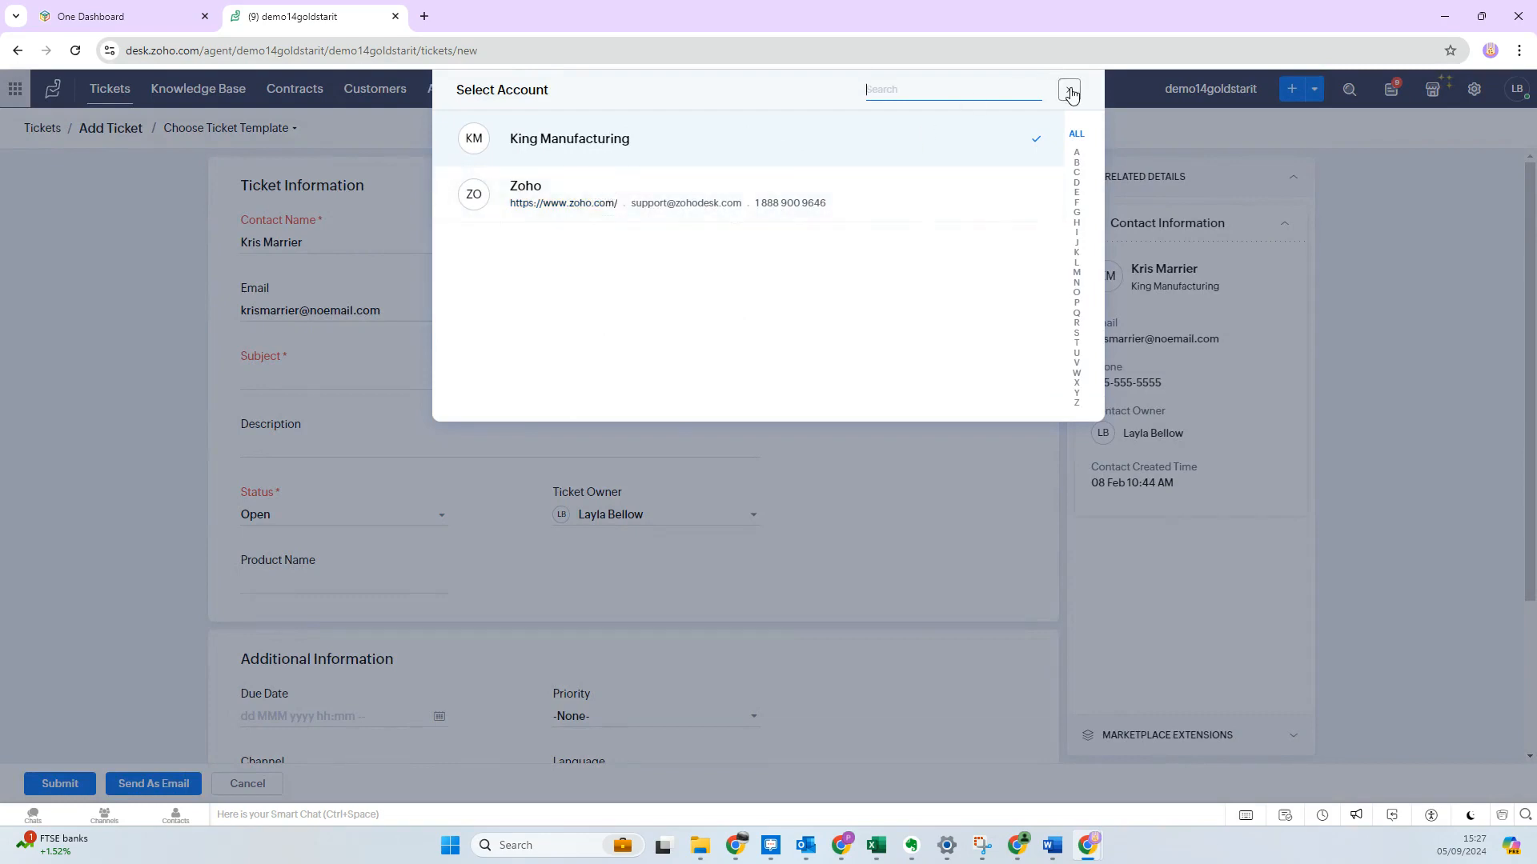
{"action": "left_click", "coordinate": [570, 137]}
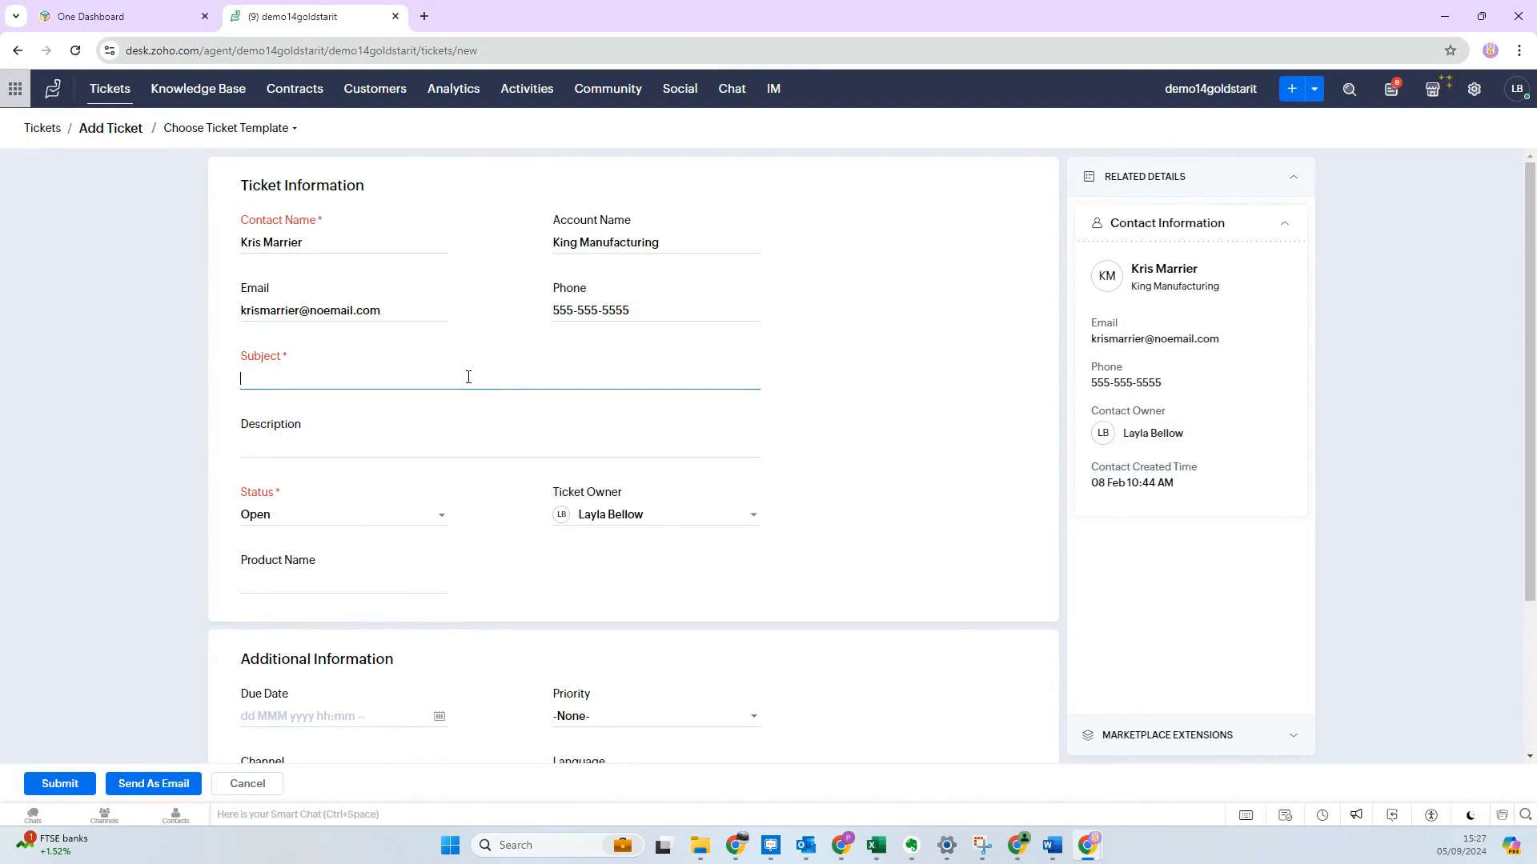
- Enter the subject 'this is a desk ticket for our youtube demo' and move to the description
{"action": "type", "text": "this is a"}
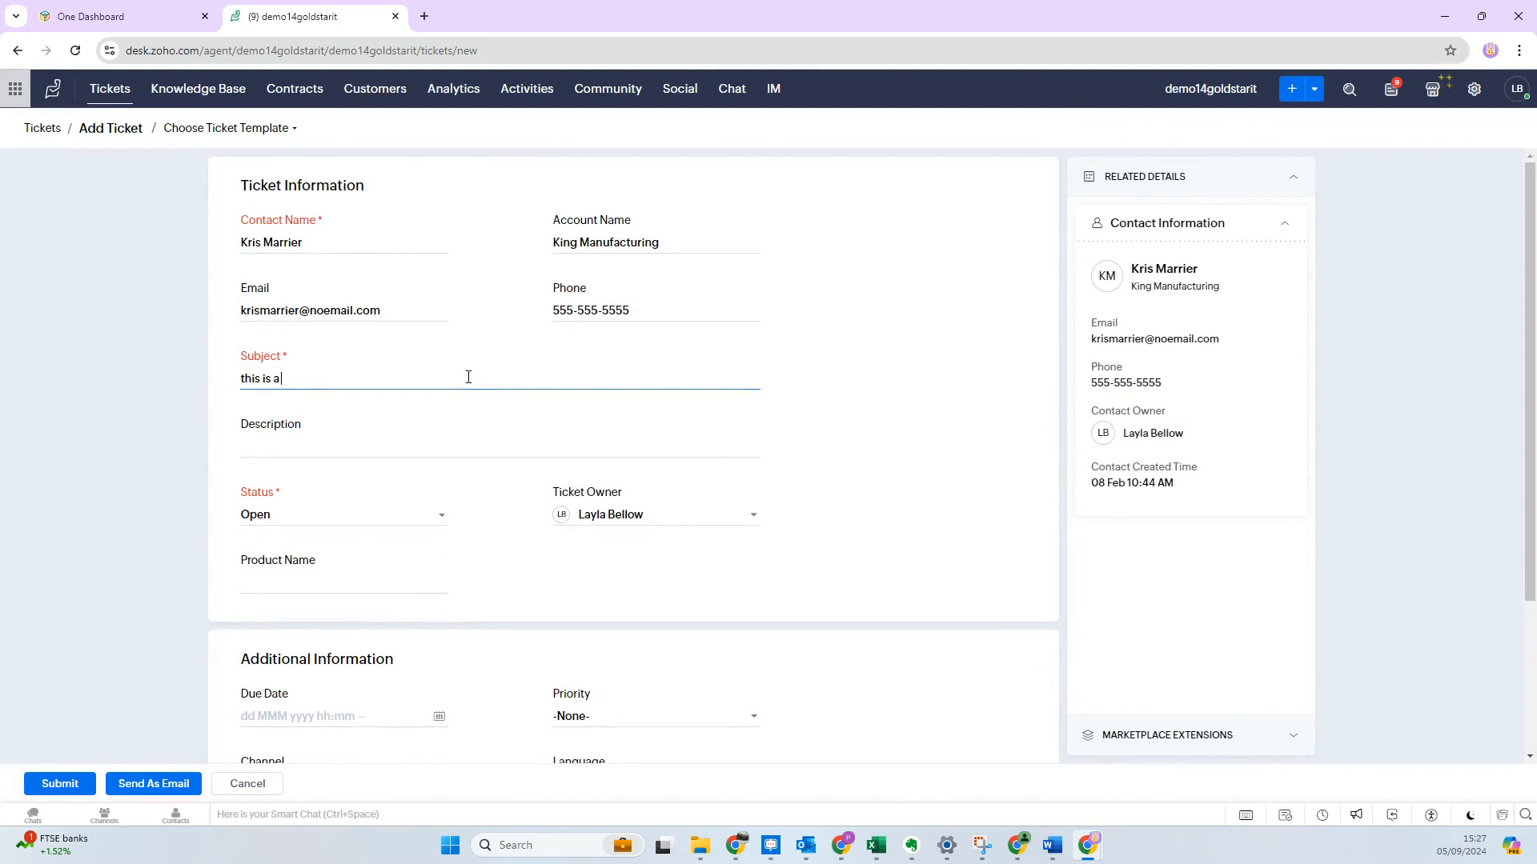
{"action": "type", "text": "desk ticket for"}
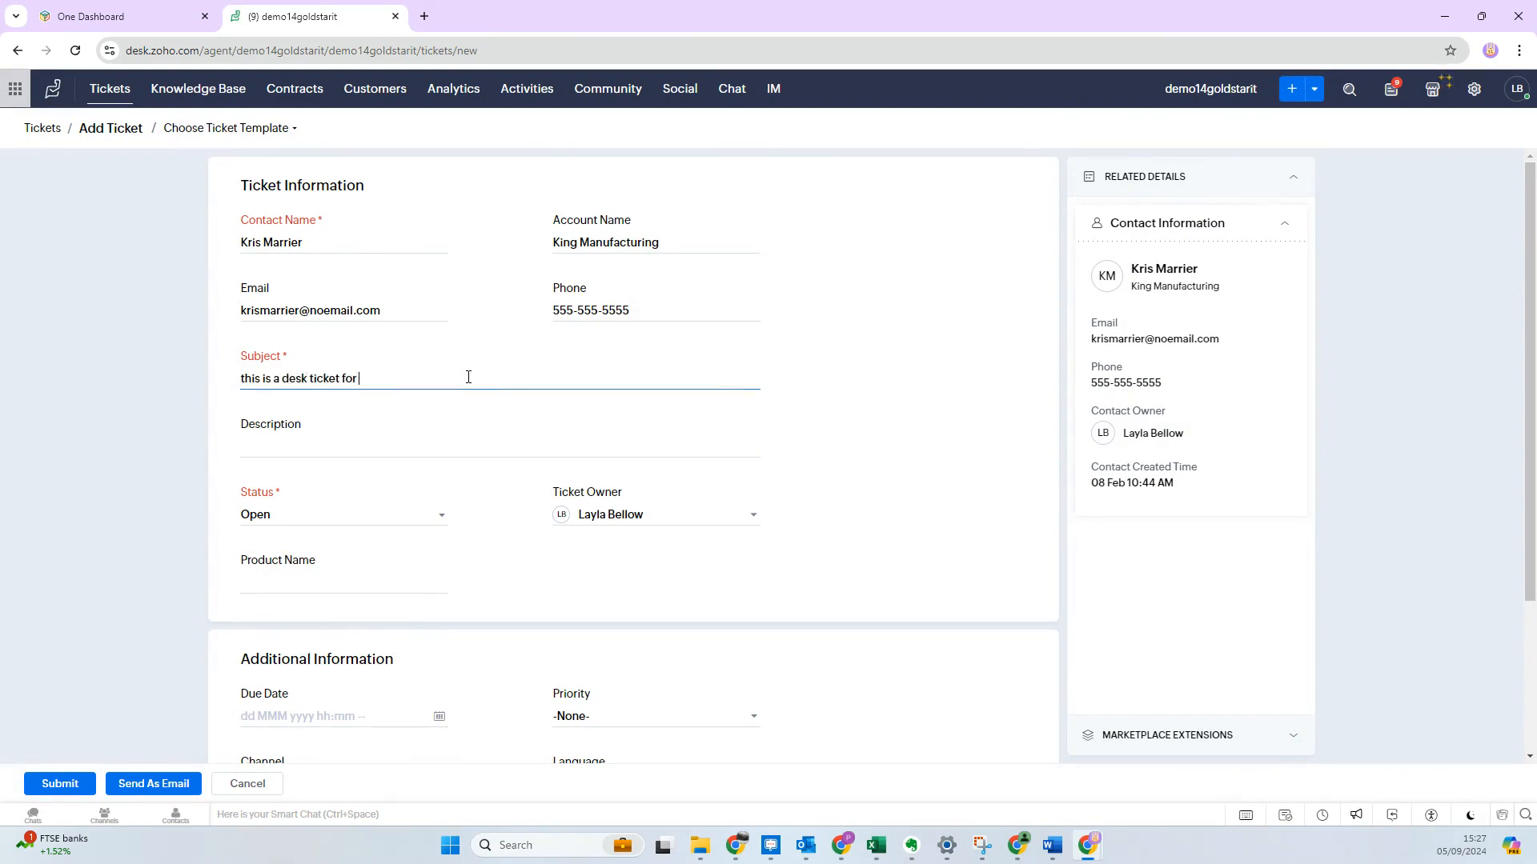
{"action": "type", "text": "our youtube demo"}
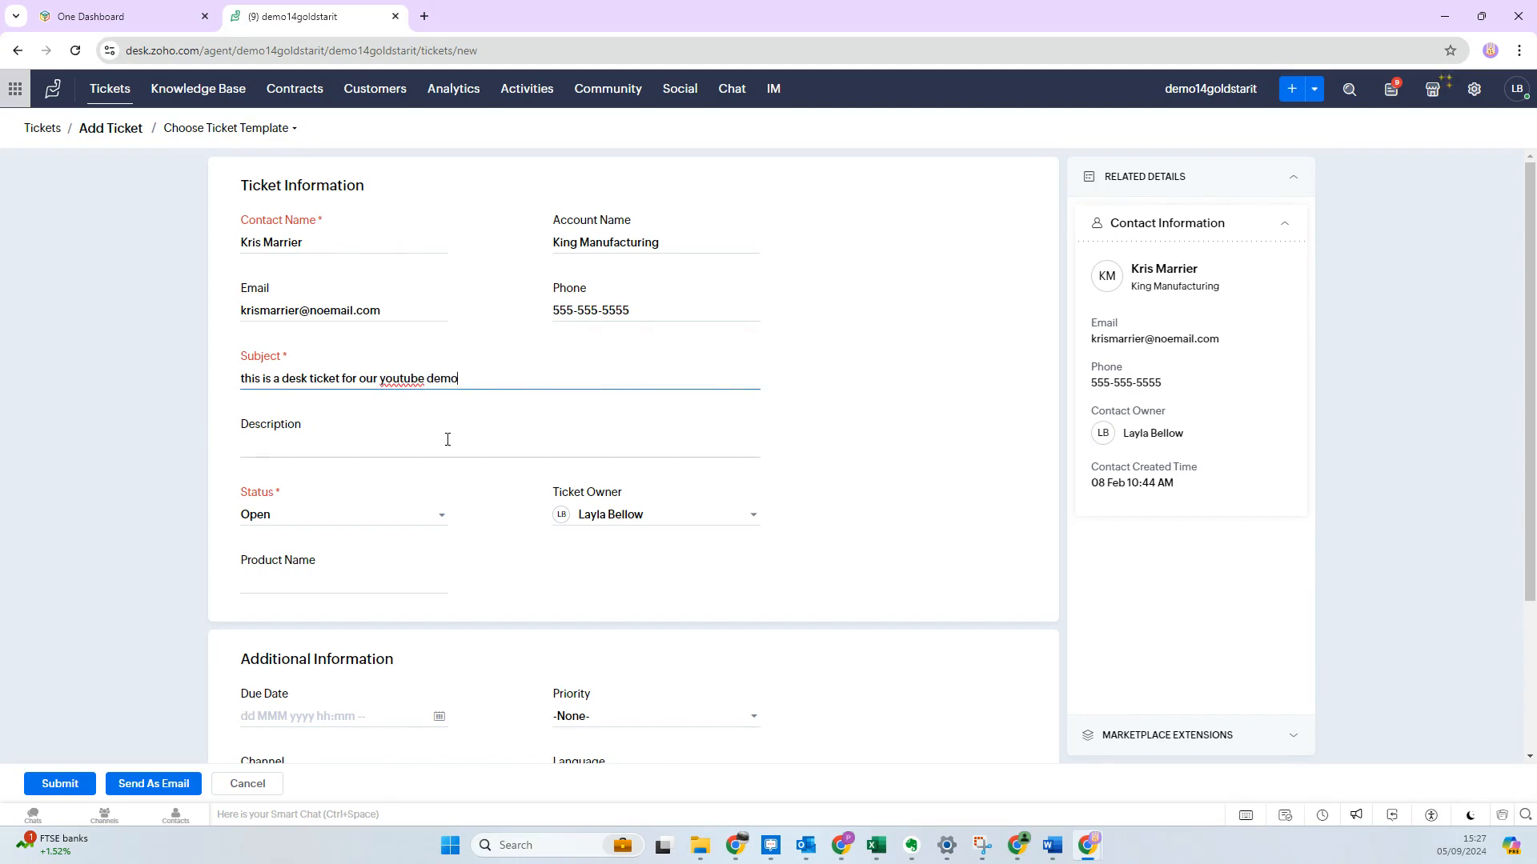
{"action": "left_click", "coordinate": [447, 439]}
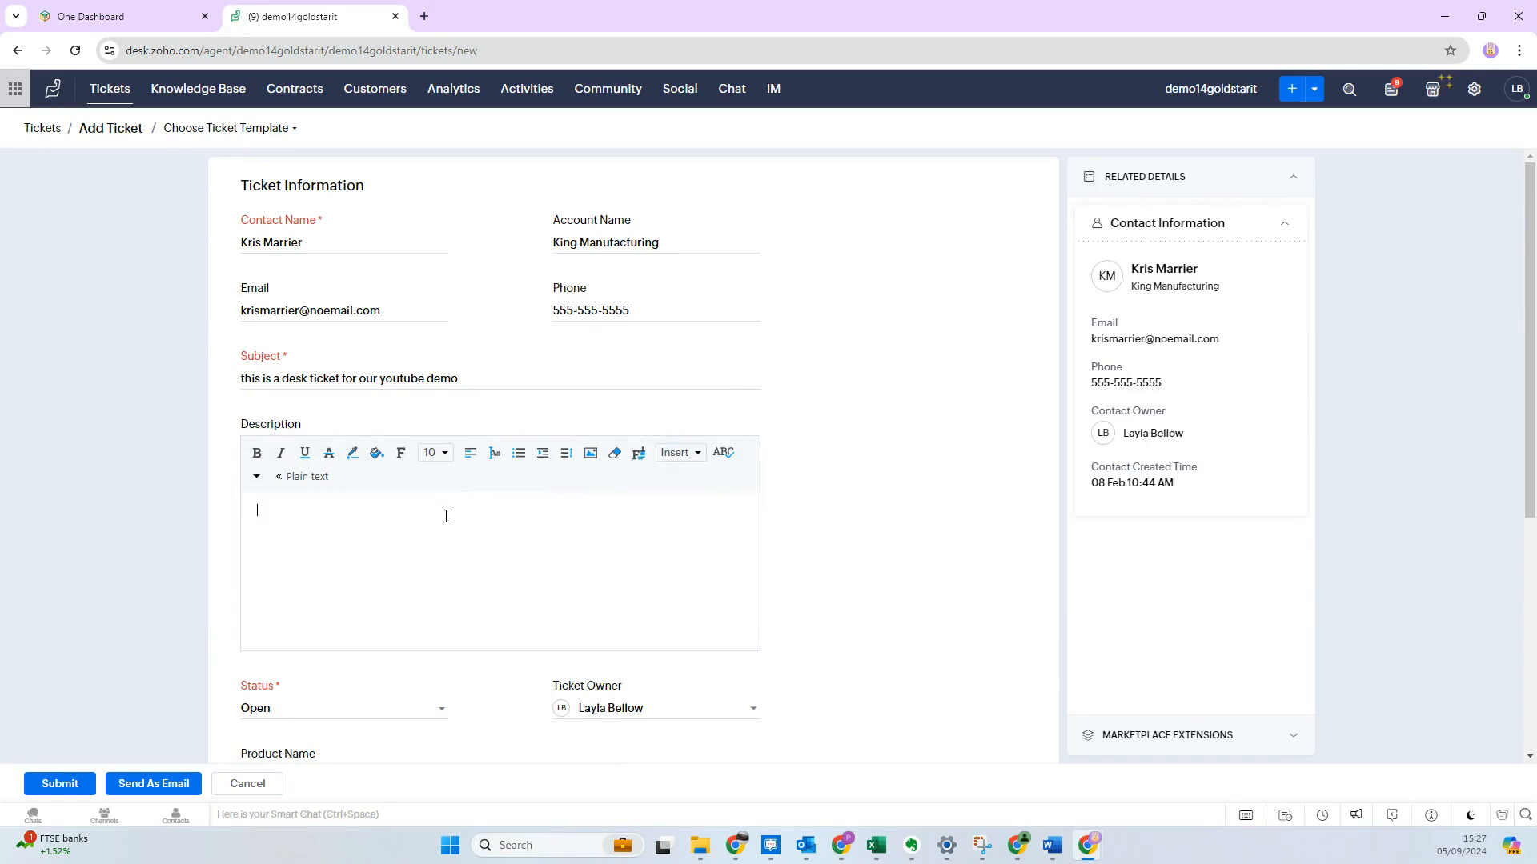
- Enter the description 'Here is a description of the demo ticket'
{"action": "type", "text": "t"}
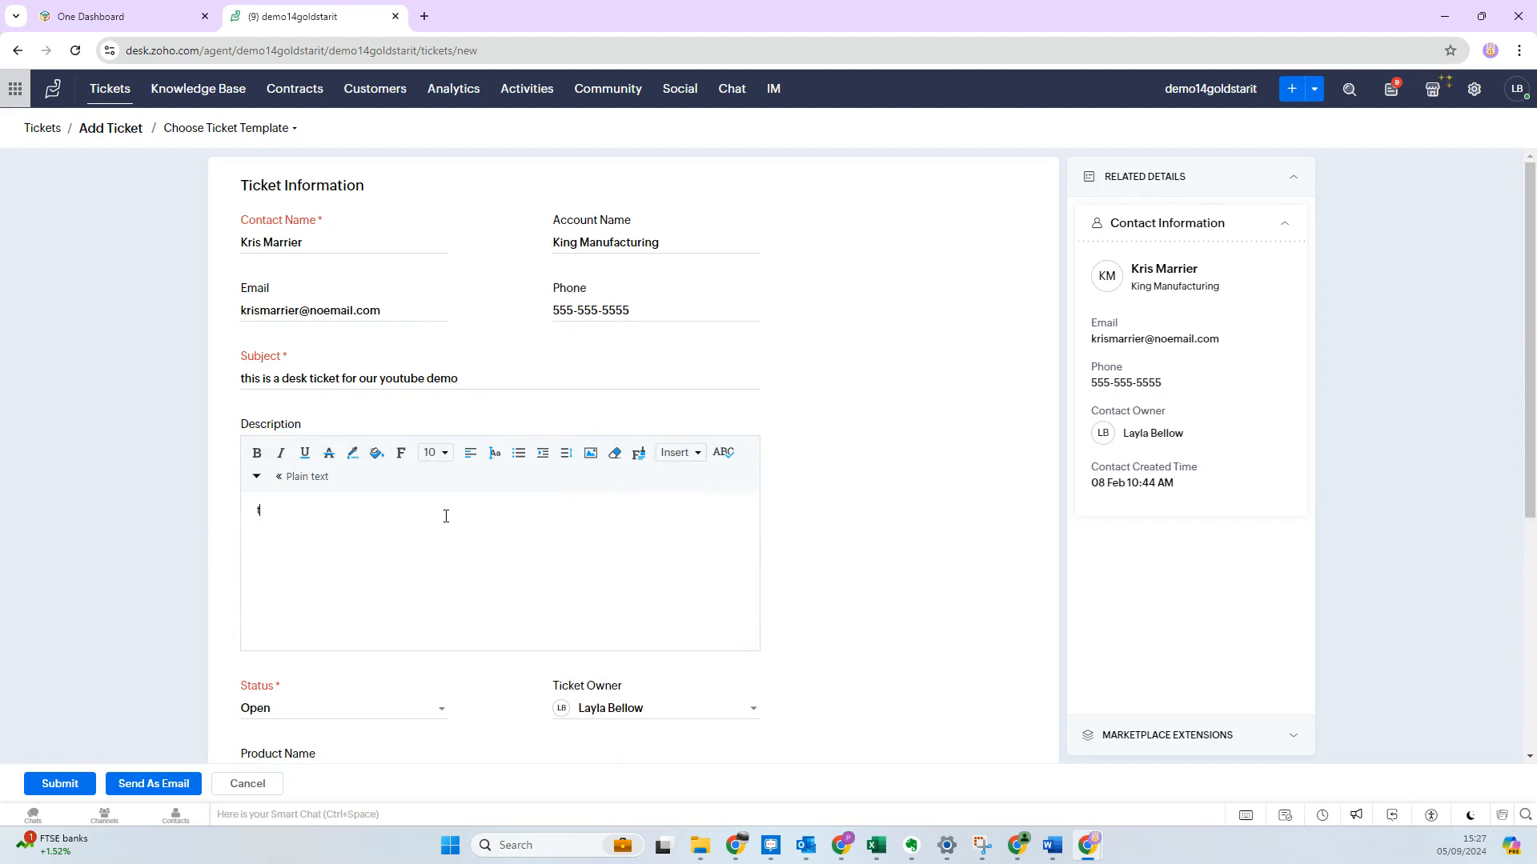
{"action": "type", "text": "Here is a"}
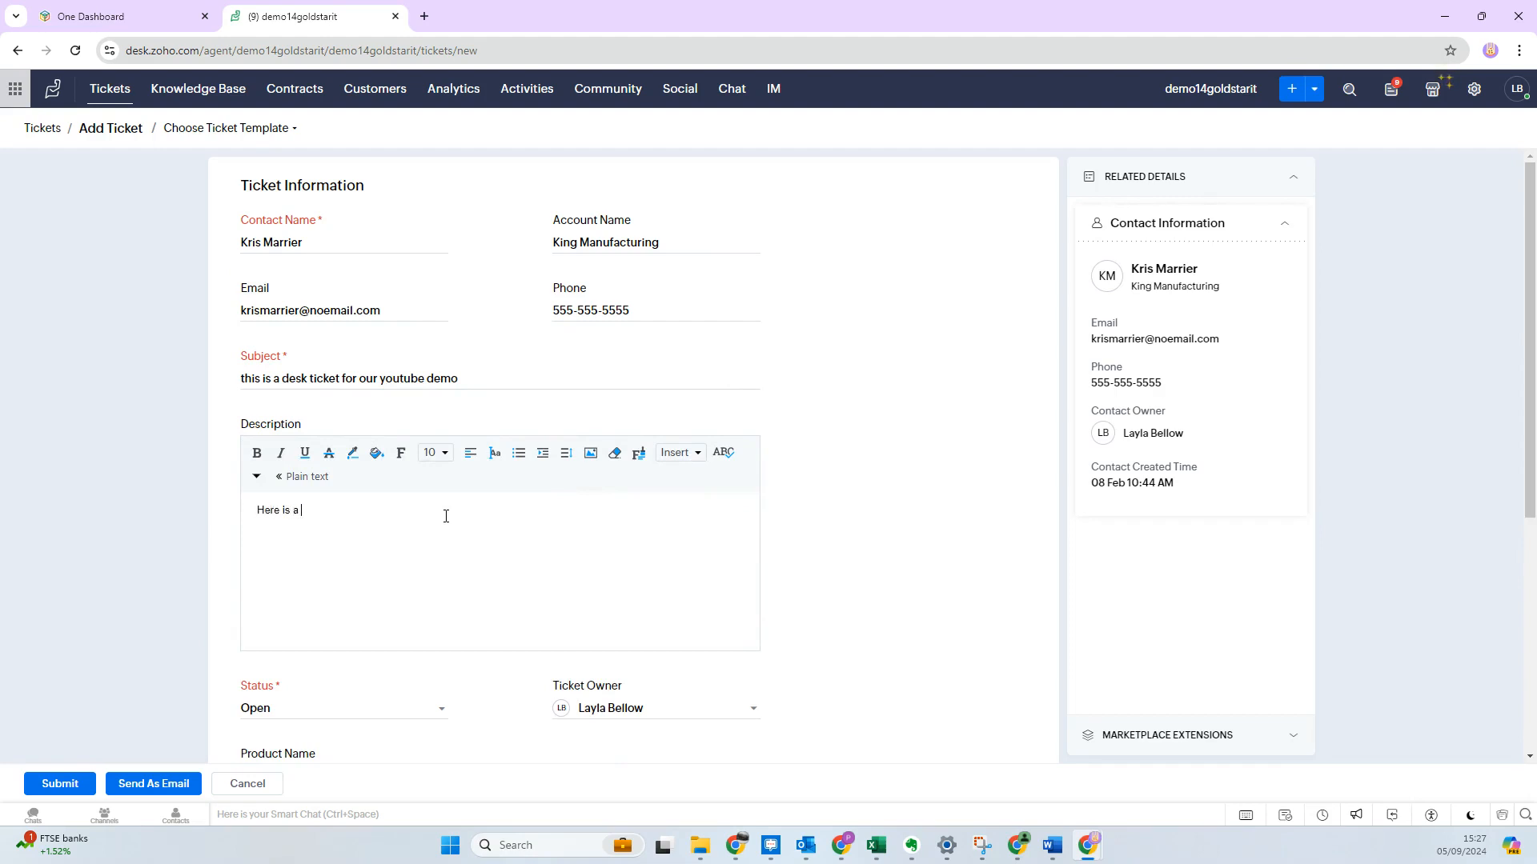
{"action": "type", "text": "description of"}
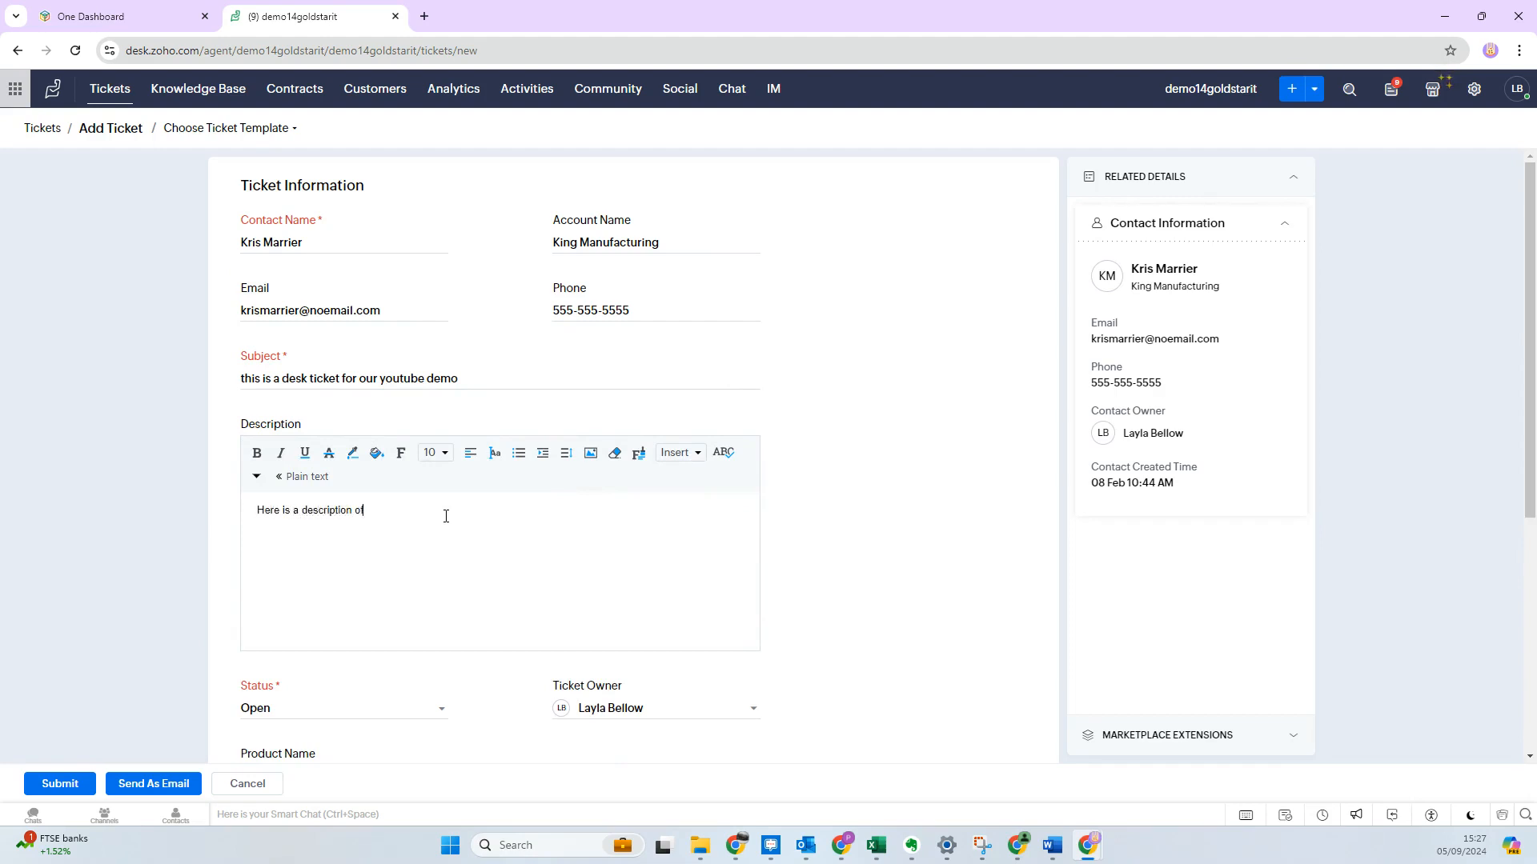
{"action": "type", "text": "the demo ticket"}
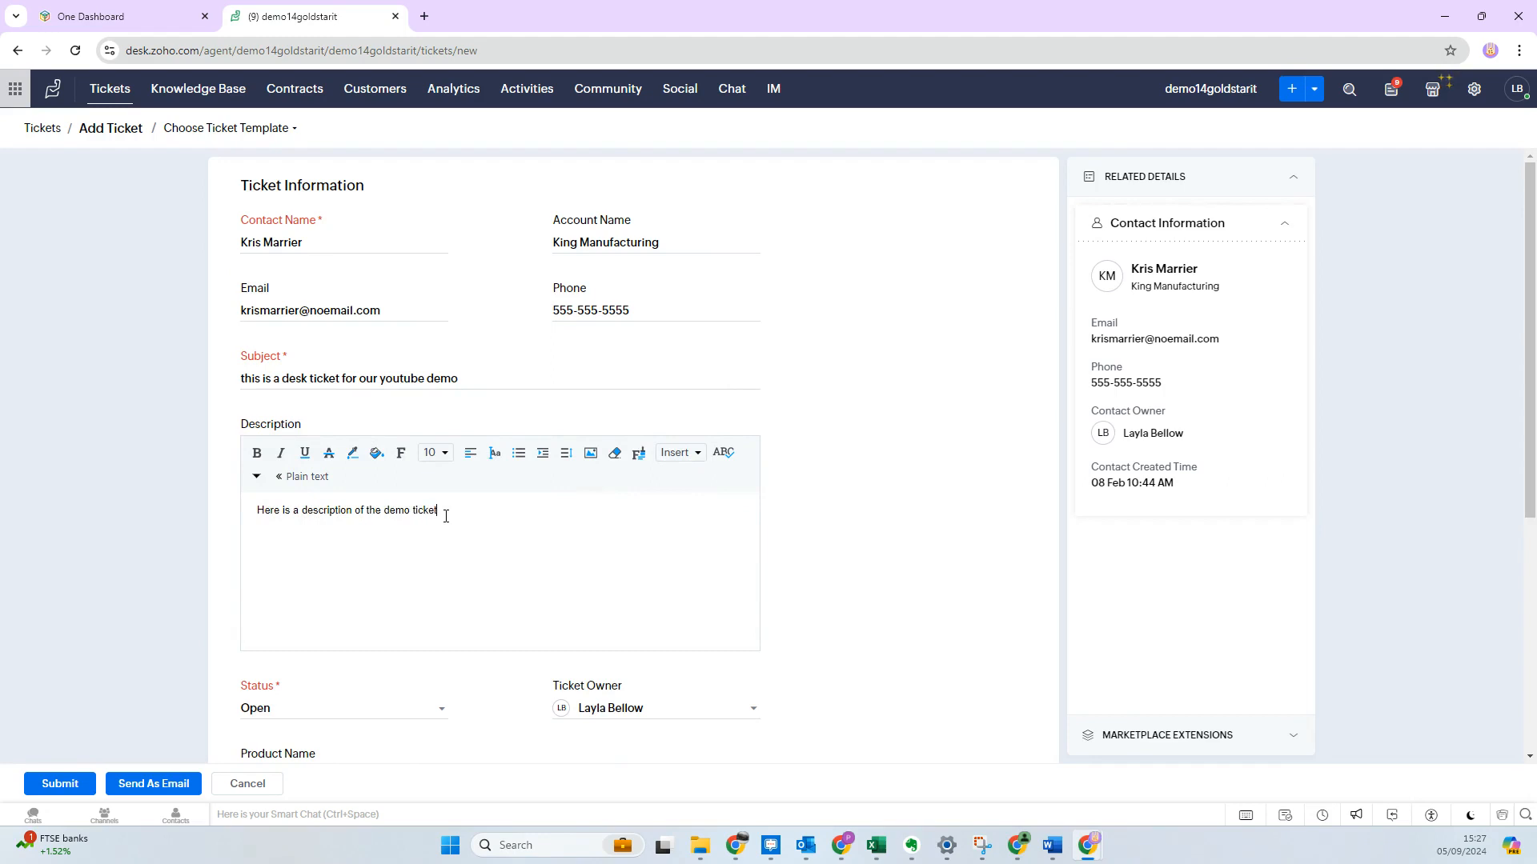
{"action": "mouse_move", "coordinate": [256, 453]}
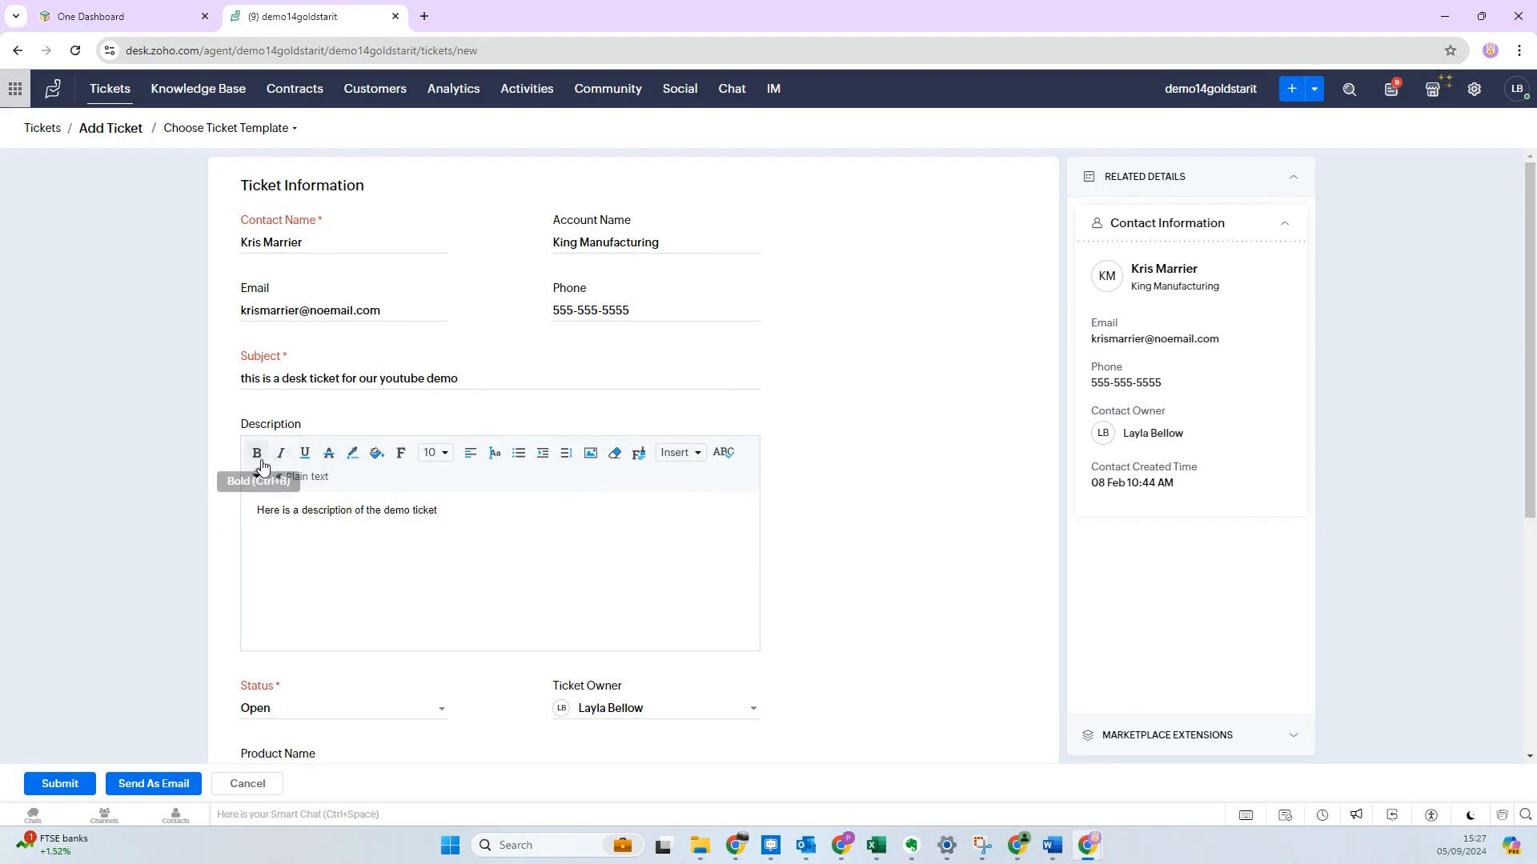
{"action": "mouse_move", "coordinate": [282, 456]}
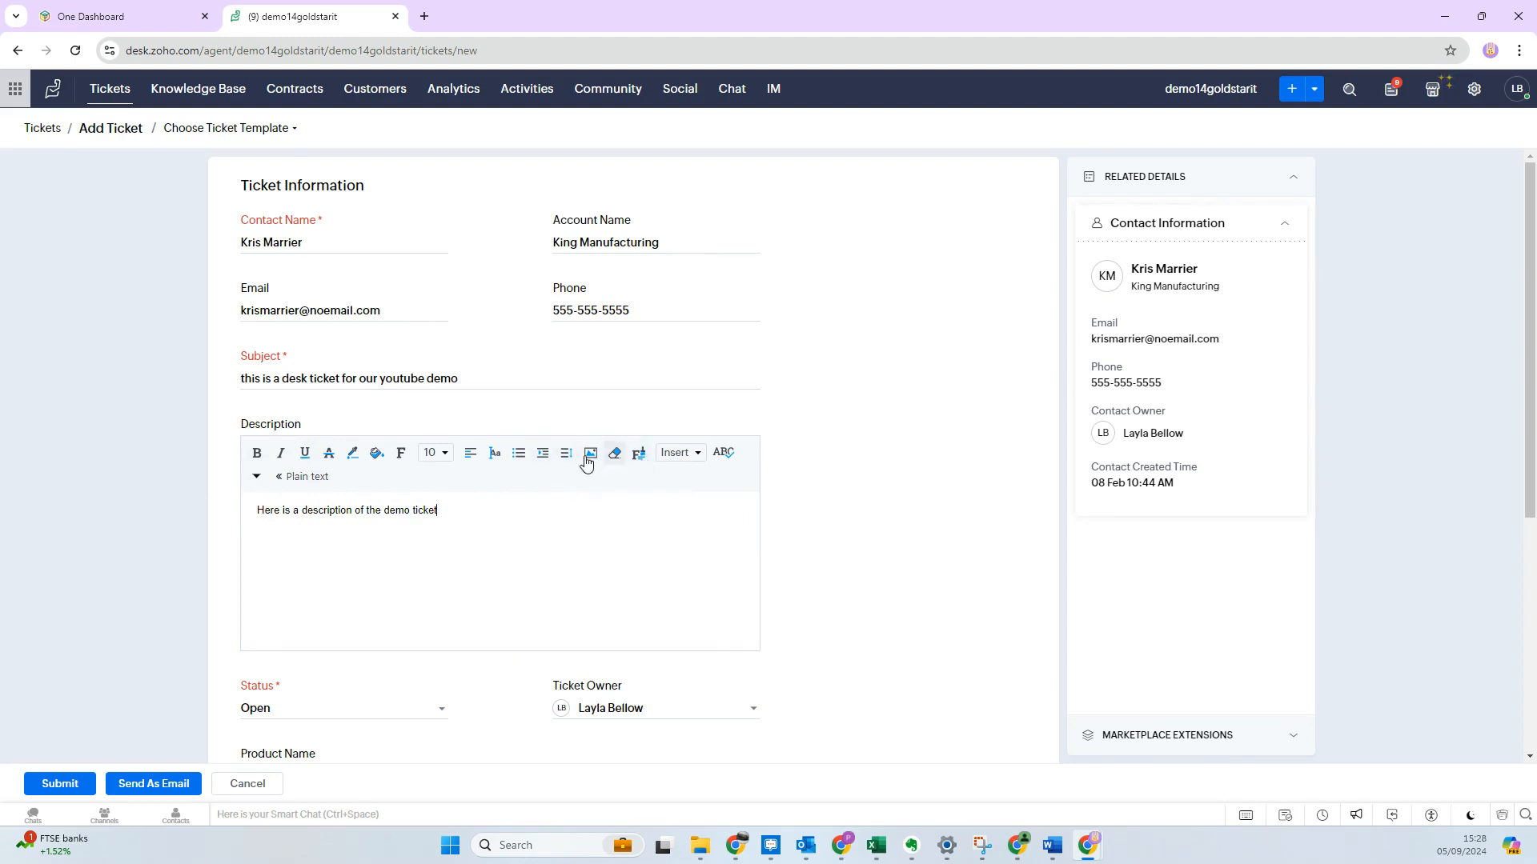
{"action": "mouse_move", "coordinate": [724, 452]}
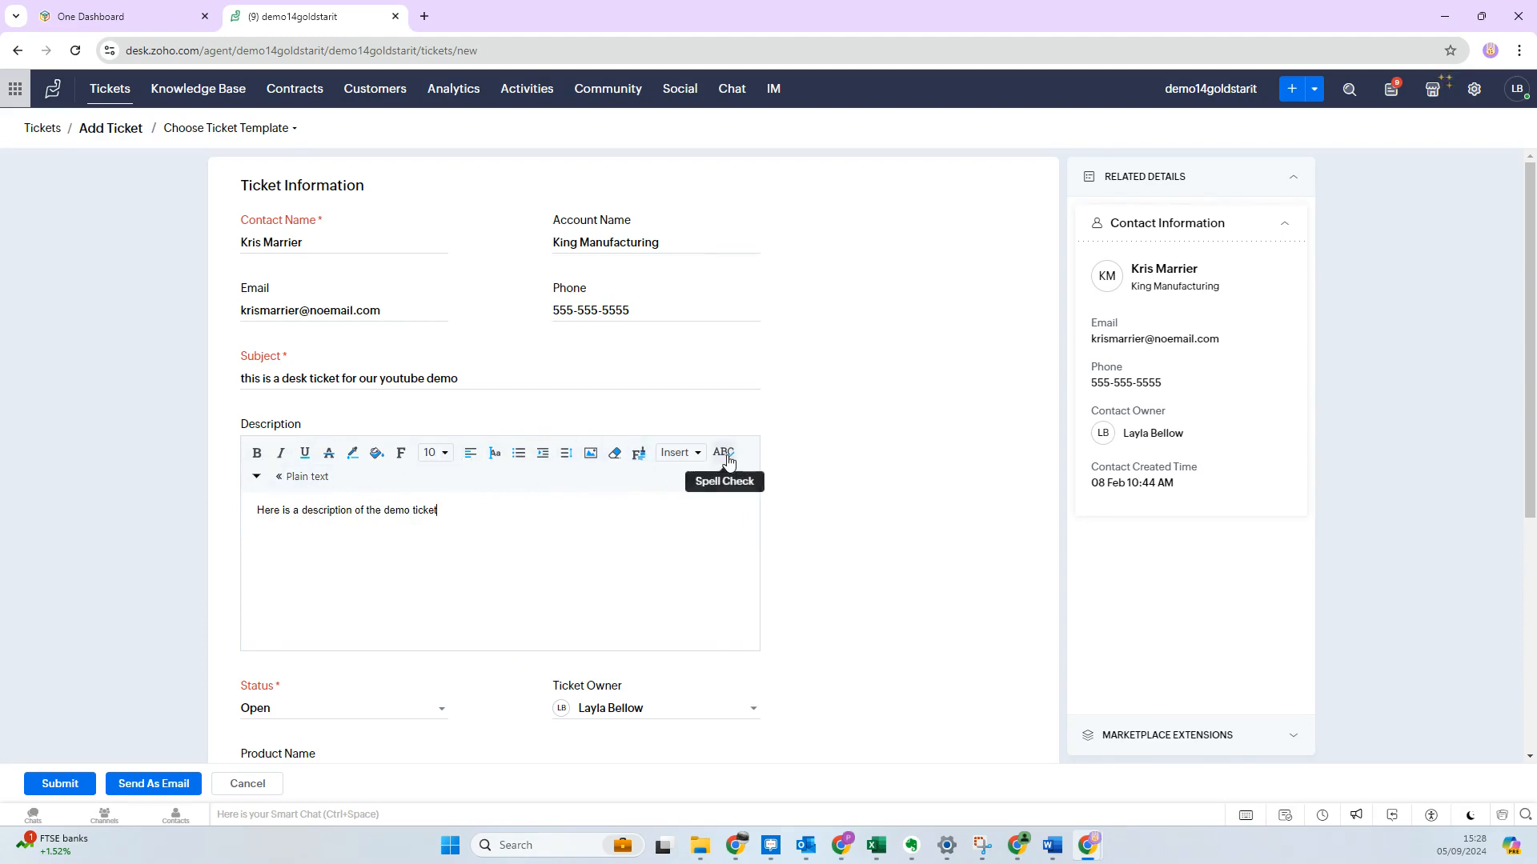
{"action": "mouse_move", "coordinate": [500, 565]}
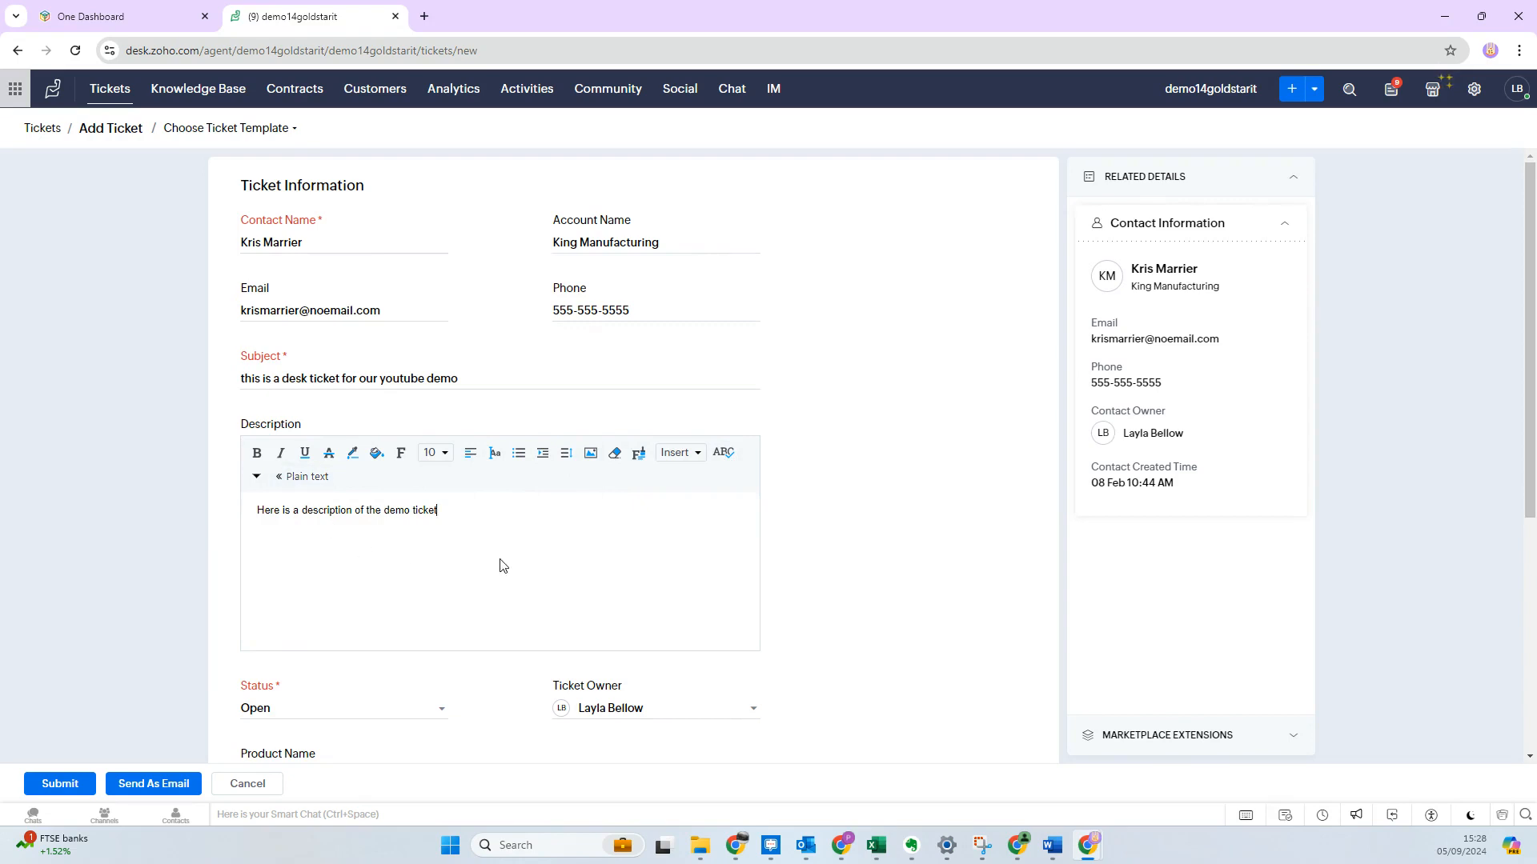
{"action": "scroll", "scroll_direction": "down", "scroll_amount": 3}
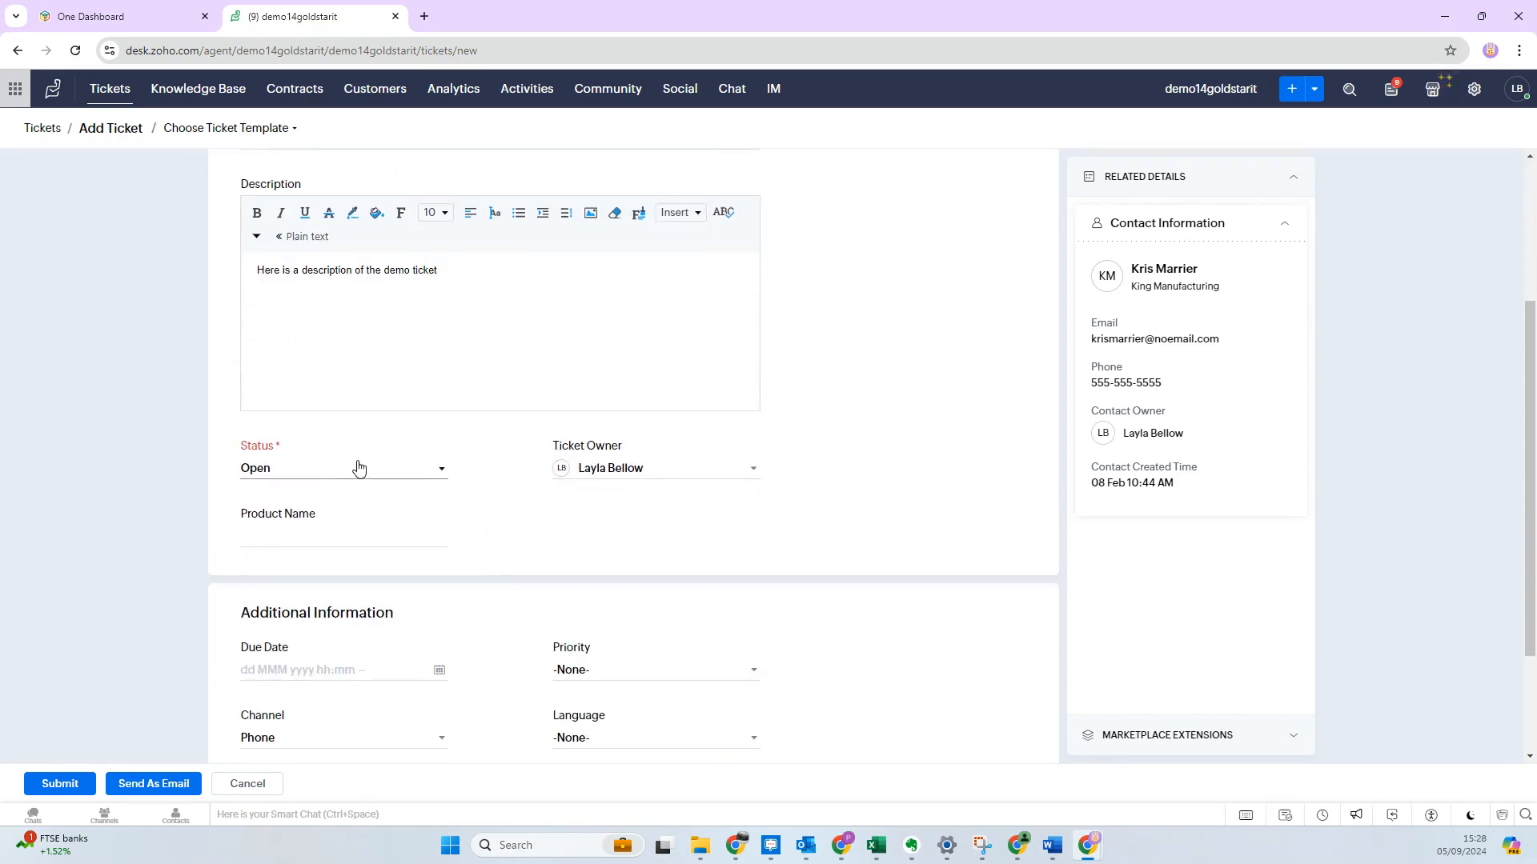
{"action": "left_click", "coordinate": [342, 468]}
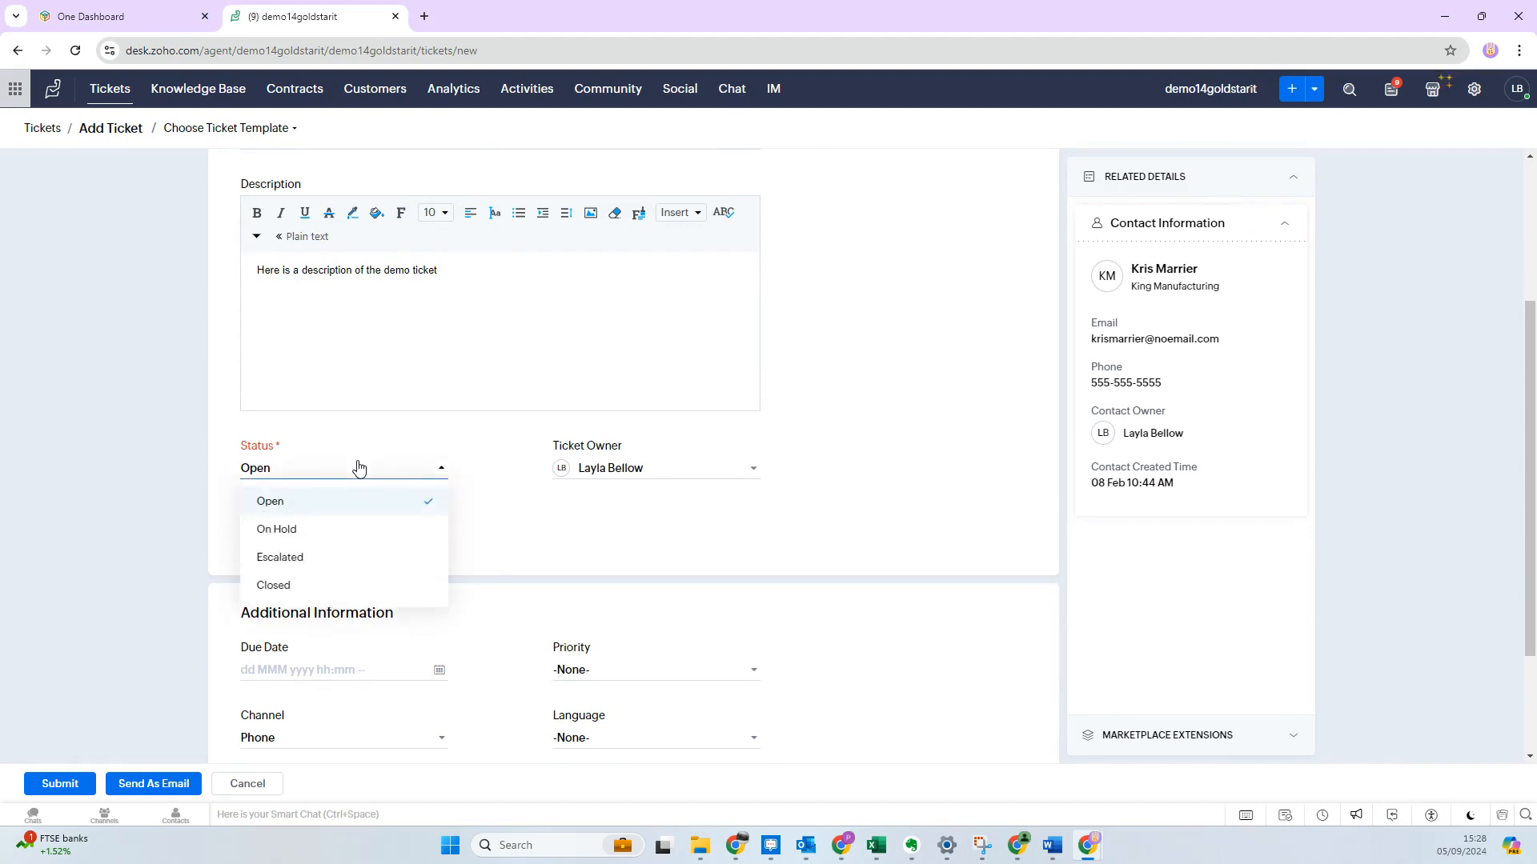
{"action": "mouse_move", "coordinate": [309, 508]}
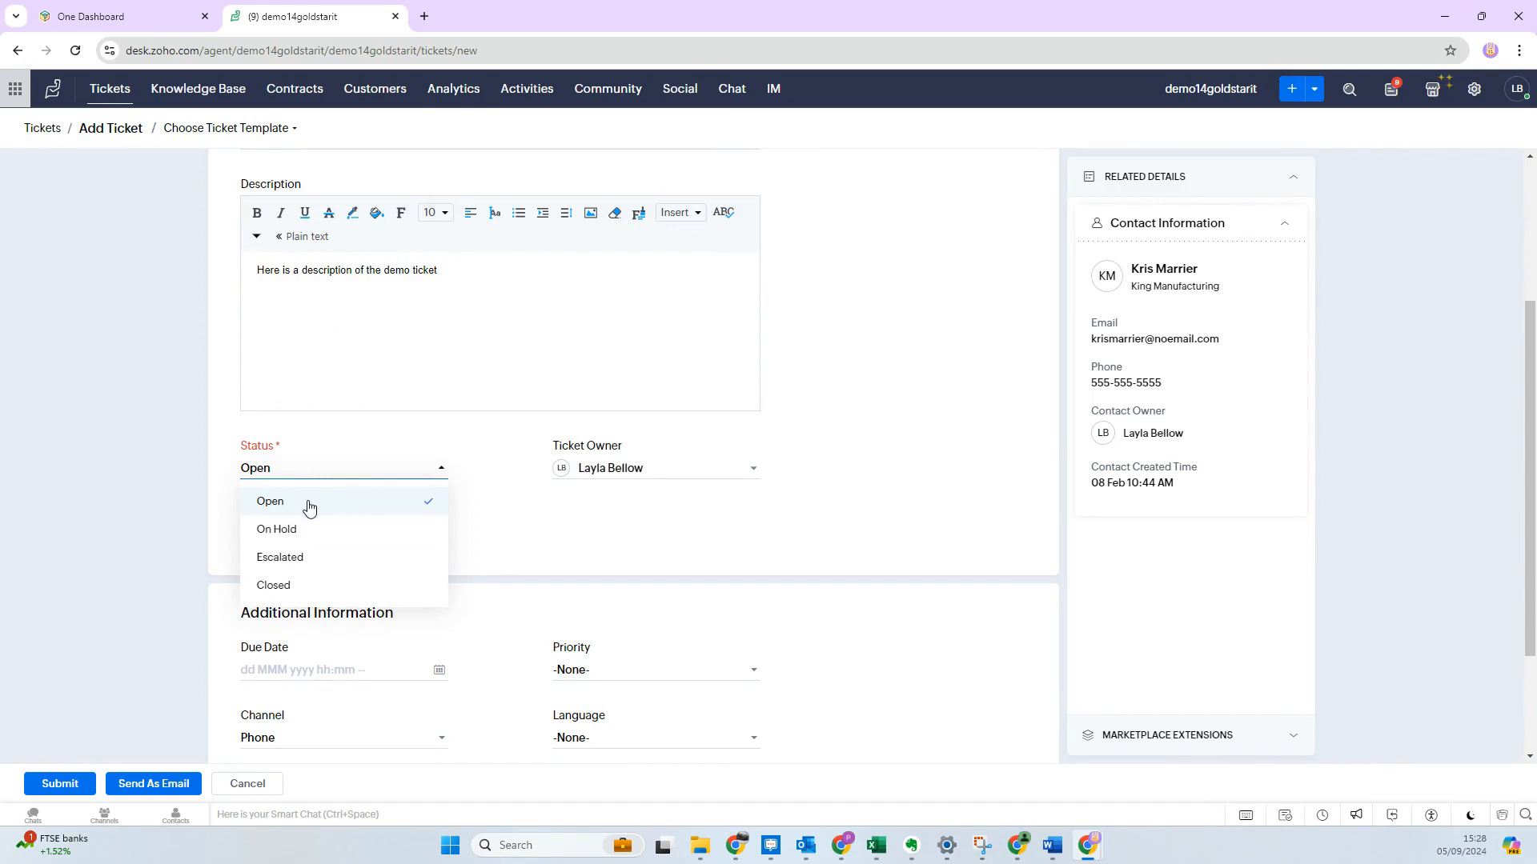
{"action": "mouse_move", "coordinate": [308, 591]}
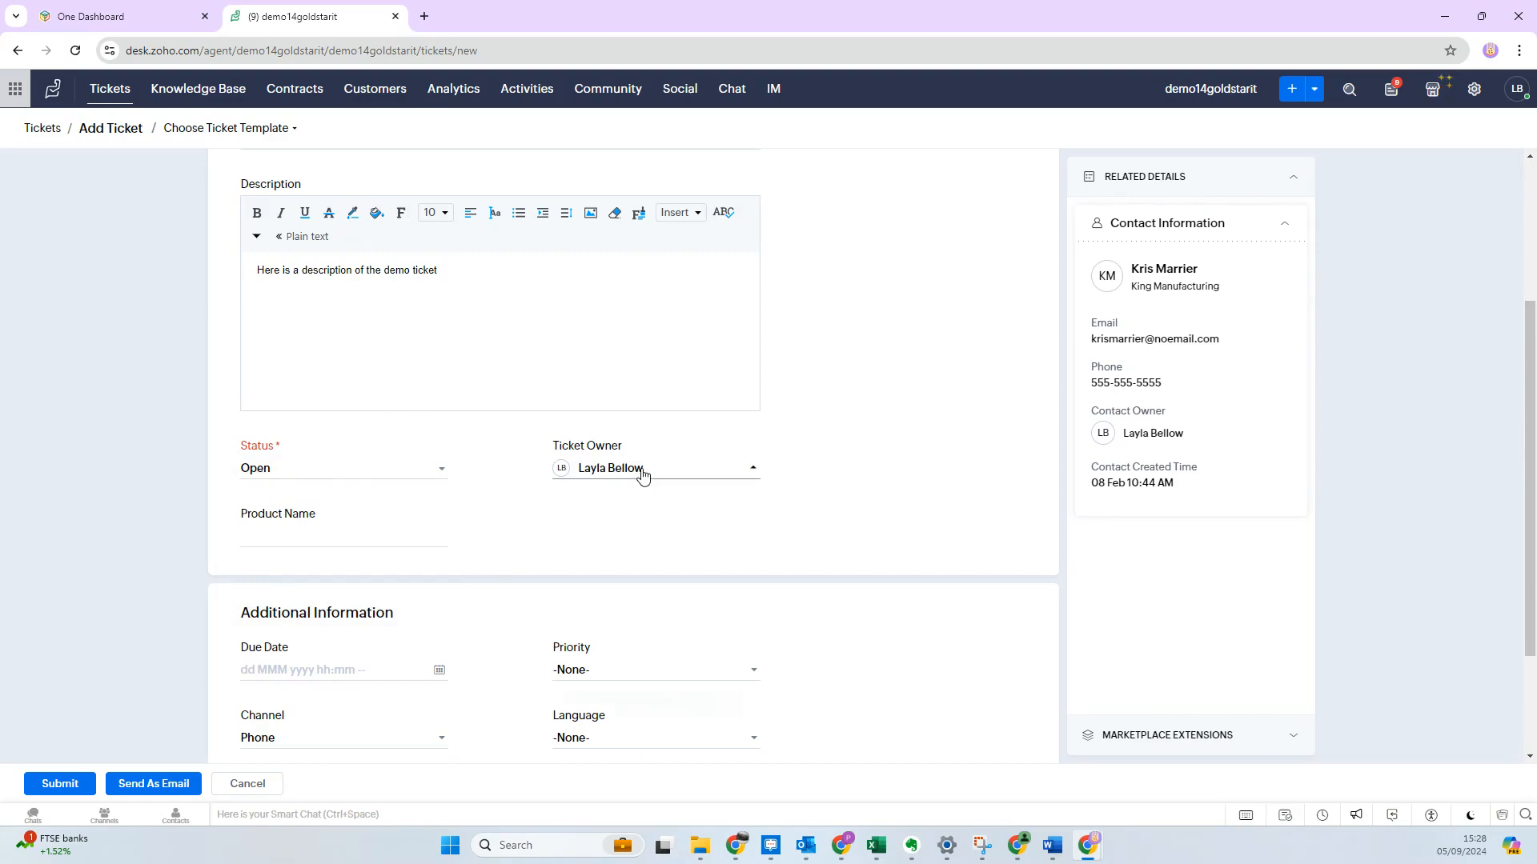
{"action": "left_click", "coordinate": [651, 469]}
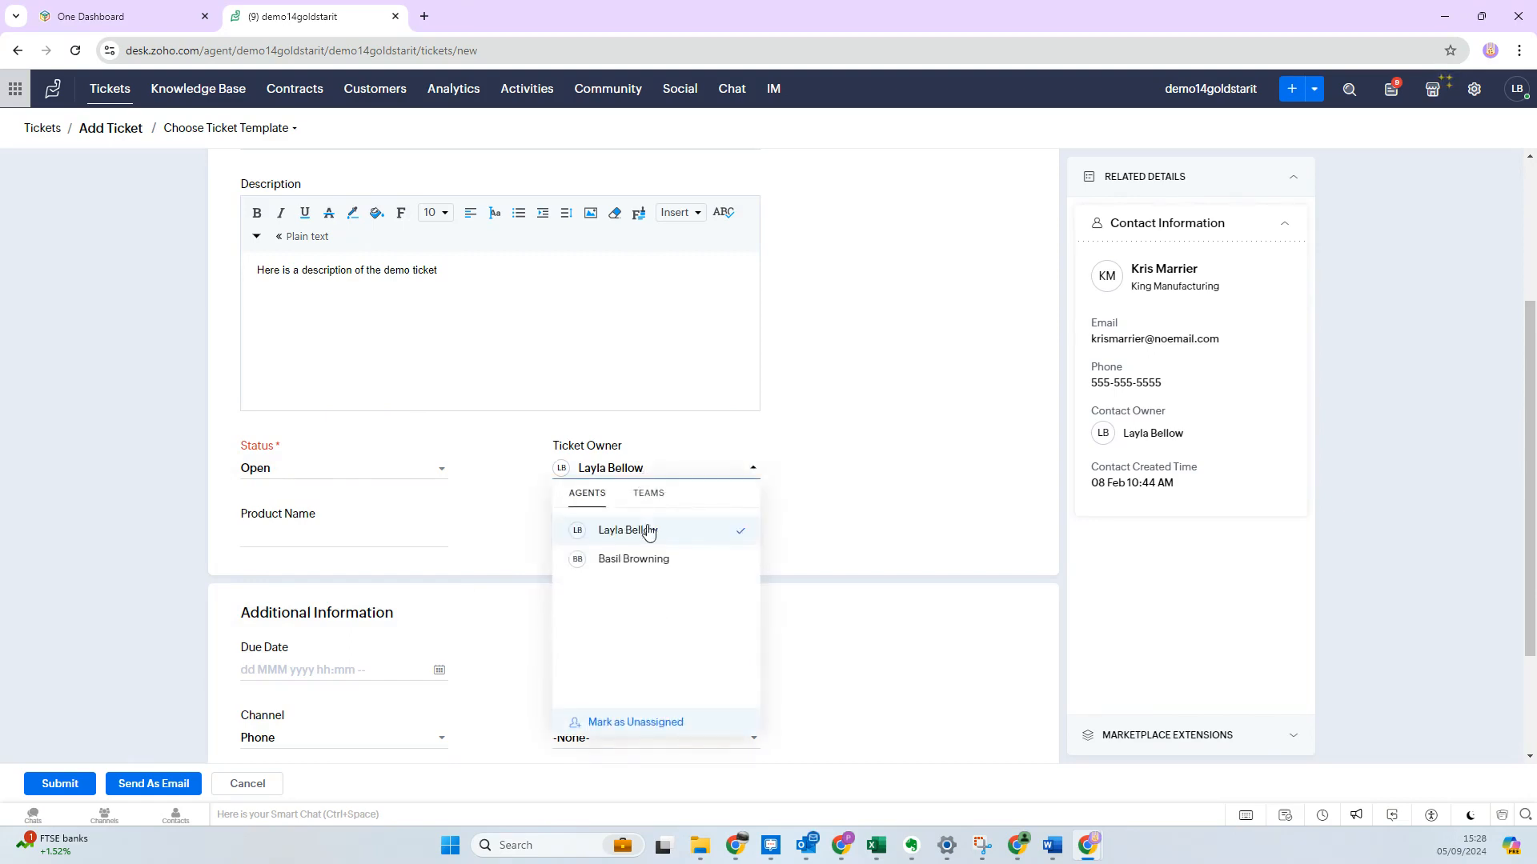
{"action": "left_click", "coordinate": [628, 530]}
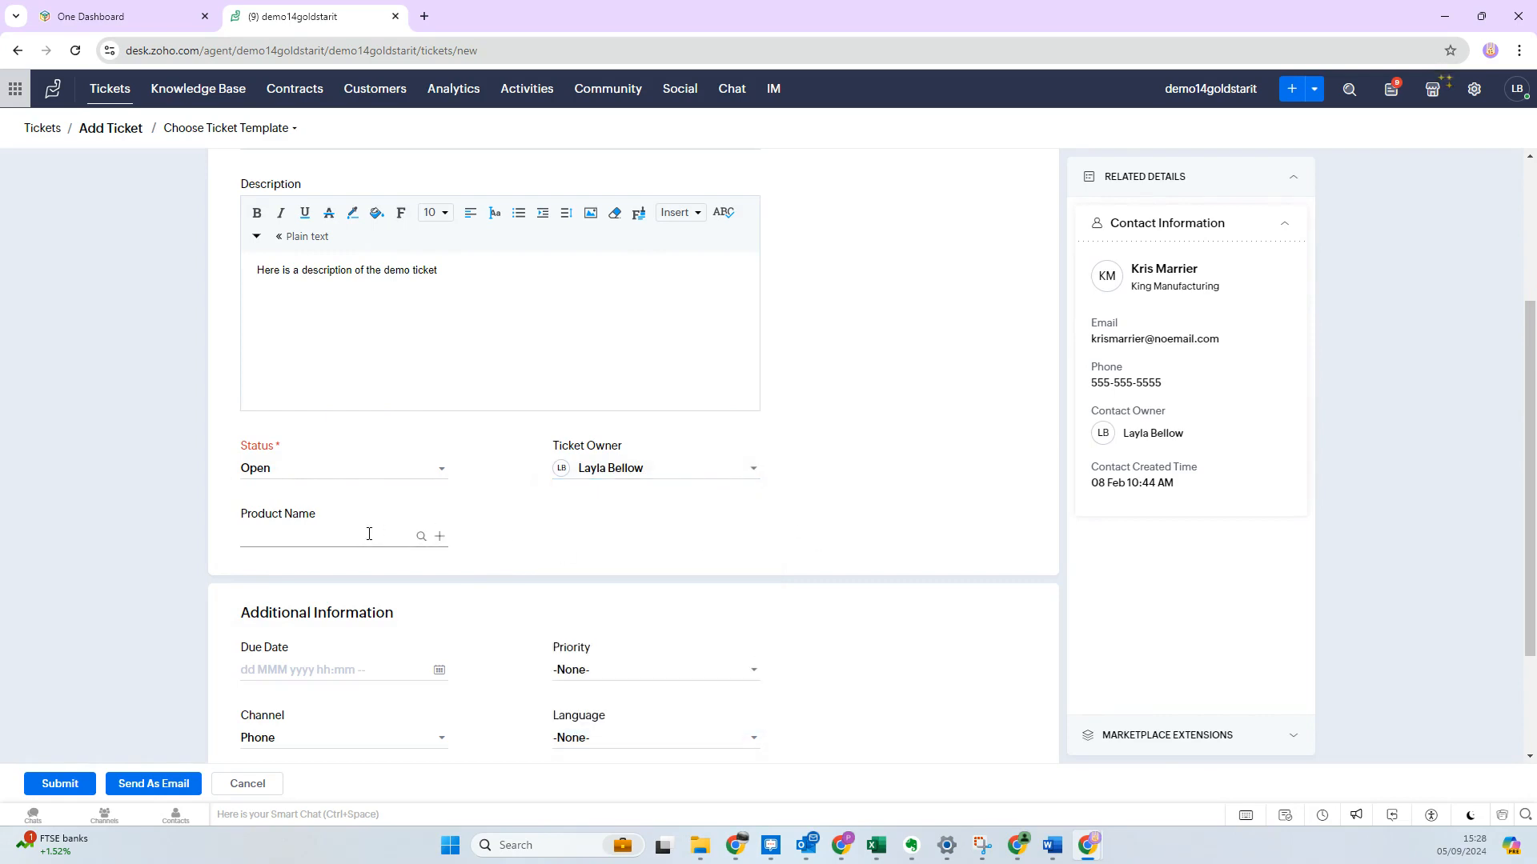
- Set the ticket's due date to 19 September 2024, 12:00 PM
{"action": "left_click", "coordinate": [328, 537]}
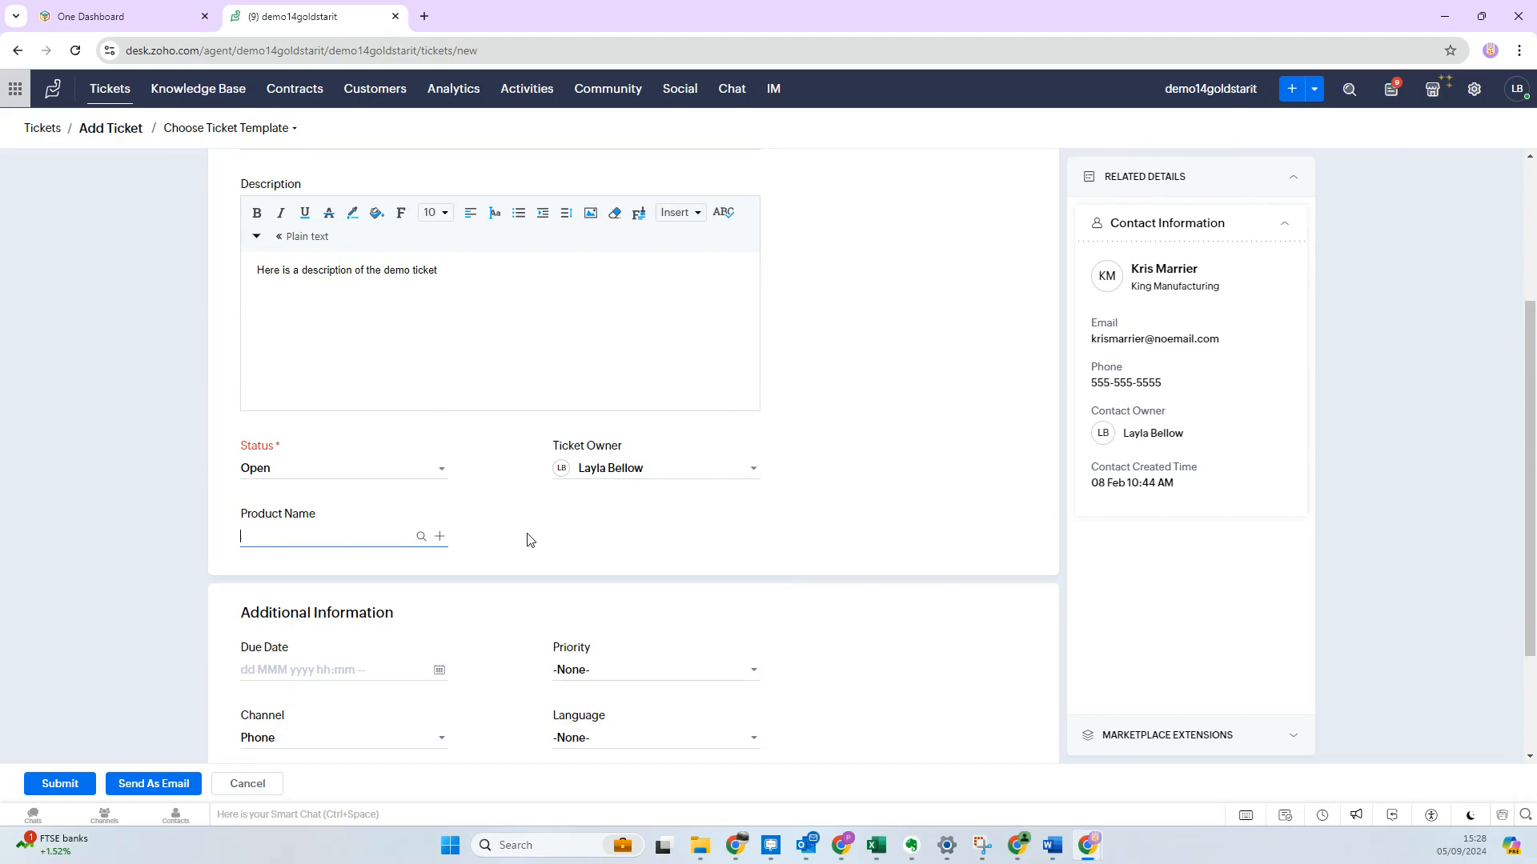
{"action": "scroll", "scroll_direction": "down", "scroll_amount": 3}
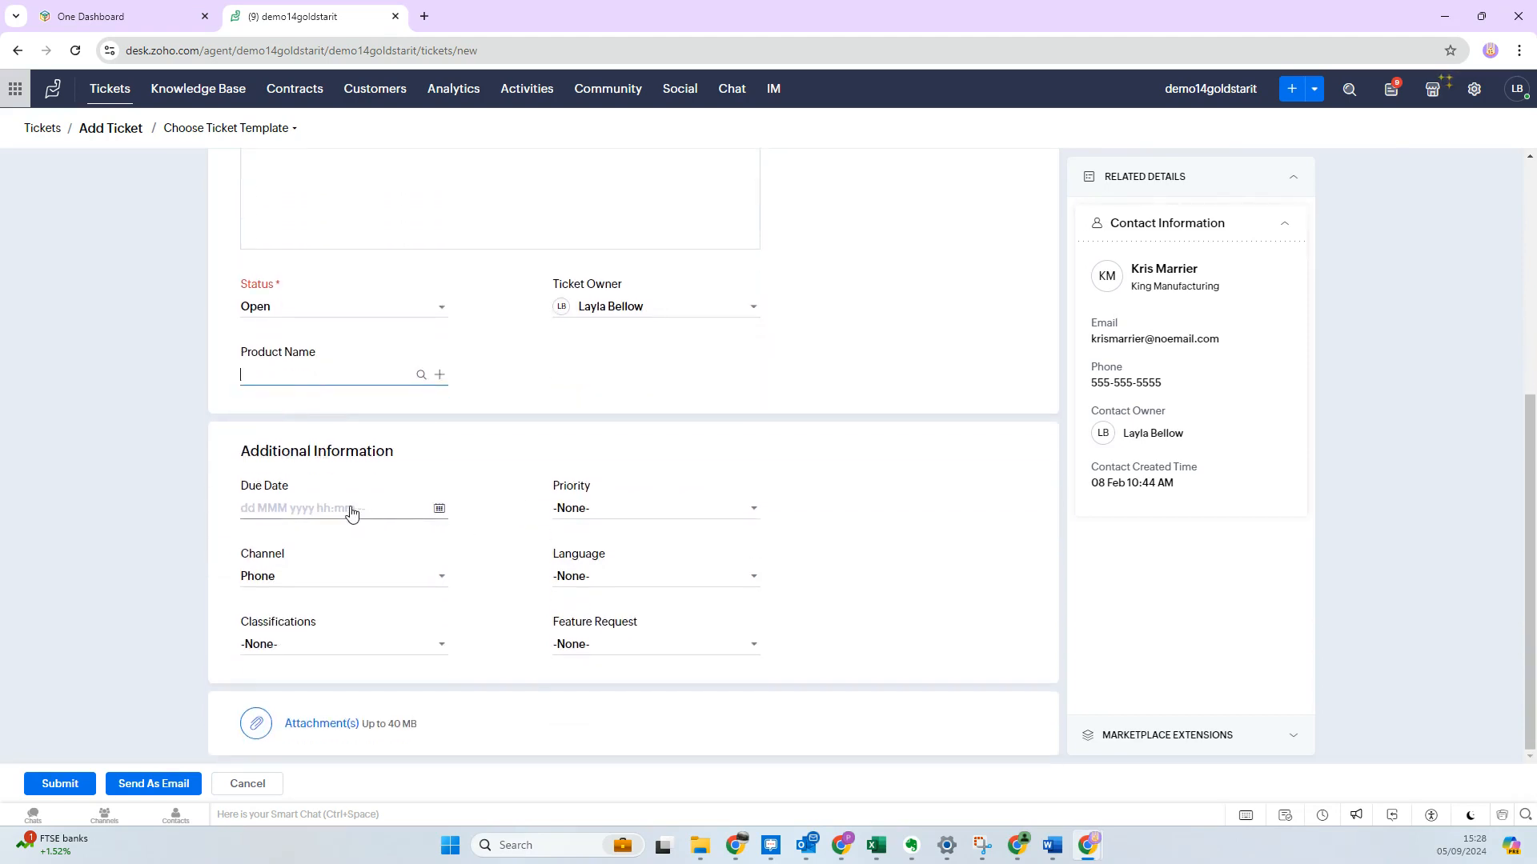
{"action": "left_click", "coordinate": [333, 508]}
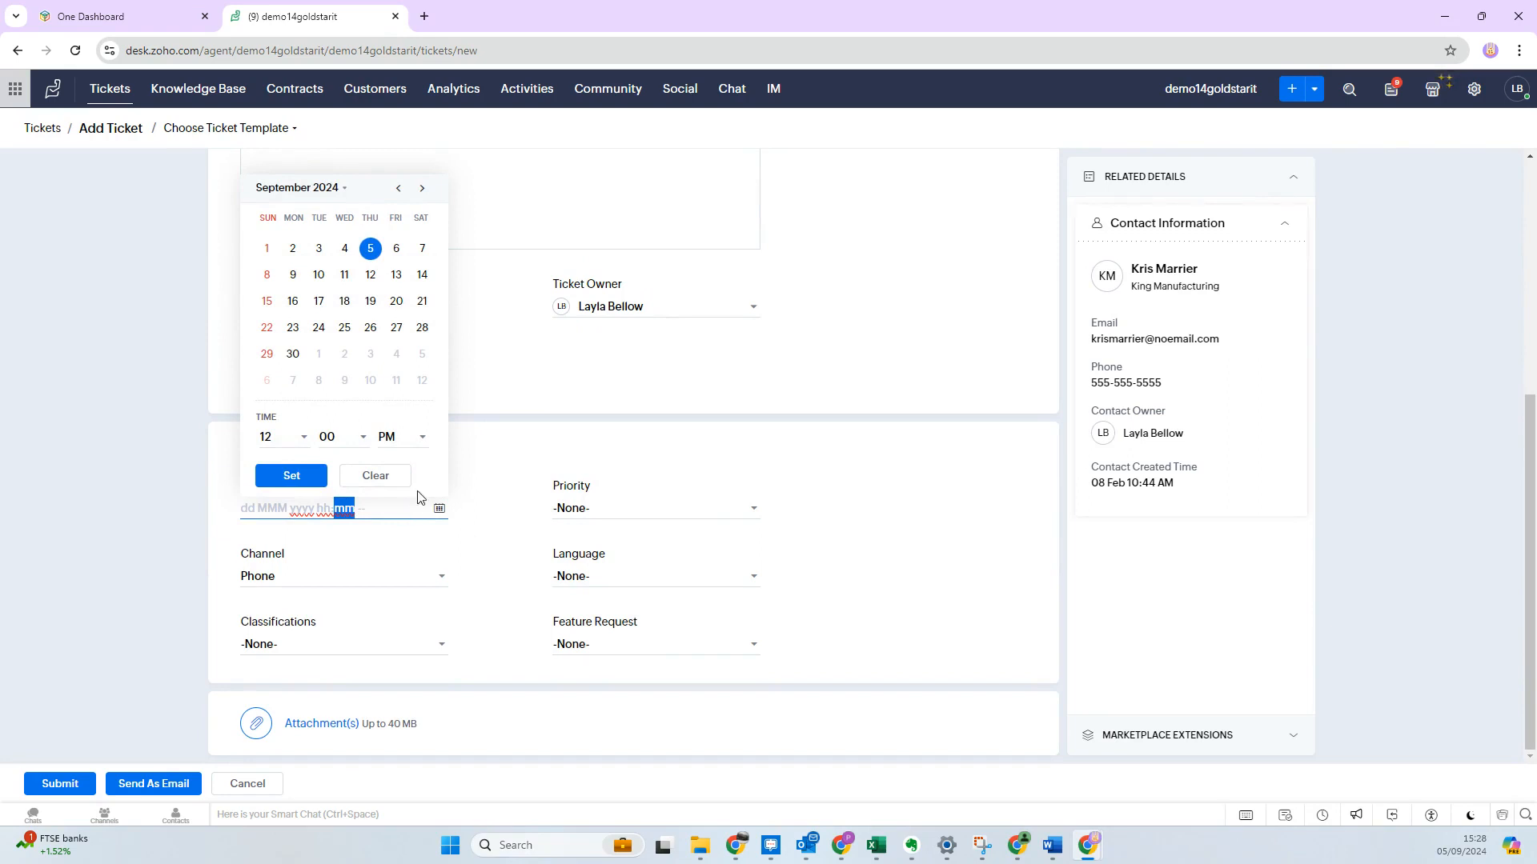
{"action": "left_click", "coordinate": [370, 301]}
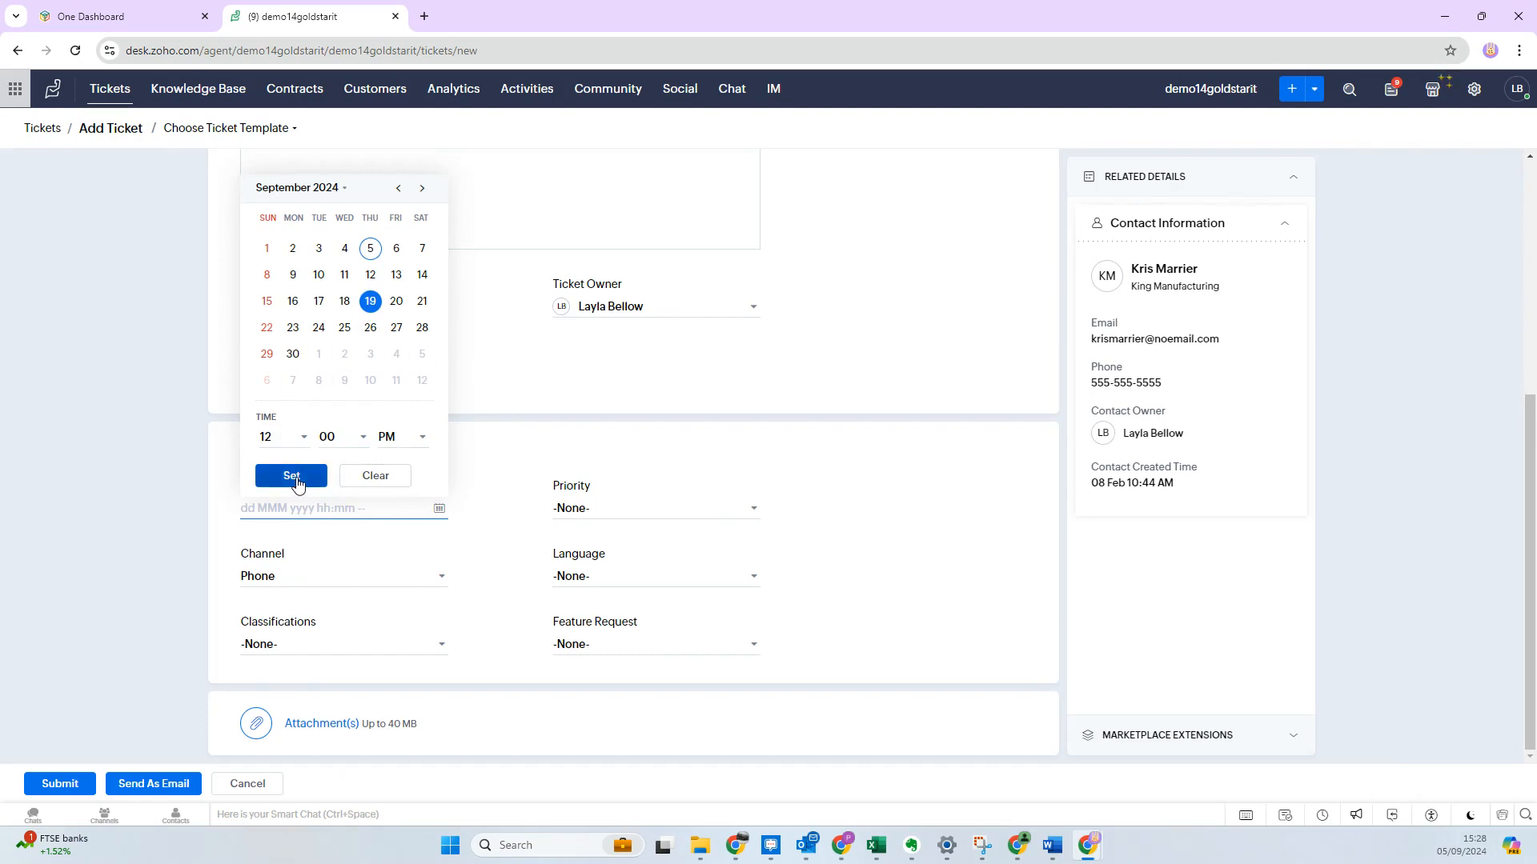
{"action": "left_click", "coordinate": [292, 475]}
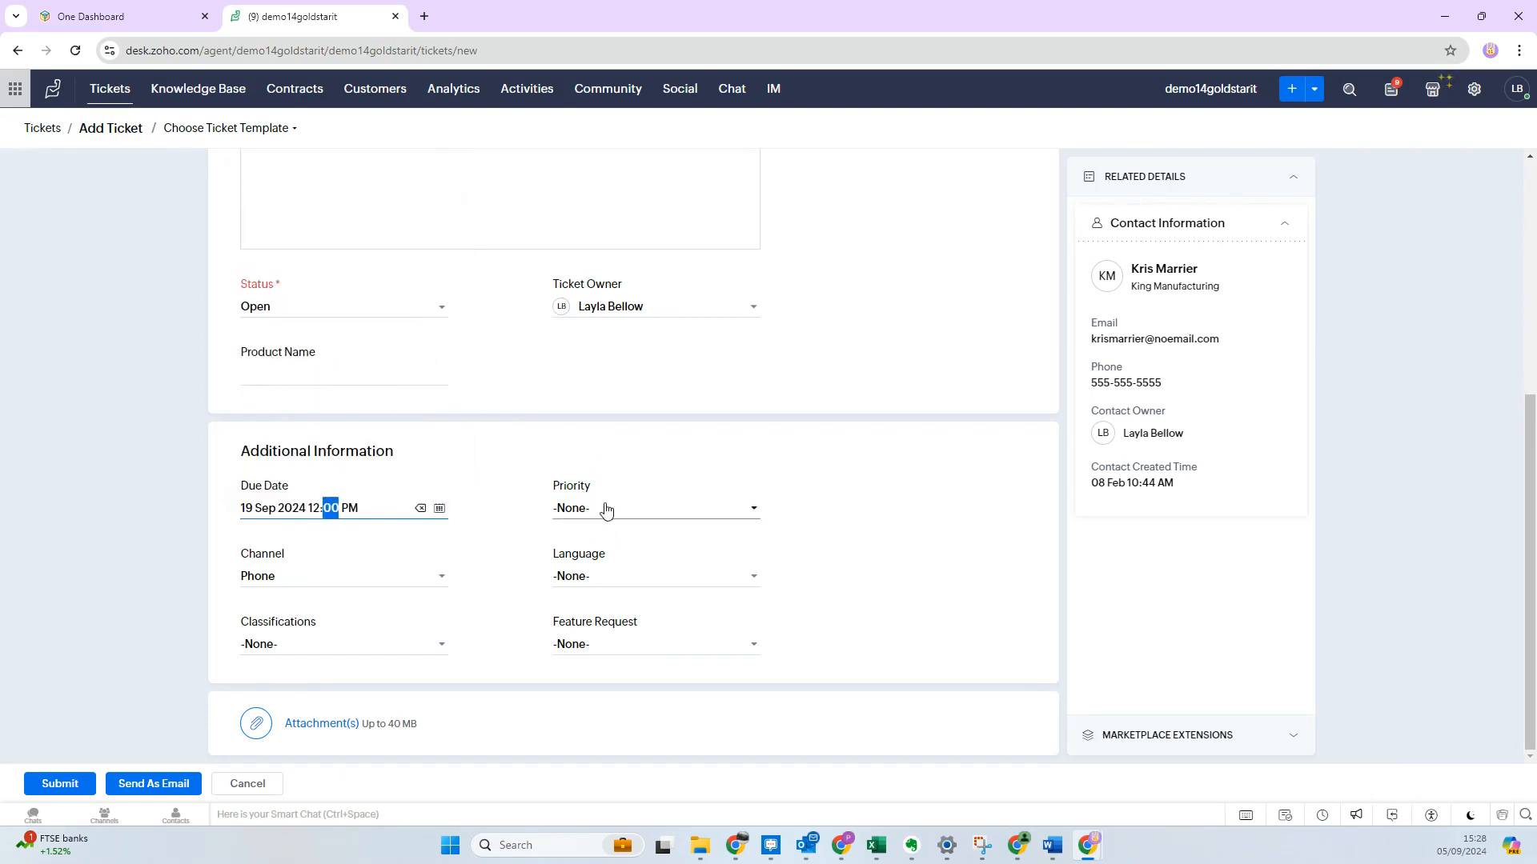
{"action": "left_click", "coordinate": [653, 508]}
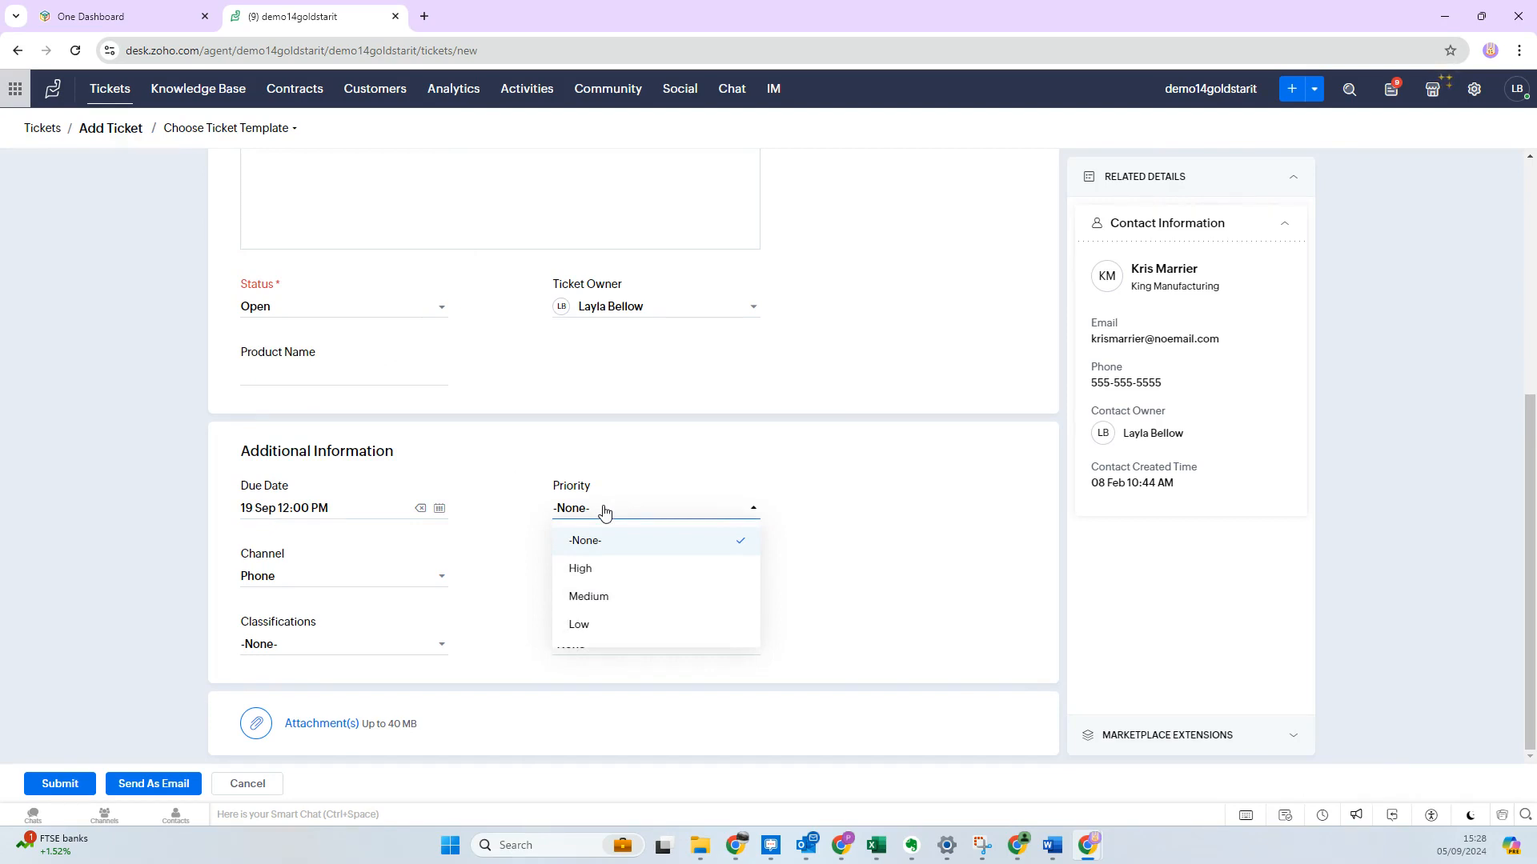
{"action": "mouse_move", "coordinate": [616, 555]}
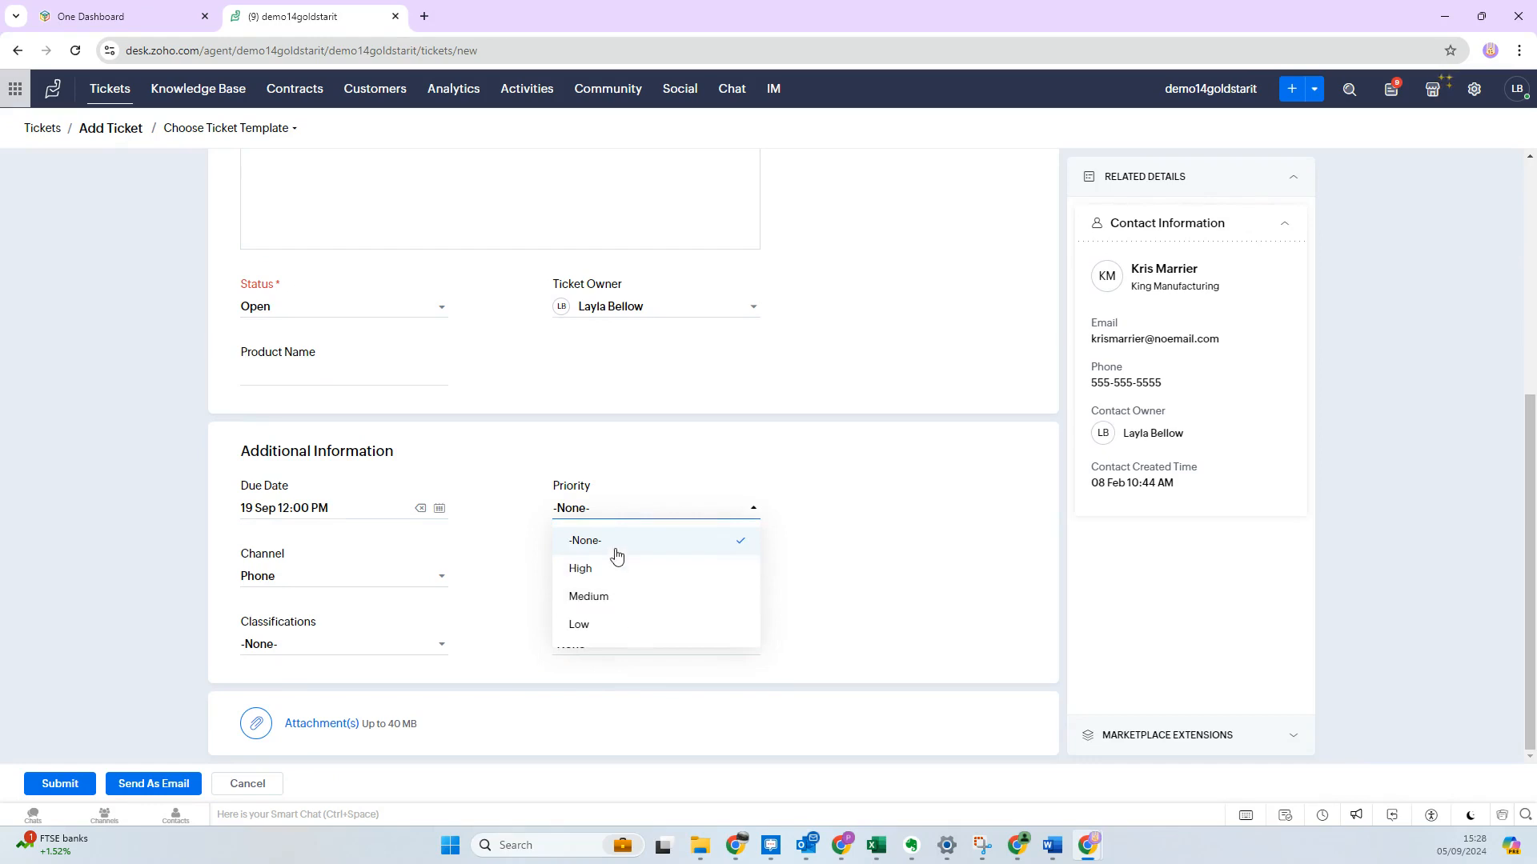
- Set priority to Medium and keep Phone as the ticket channel
{"action": "left_click", "coordinate": [587, 596]}
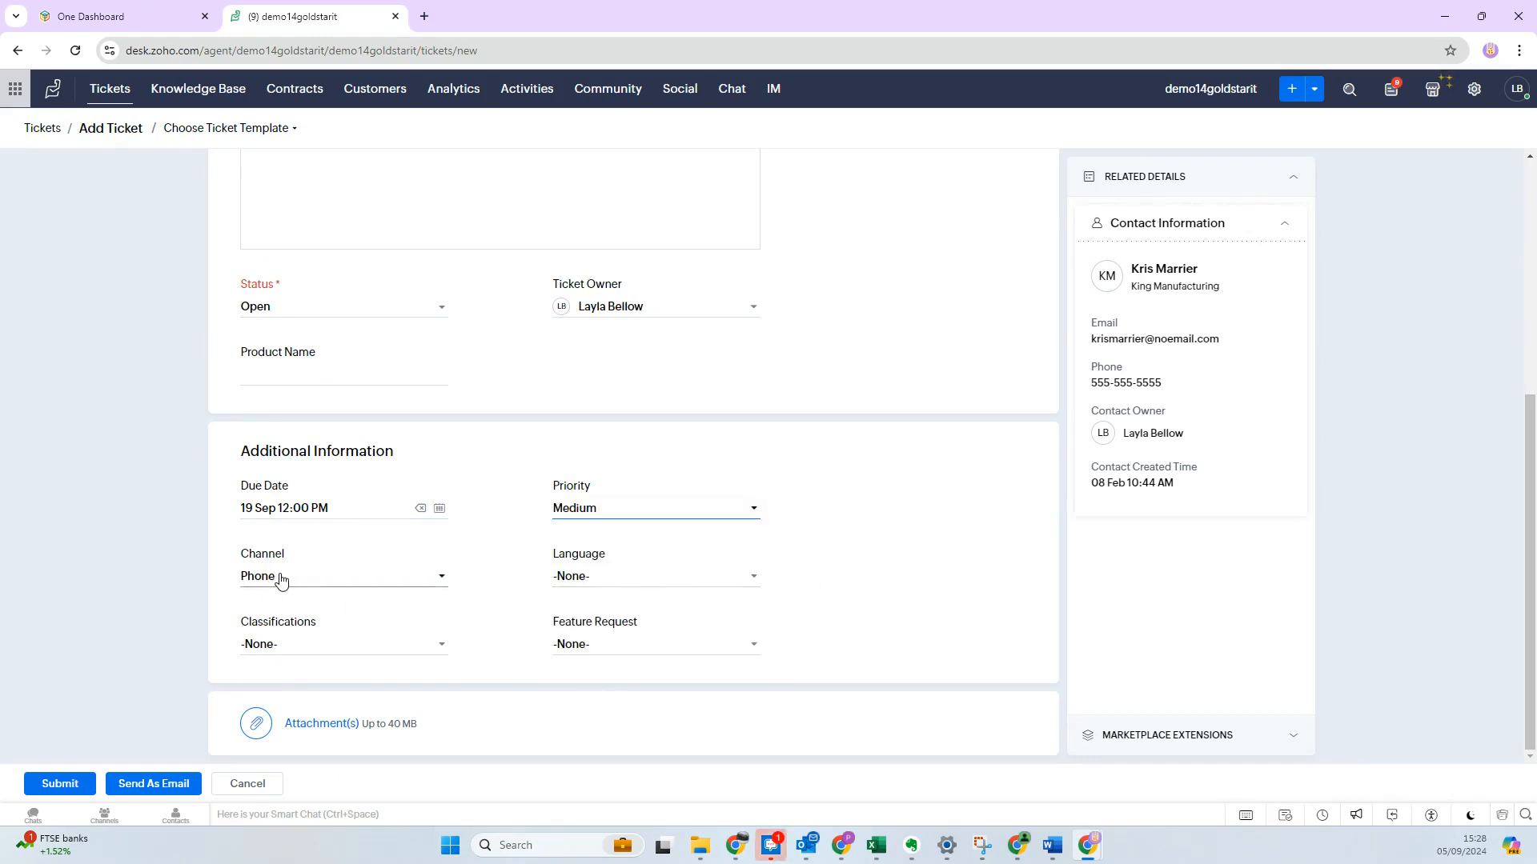
{"action": "left_click", "coordinate": [343, 576]}
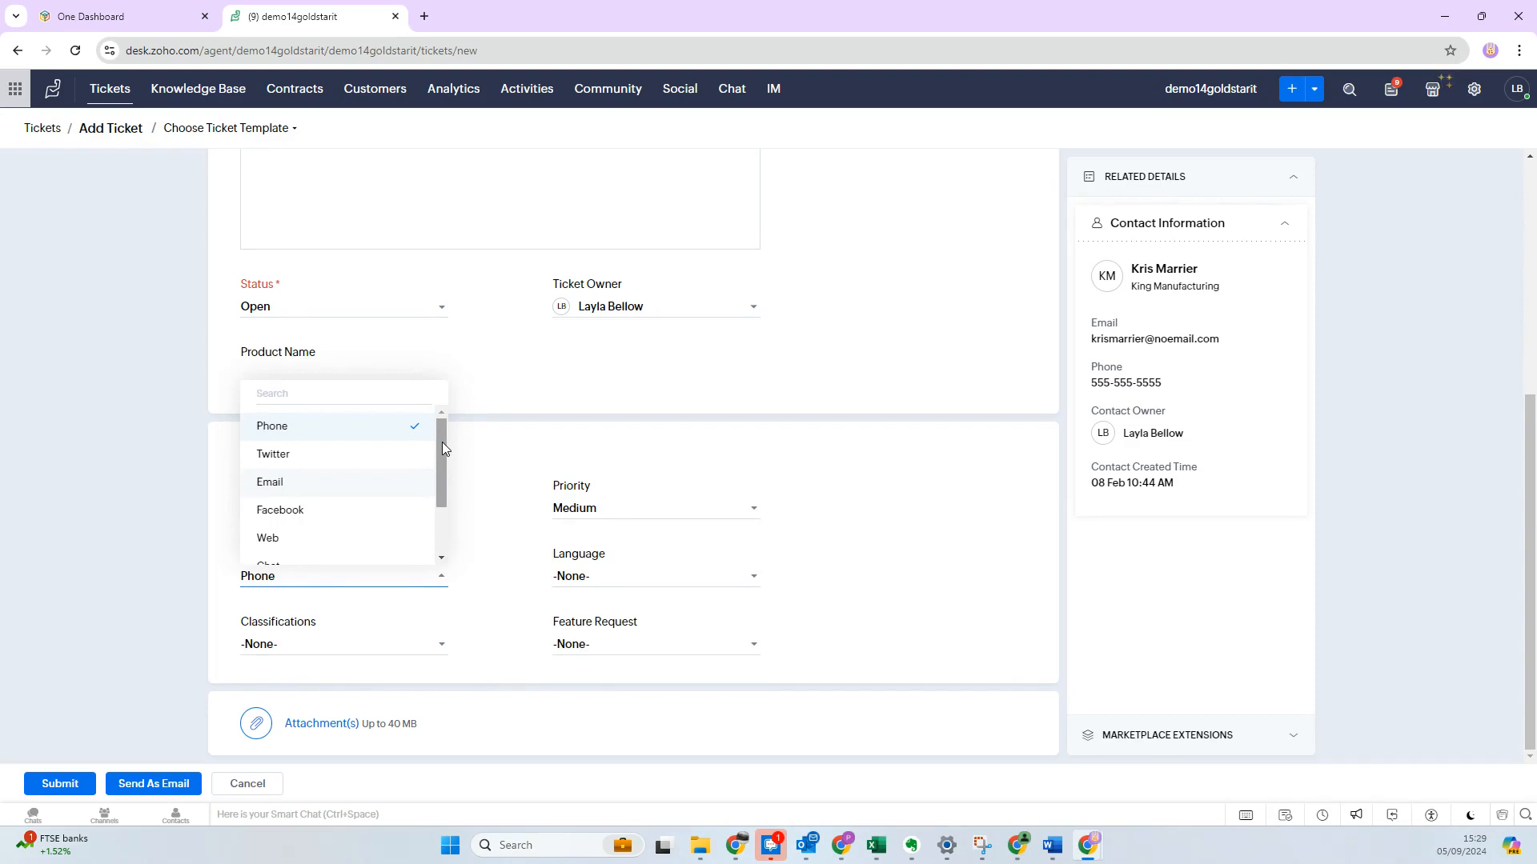
{"action": "left_click", "coordinate": [272, 426]}
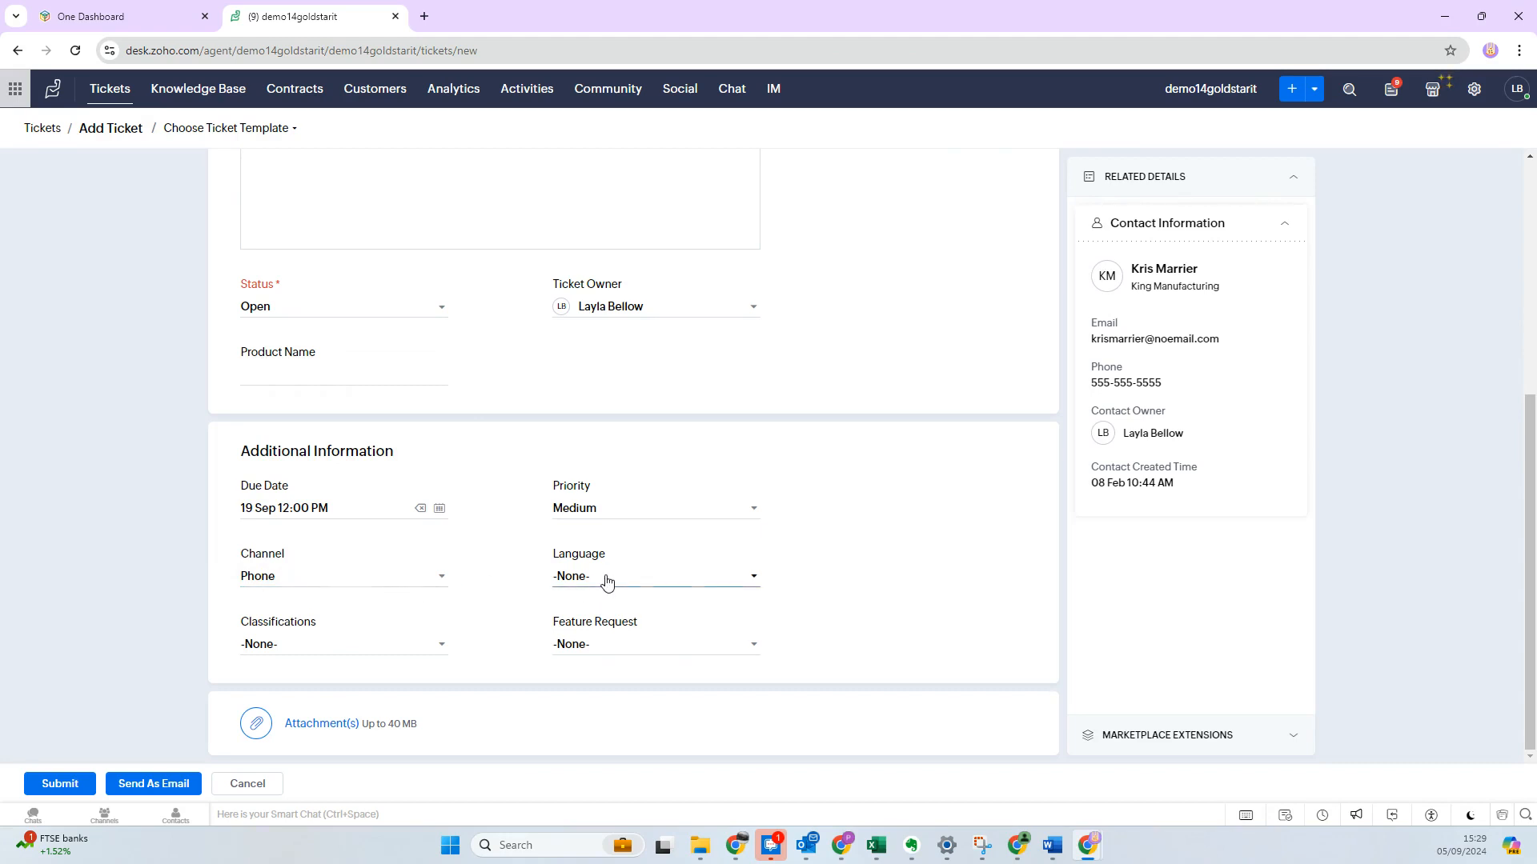
{"action": "mouse_move", "coordinate": [892, 546]}
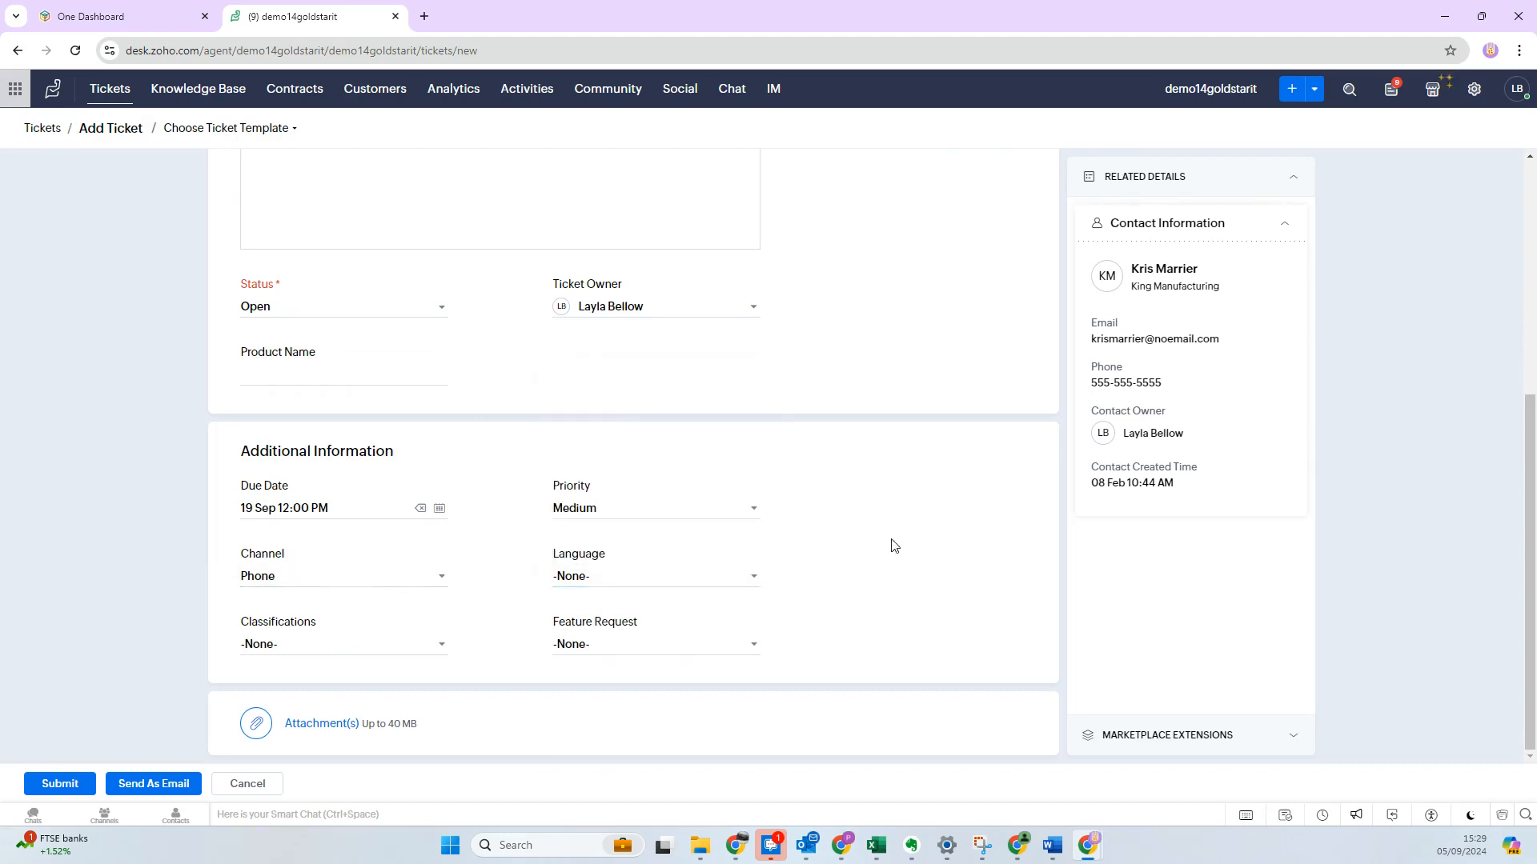
{"action": "left_click", "coordinate": [342, 643]}
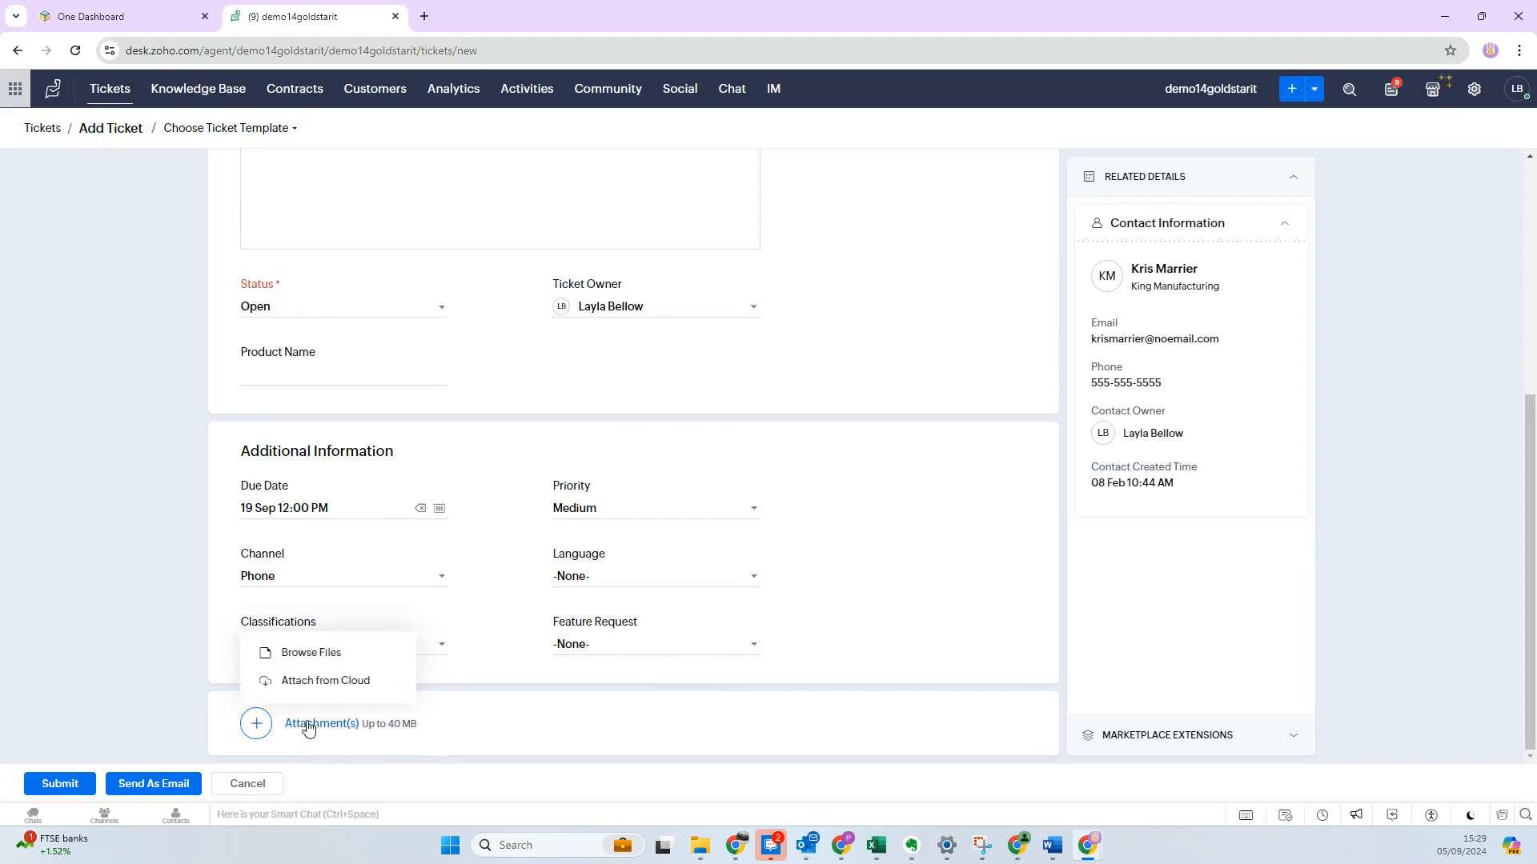
{"action": "mouse_move", "coordinate": [312, 658]}
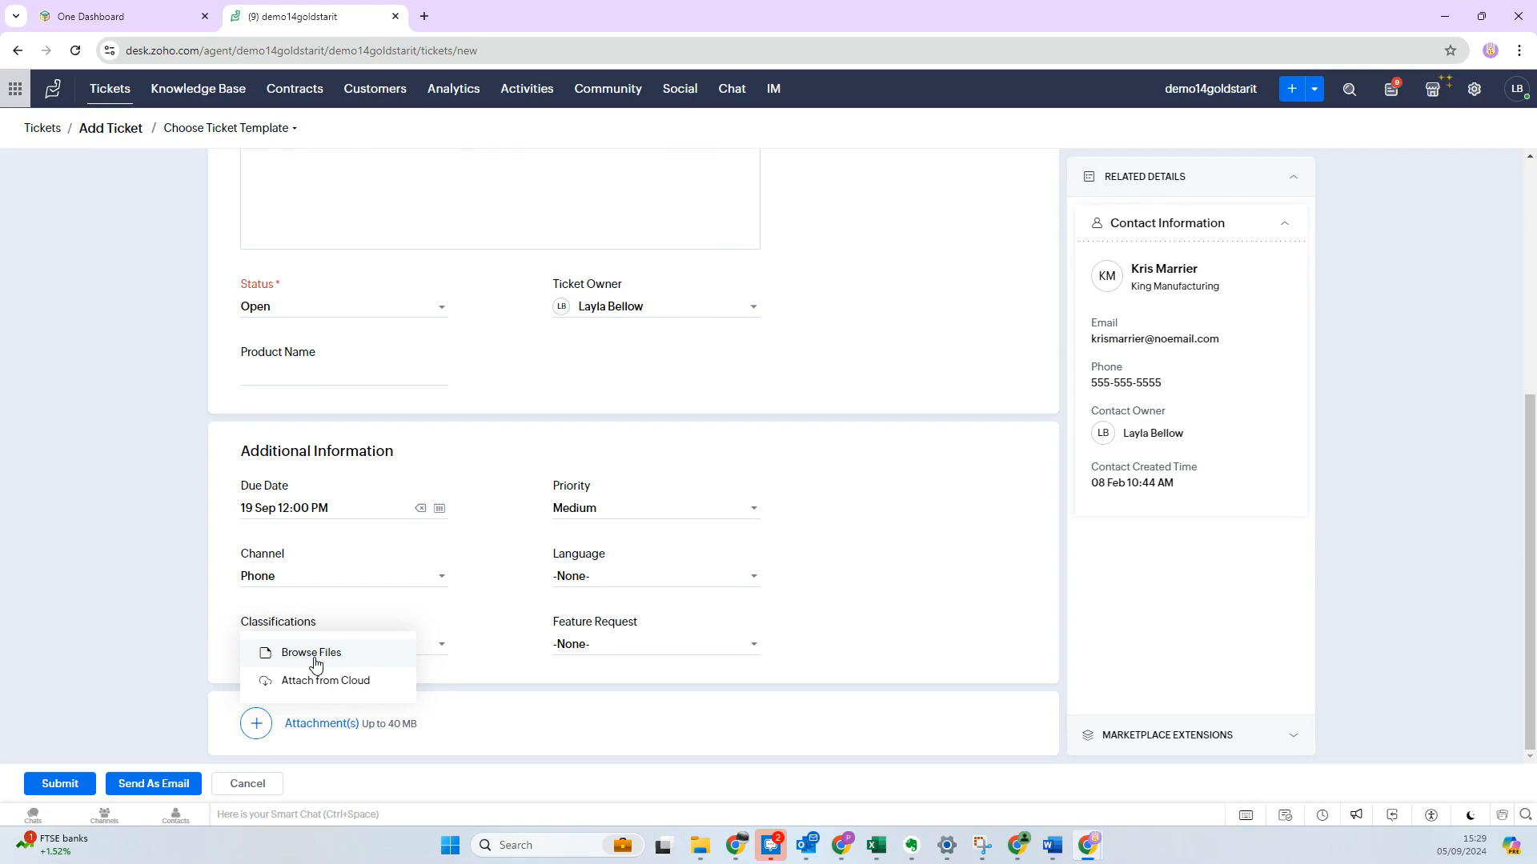
- Check the attachment file browser without attaching, then submit the ticket as #107
{"action": "left_click", "coordinate": [310, 652]}
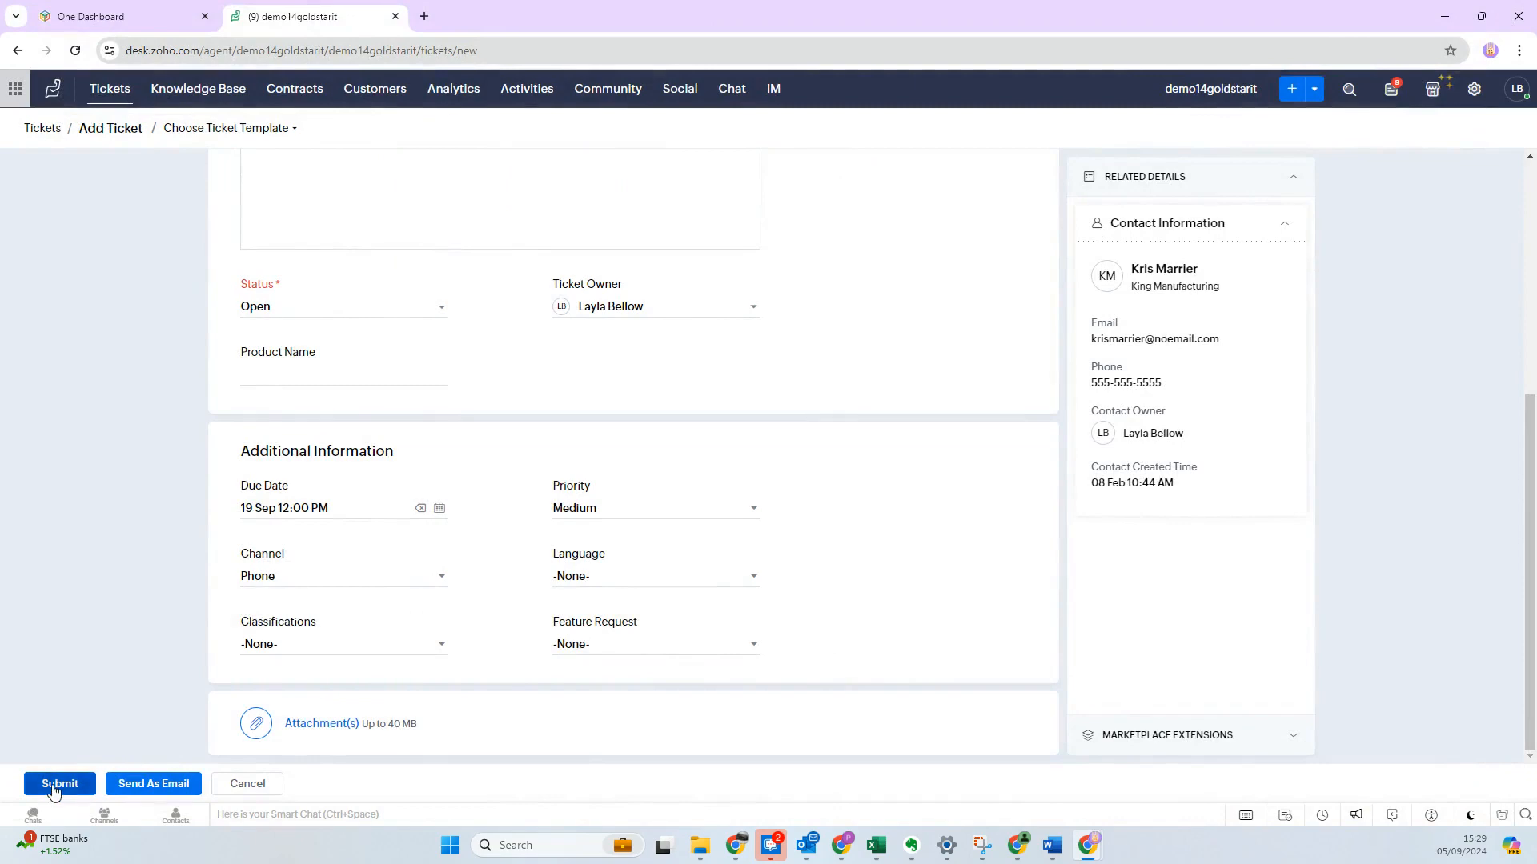
{"action": "left_click", "coordinate": [59, 783]}
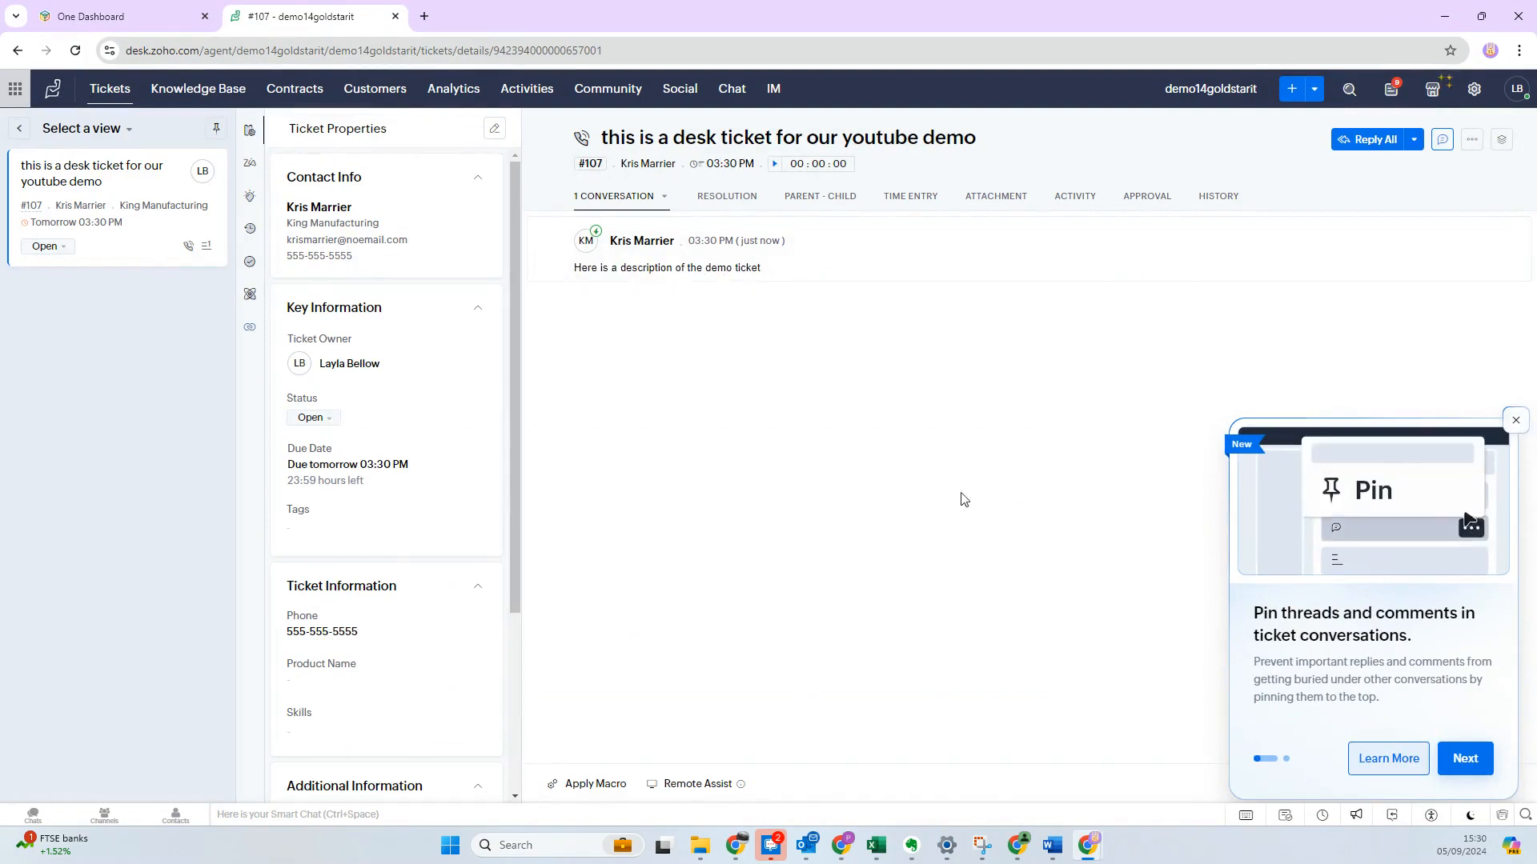
- Dismiss the pin tip and review ticket #107's properties: Medium priority, Phone channel, English
{"action": "left_click", "coordinate": [1516, 420]}
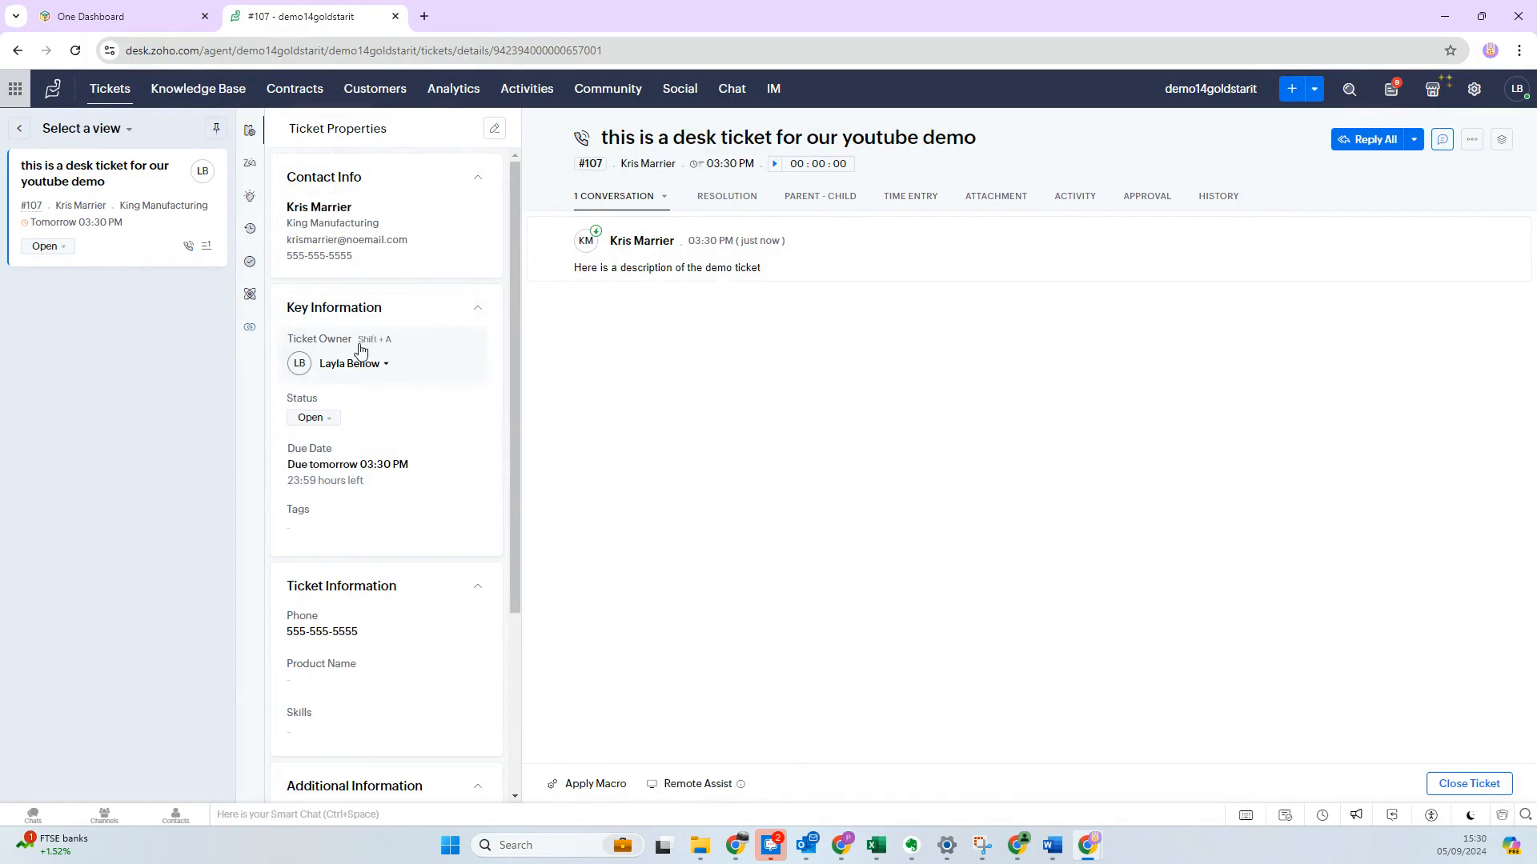
{"action": "scroll", "scroll_direction": "down", "scroll_amount": 3}
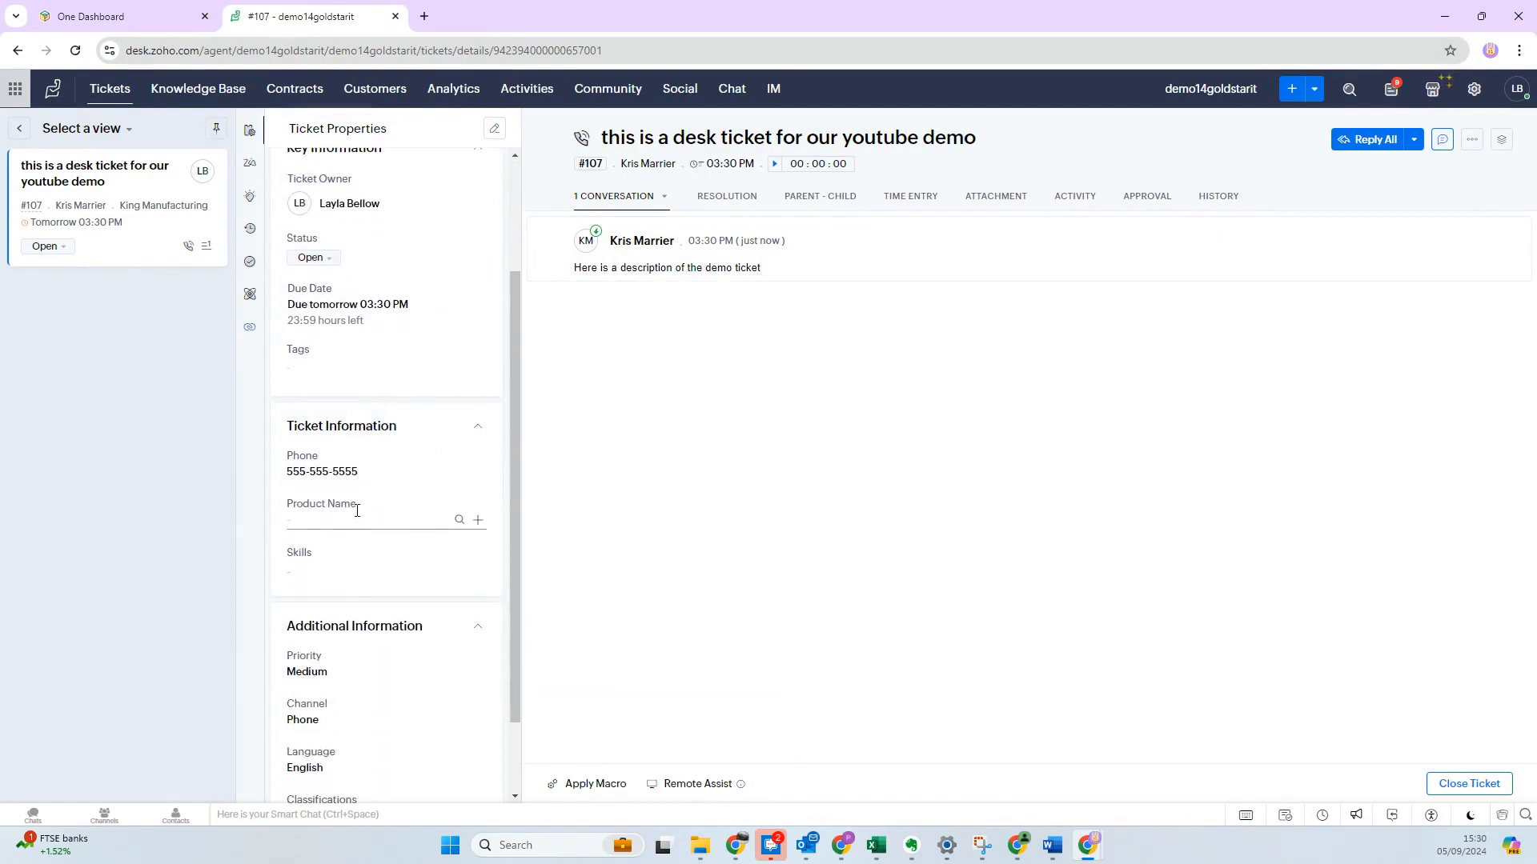
{"action": "scroll", "scroll_direction": "down", "scroll_amount": 3}
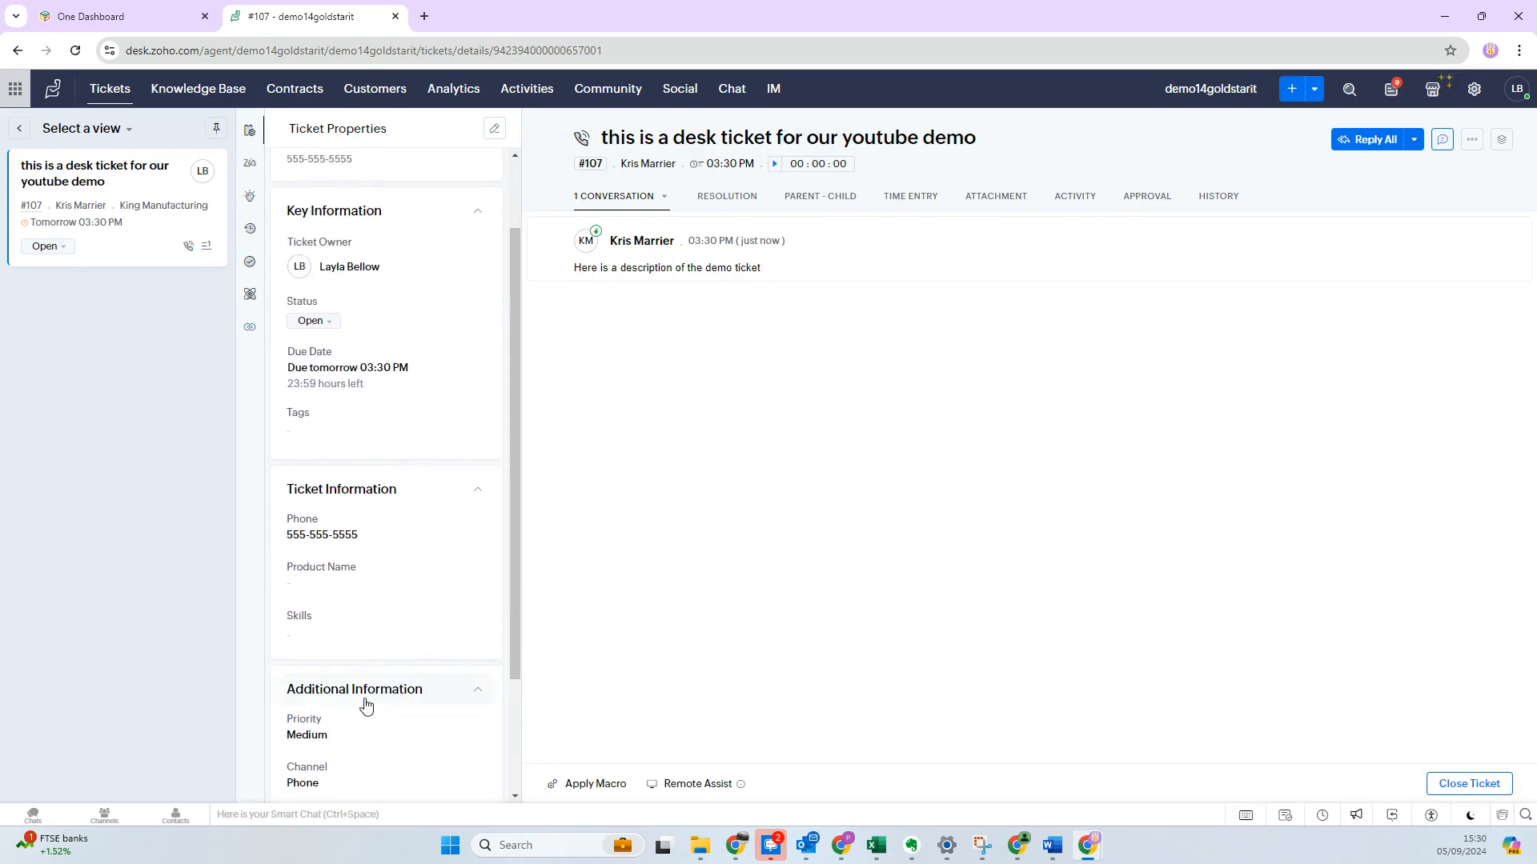
{"action": "scroll", "scroll_direction": "down", "scroll_amount": 3}
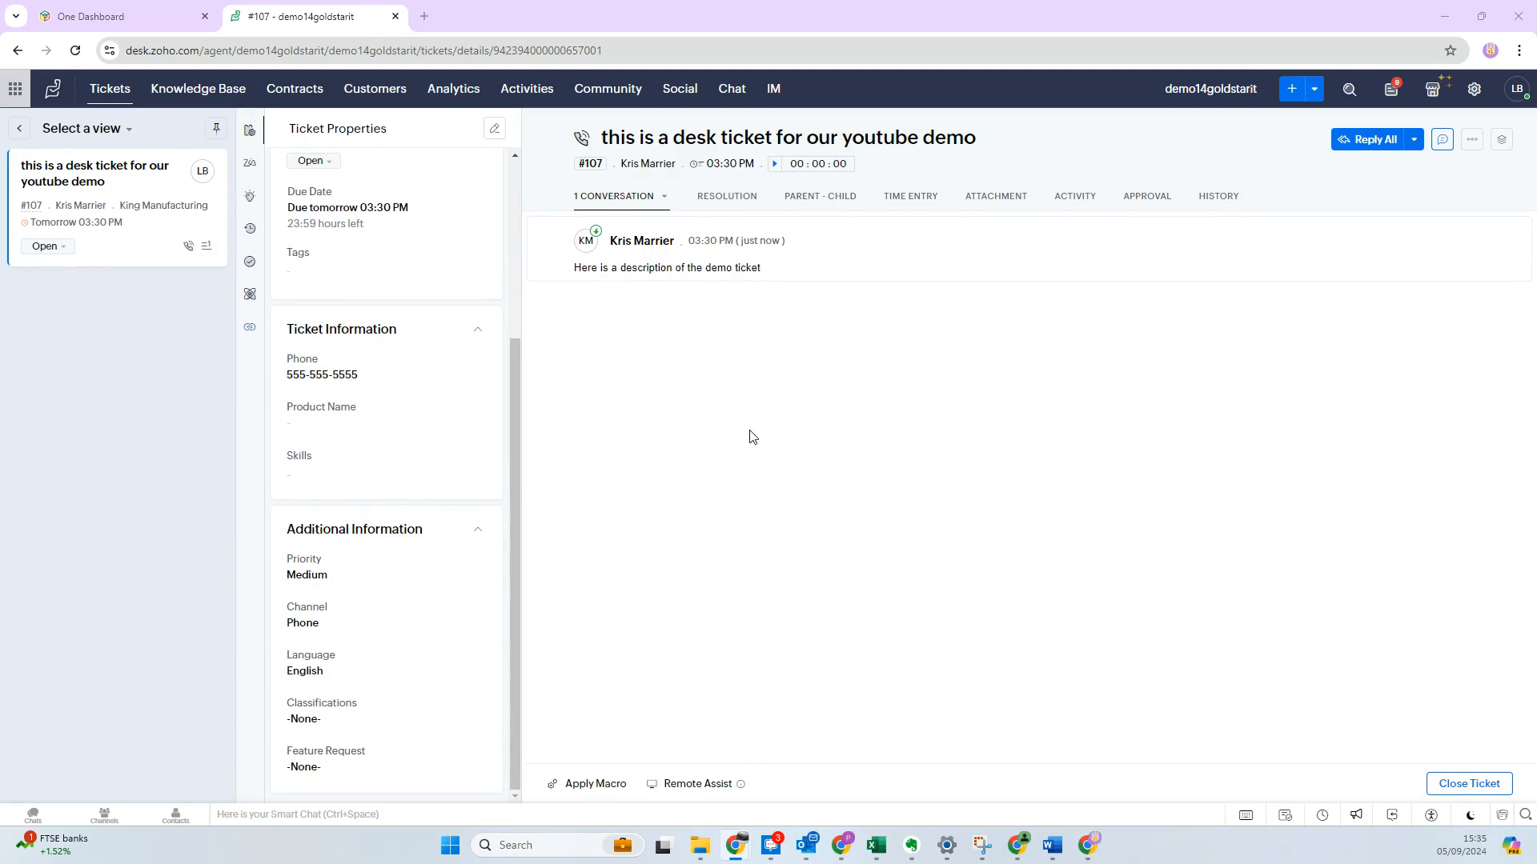
{"action": "mouse_move", "coordinate": [1023, 648]}
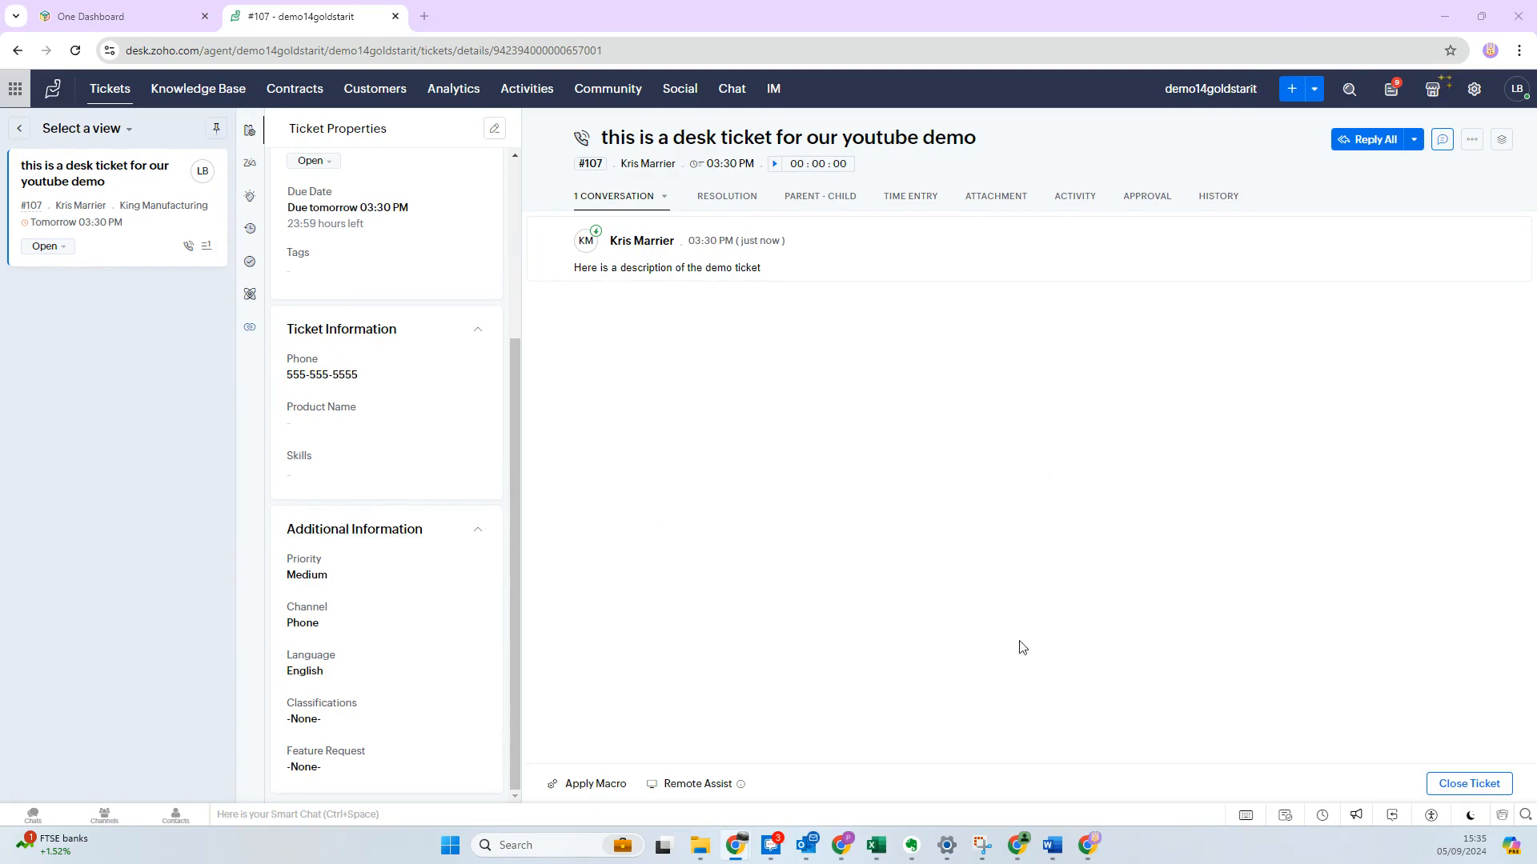
{"action": "mouse_move", "coordinate": [856, 488]}
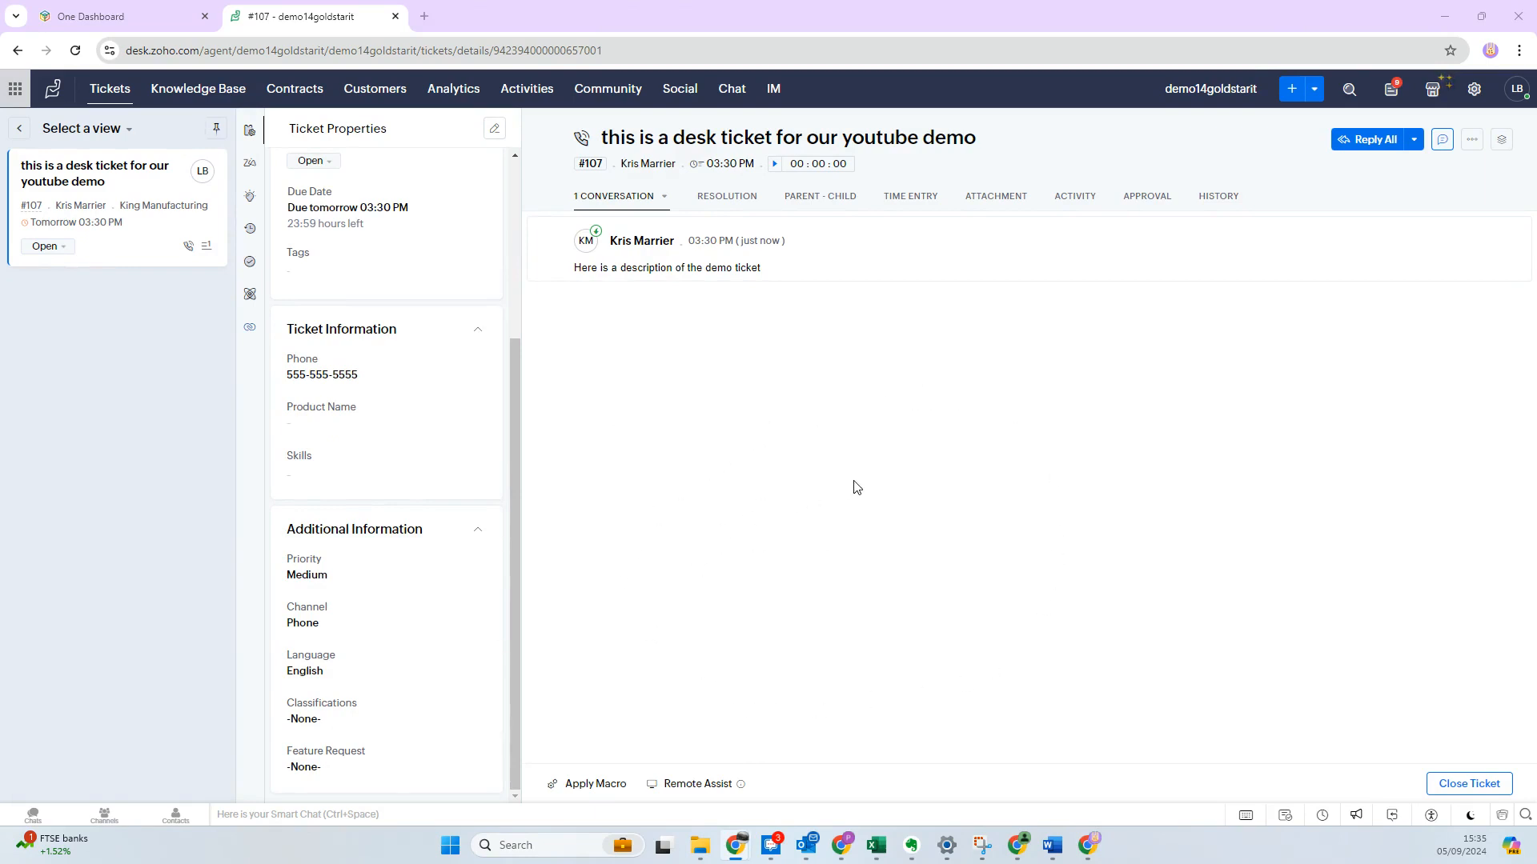